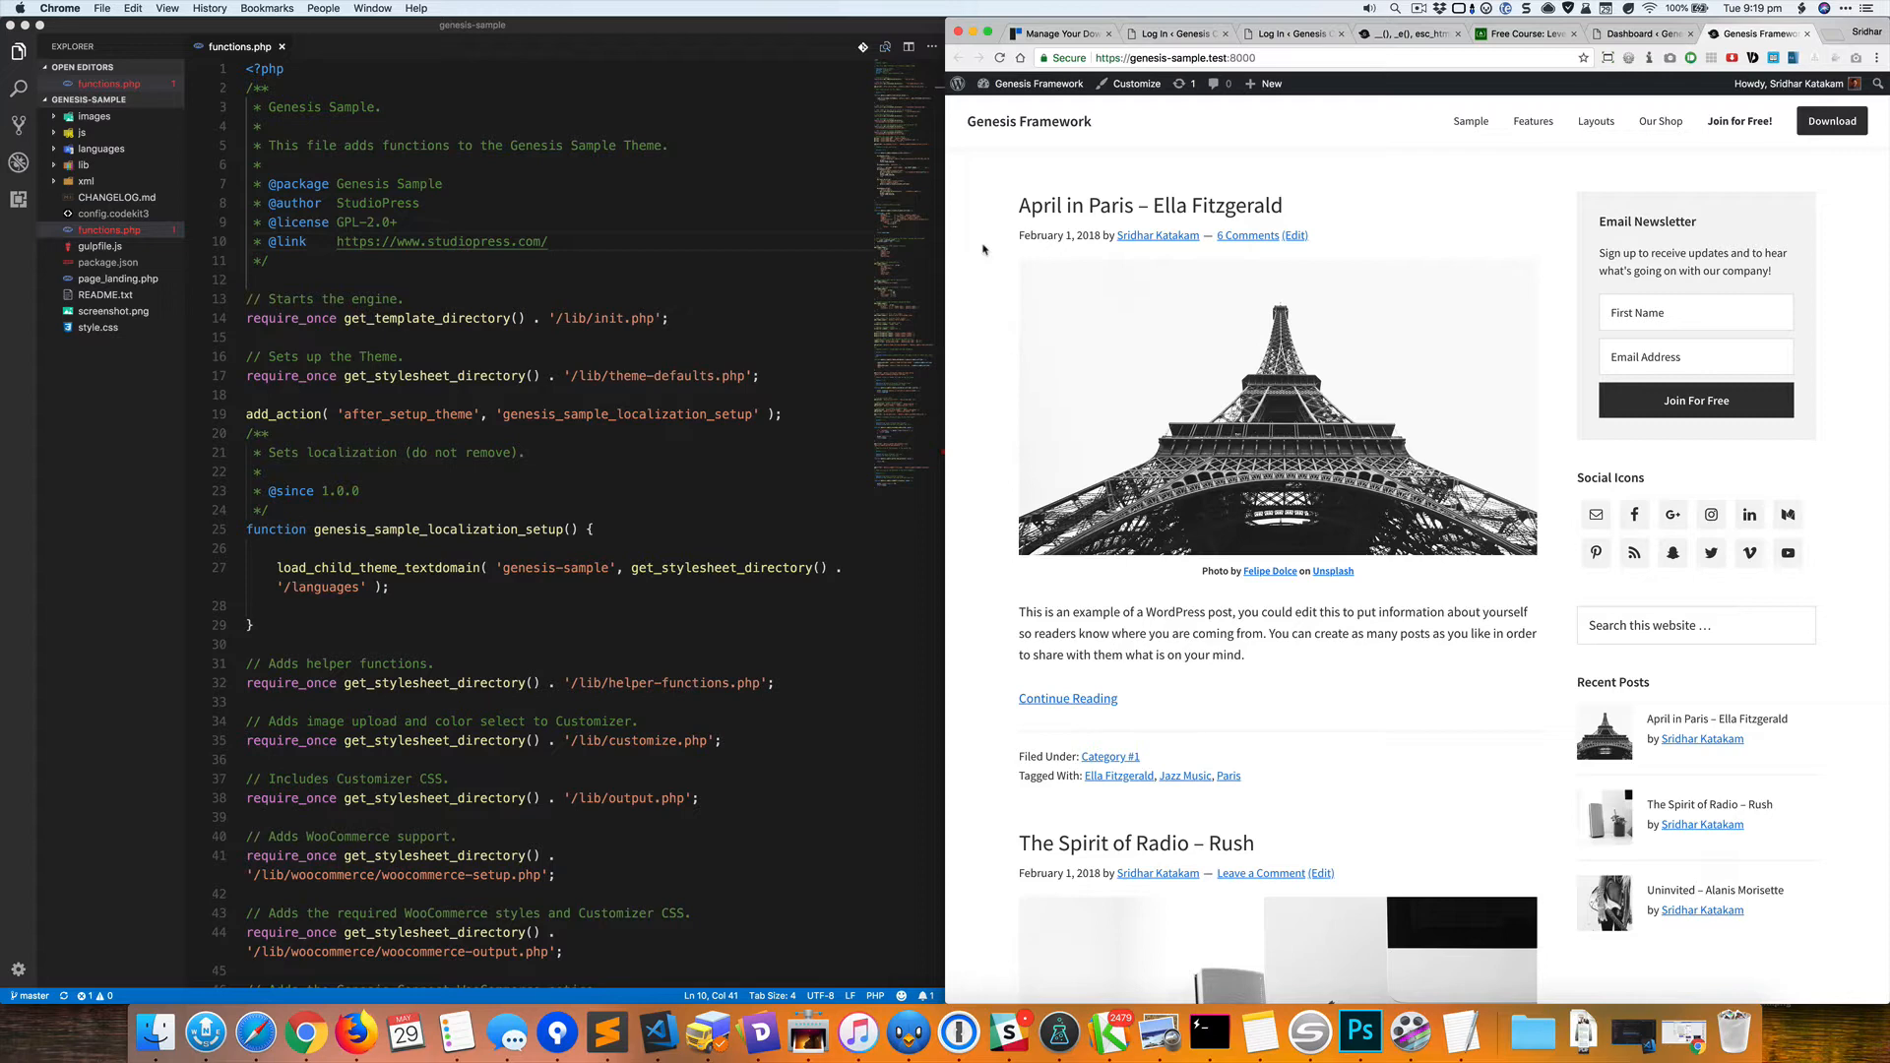
Scroll down the site's front page before heading to the admin dashboard.
scroll(down, 3)
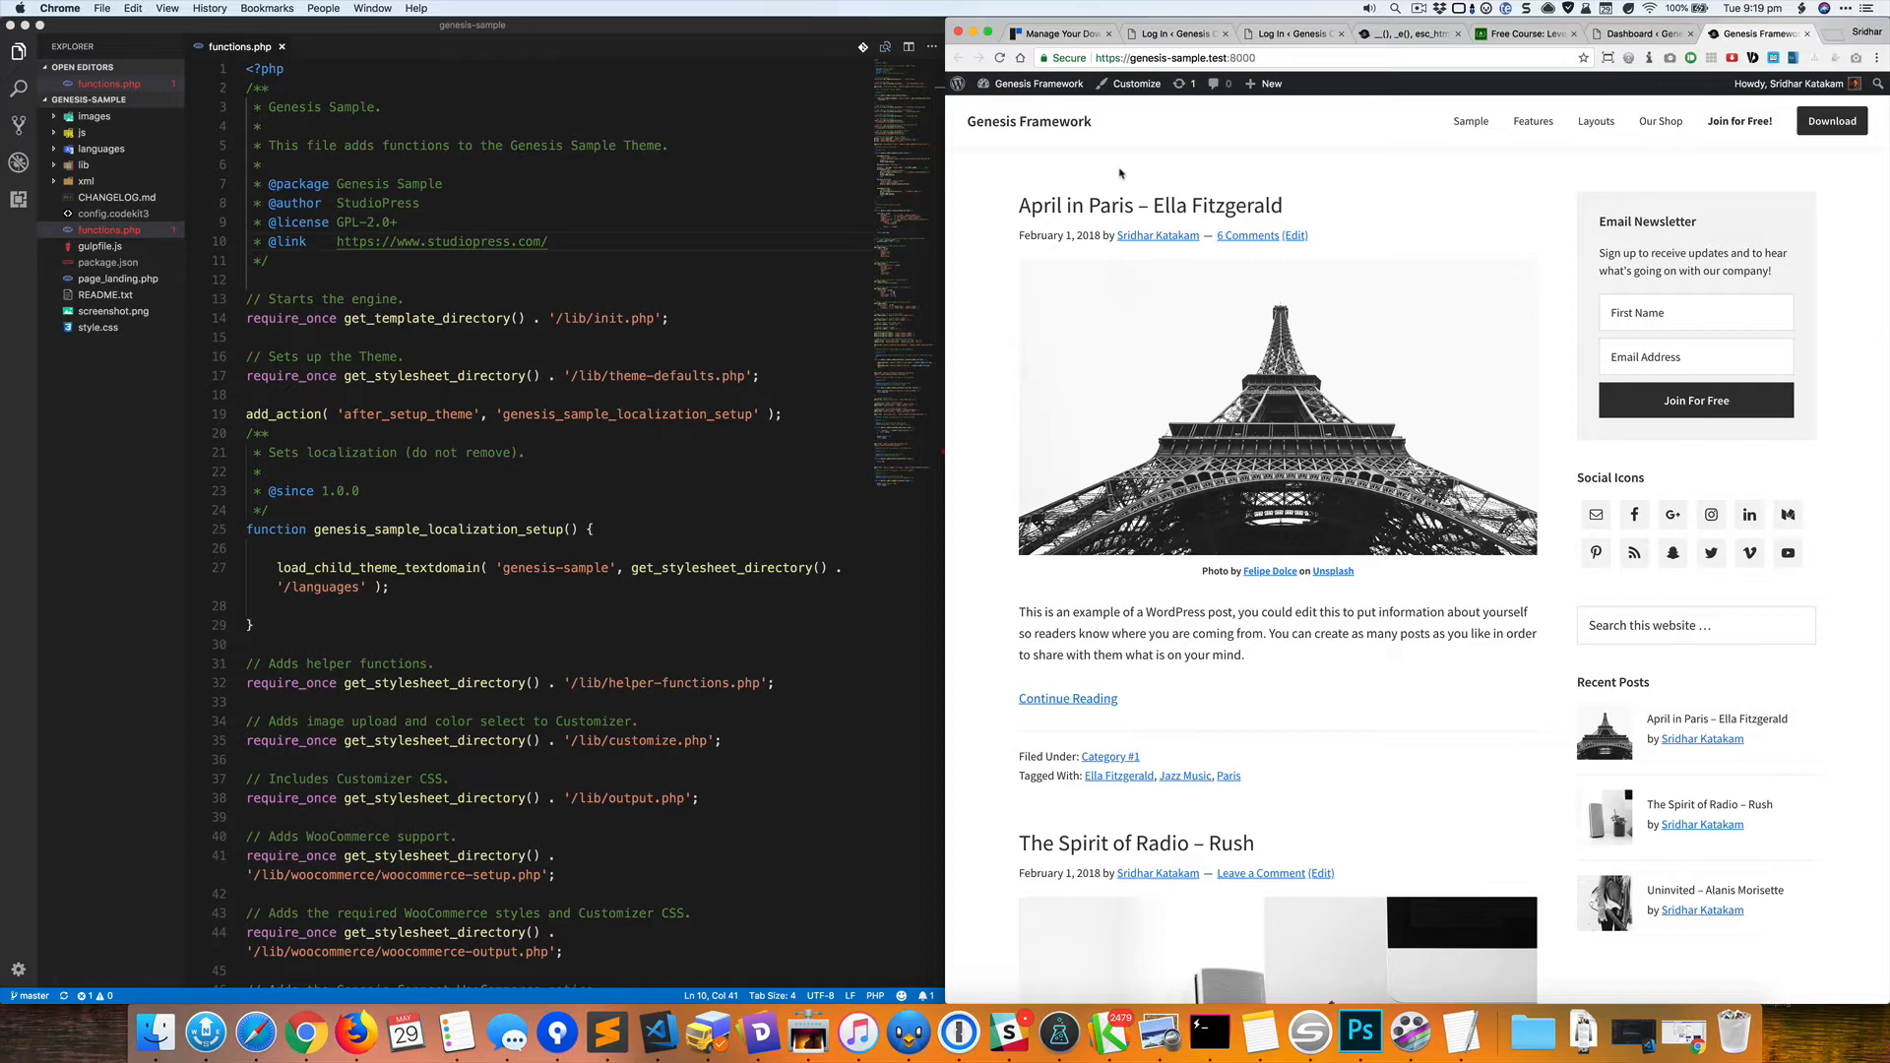
mouse_move(1077, 173)
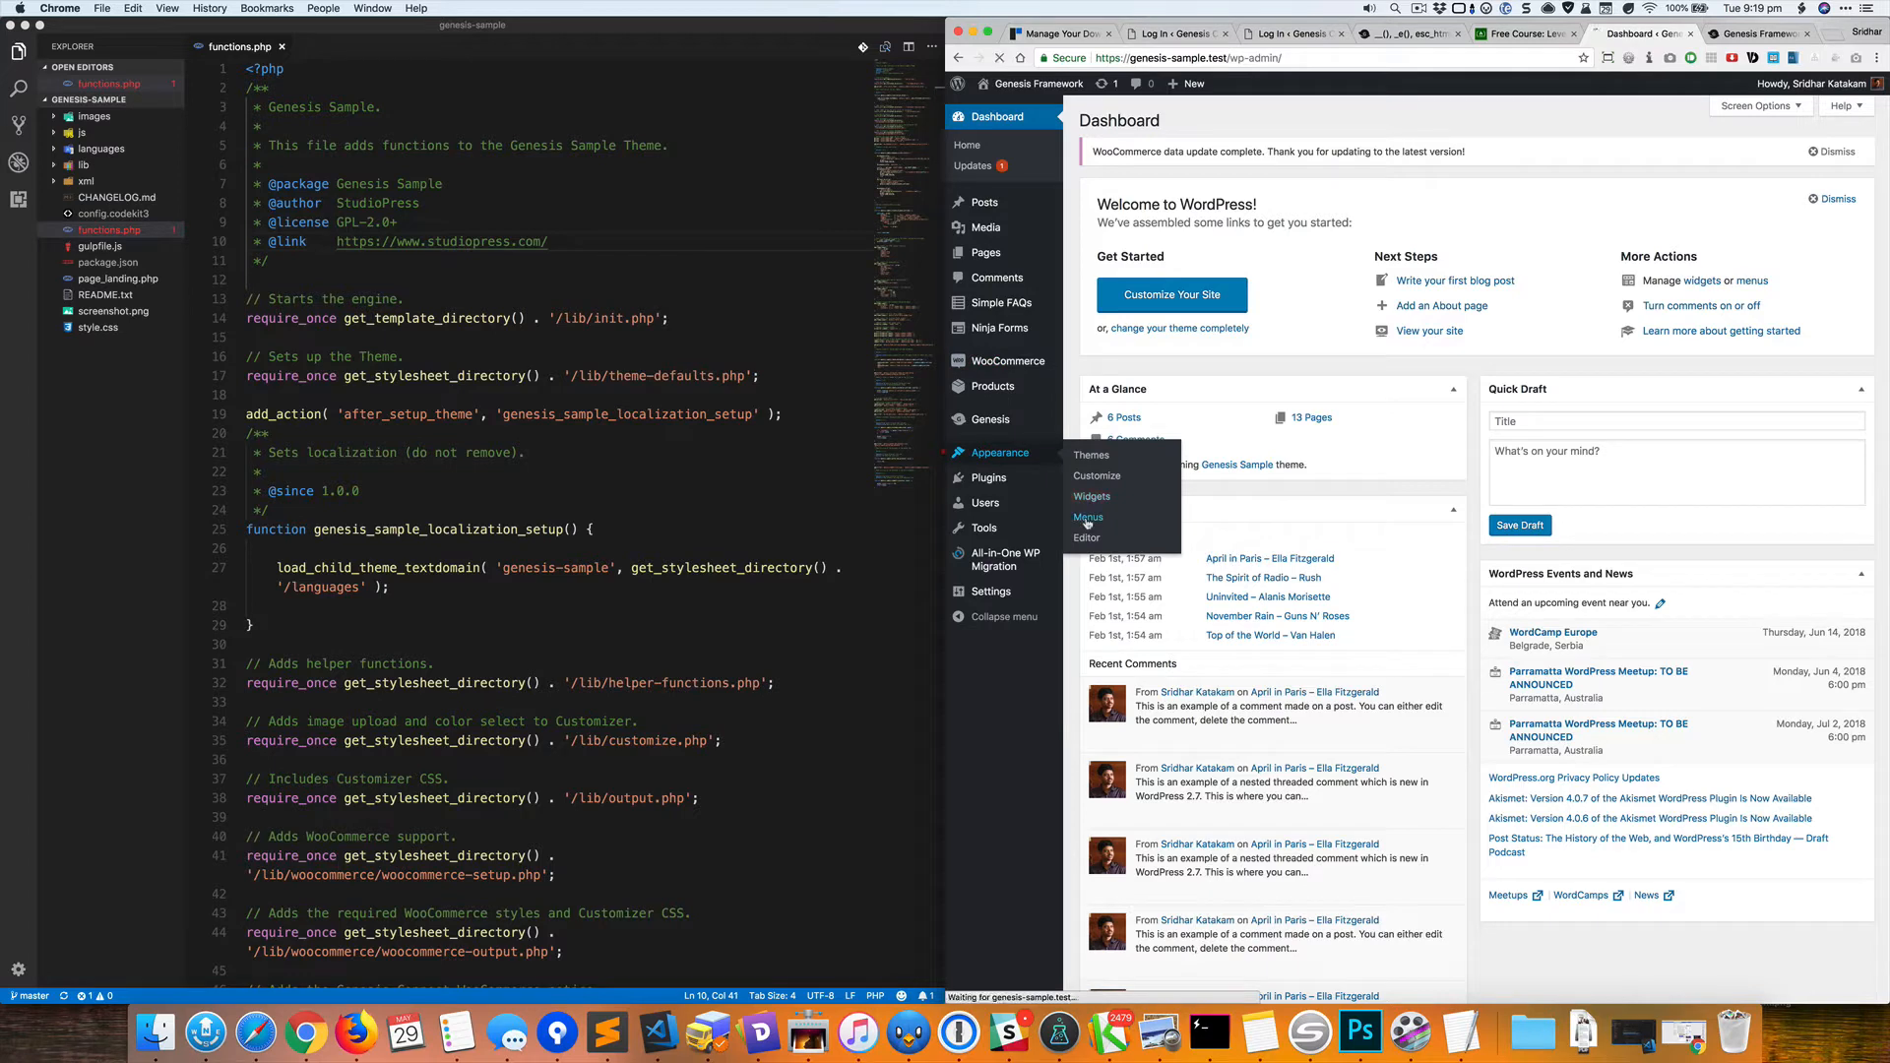
Go to Appearance > Menus and show the Manage Locations list of theme menu locations.
click(1088, 517)
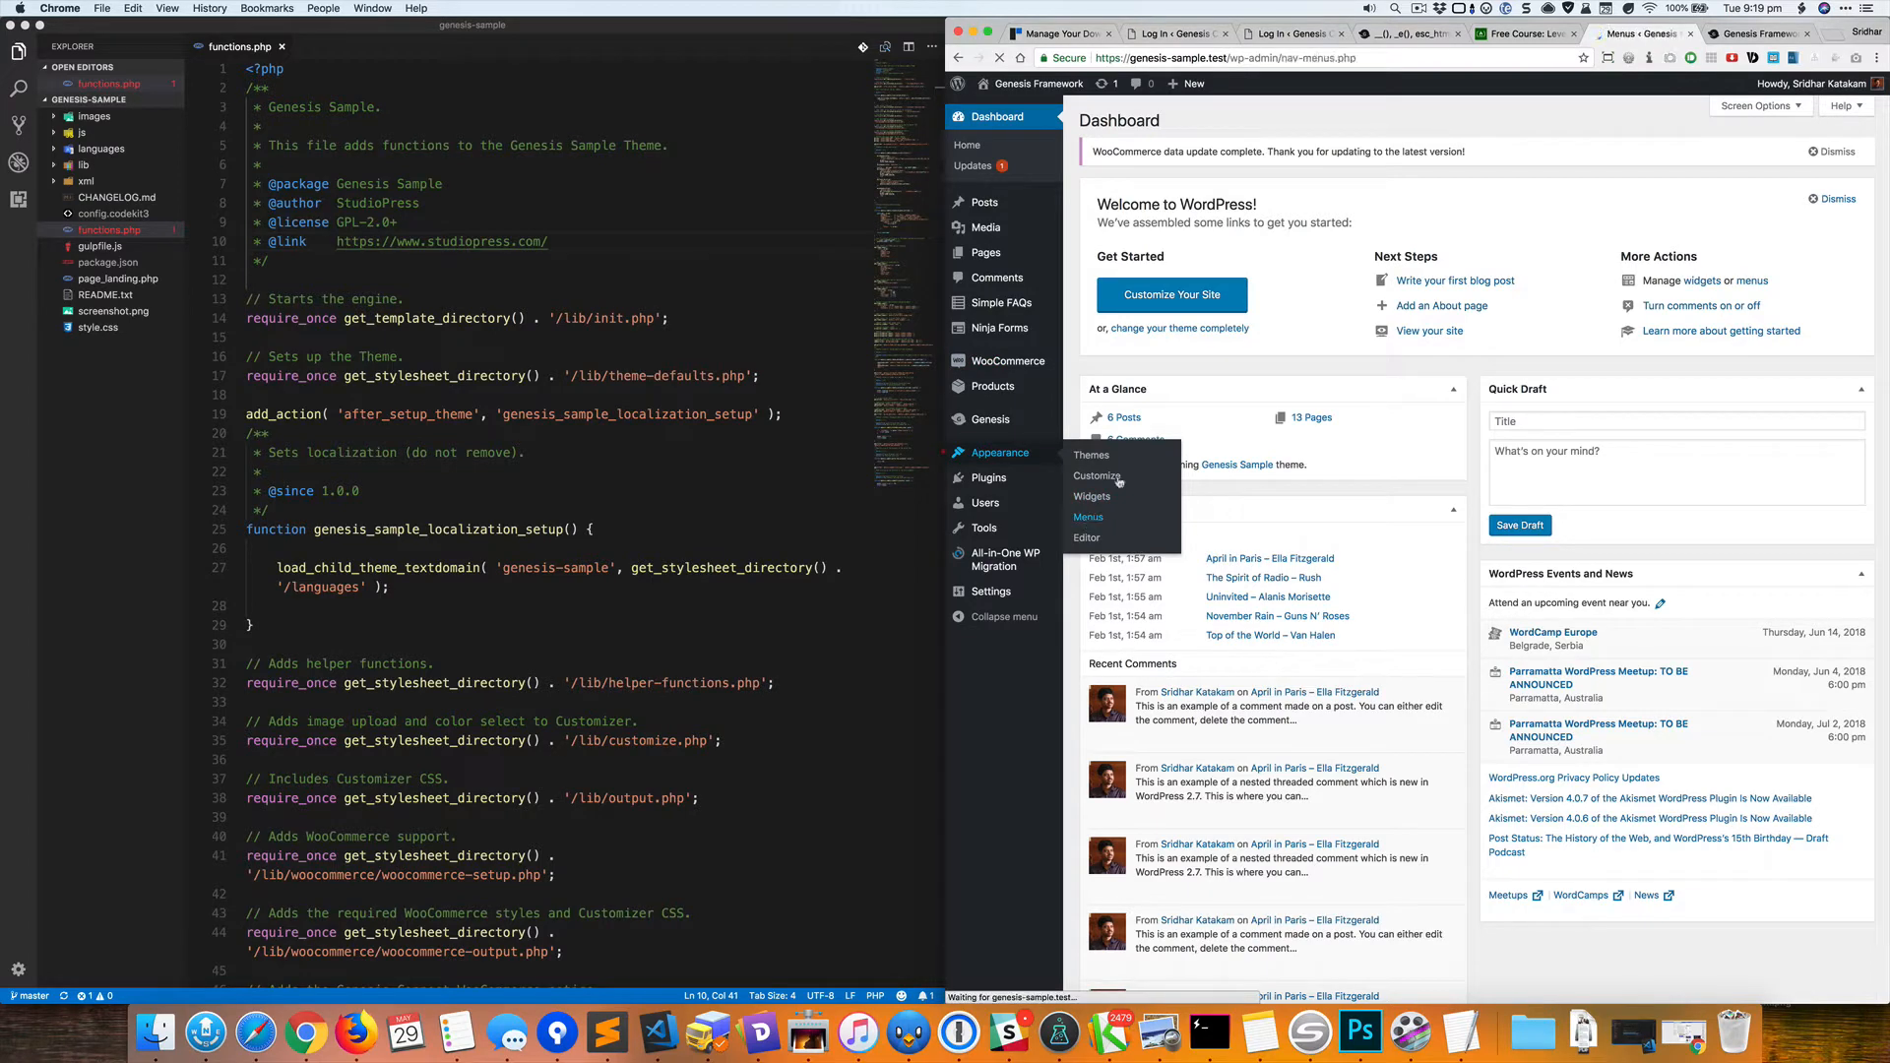
click(1088, 516)
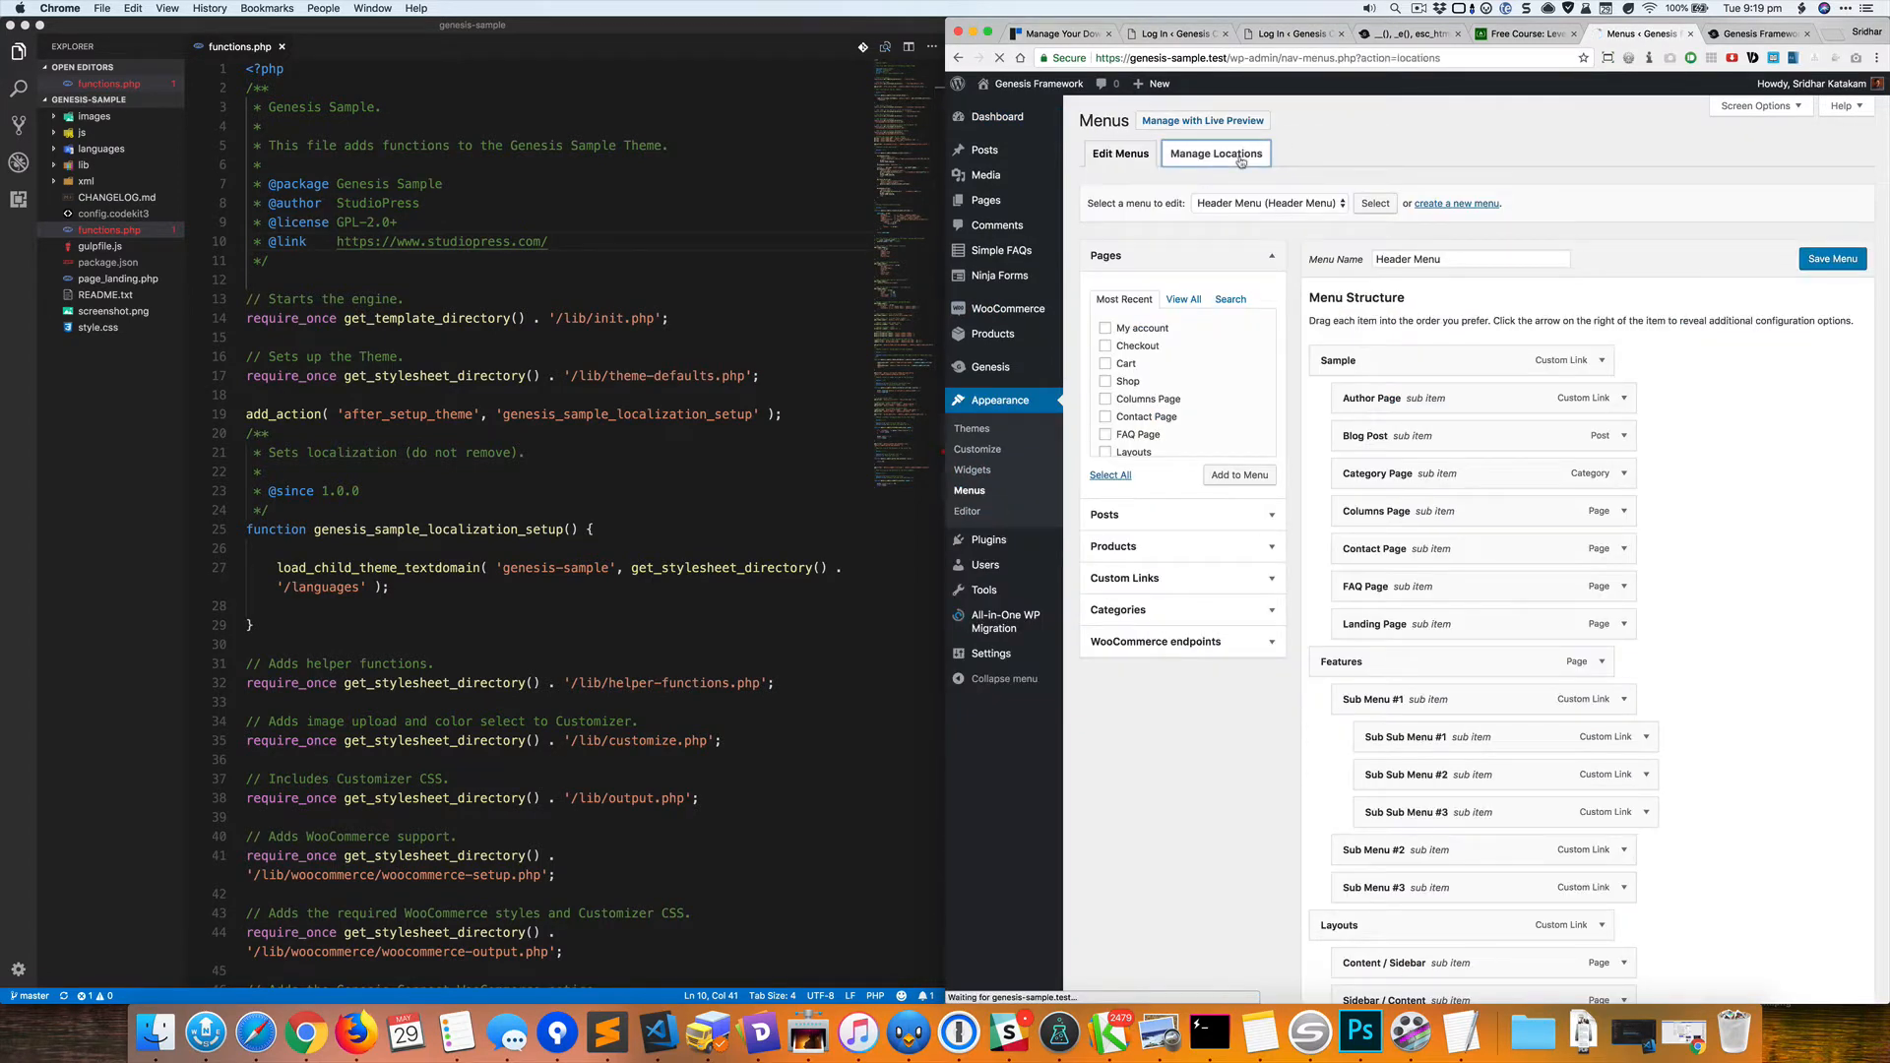
click(1215, 153)
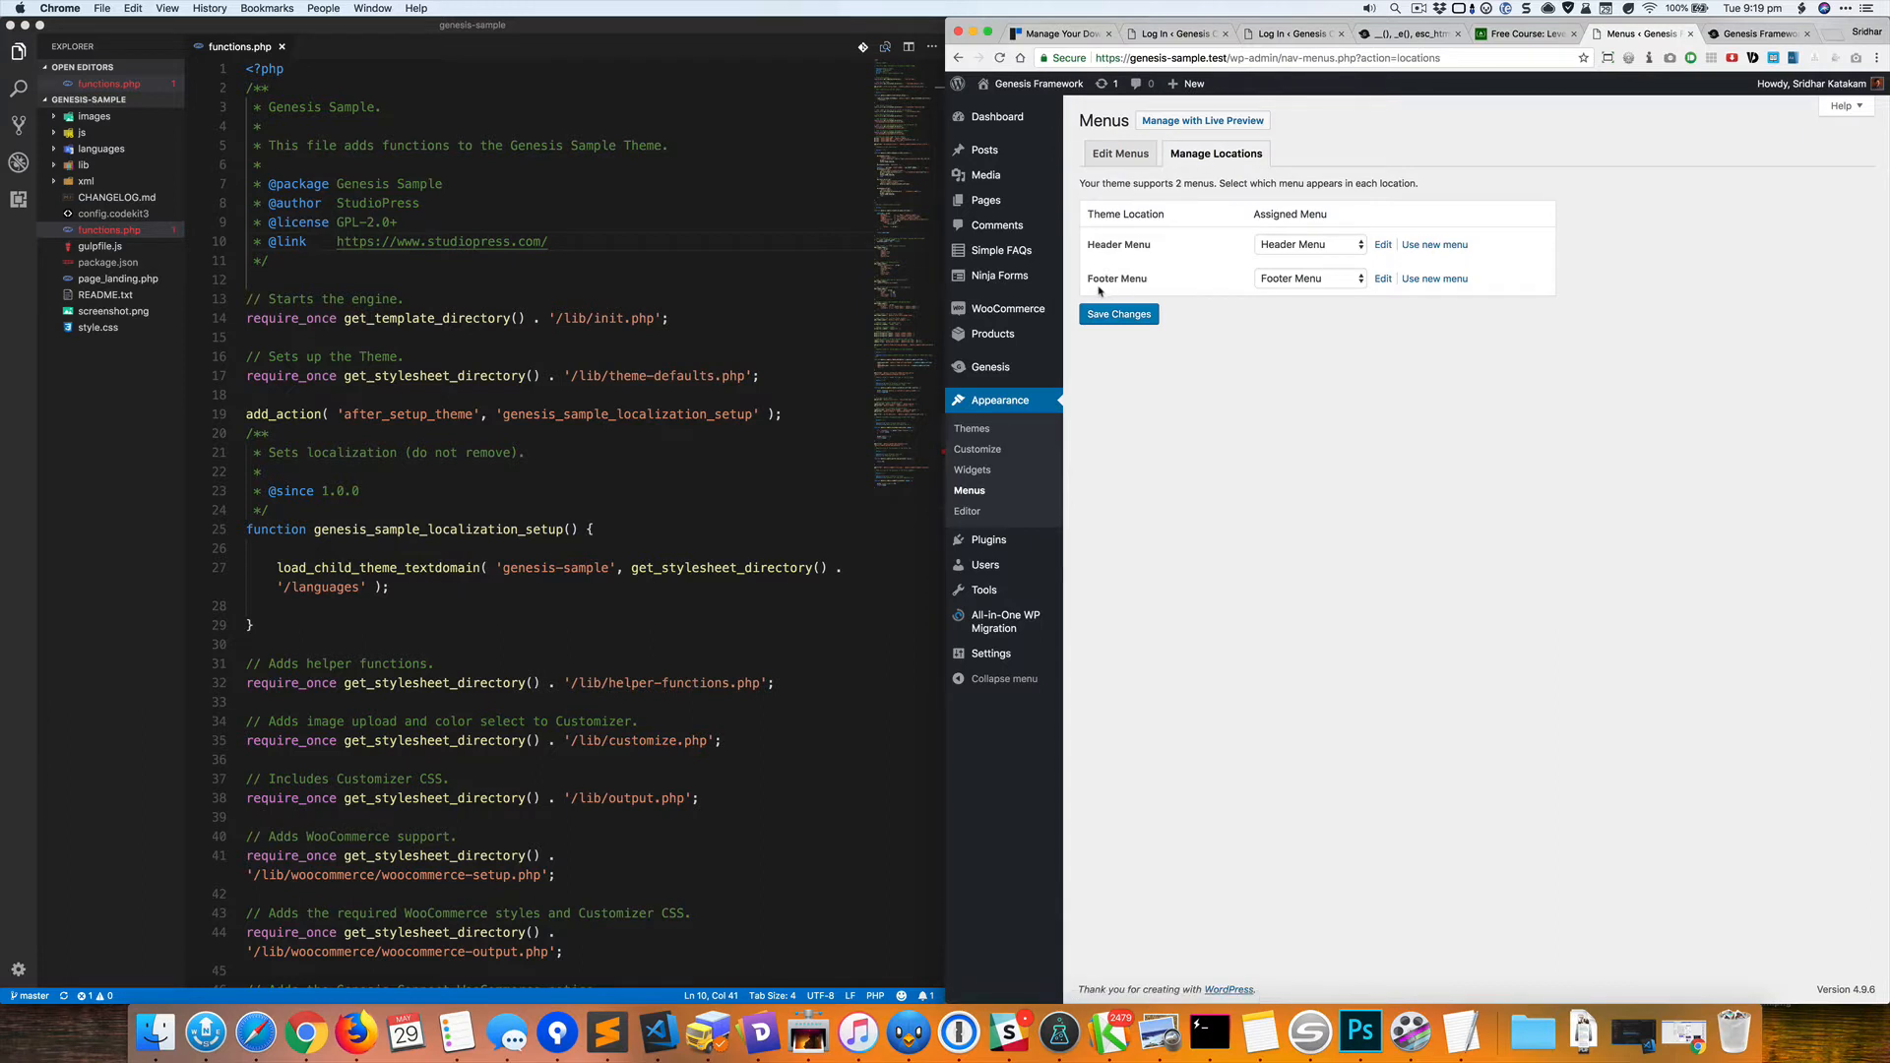
mouse_move(1105, 289)
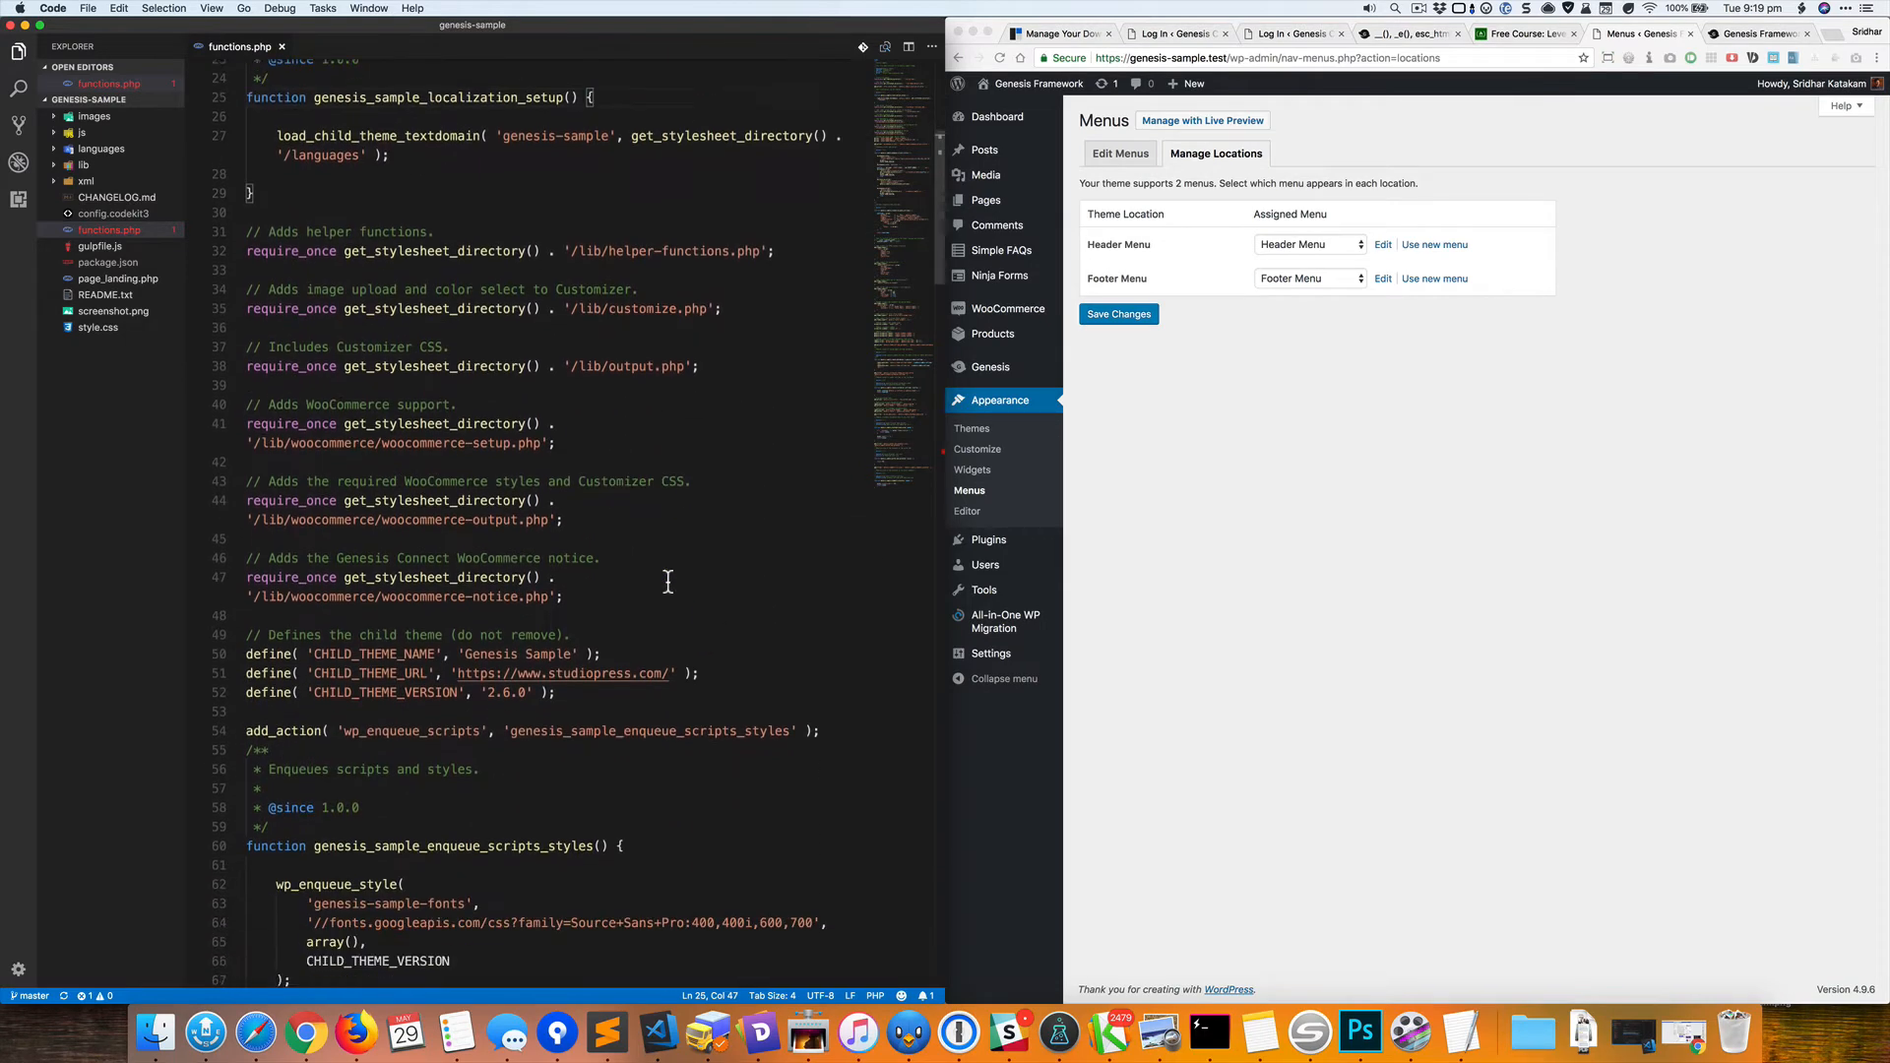
Replace the 'Footer Menu' label in the genesis-menus block with 'Secondary Navigation'.
scroll(down, 3)
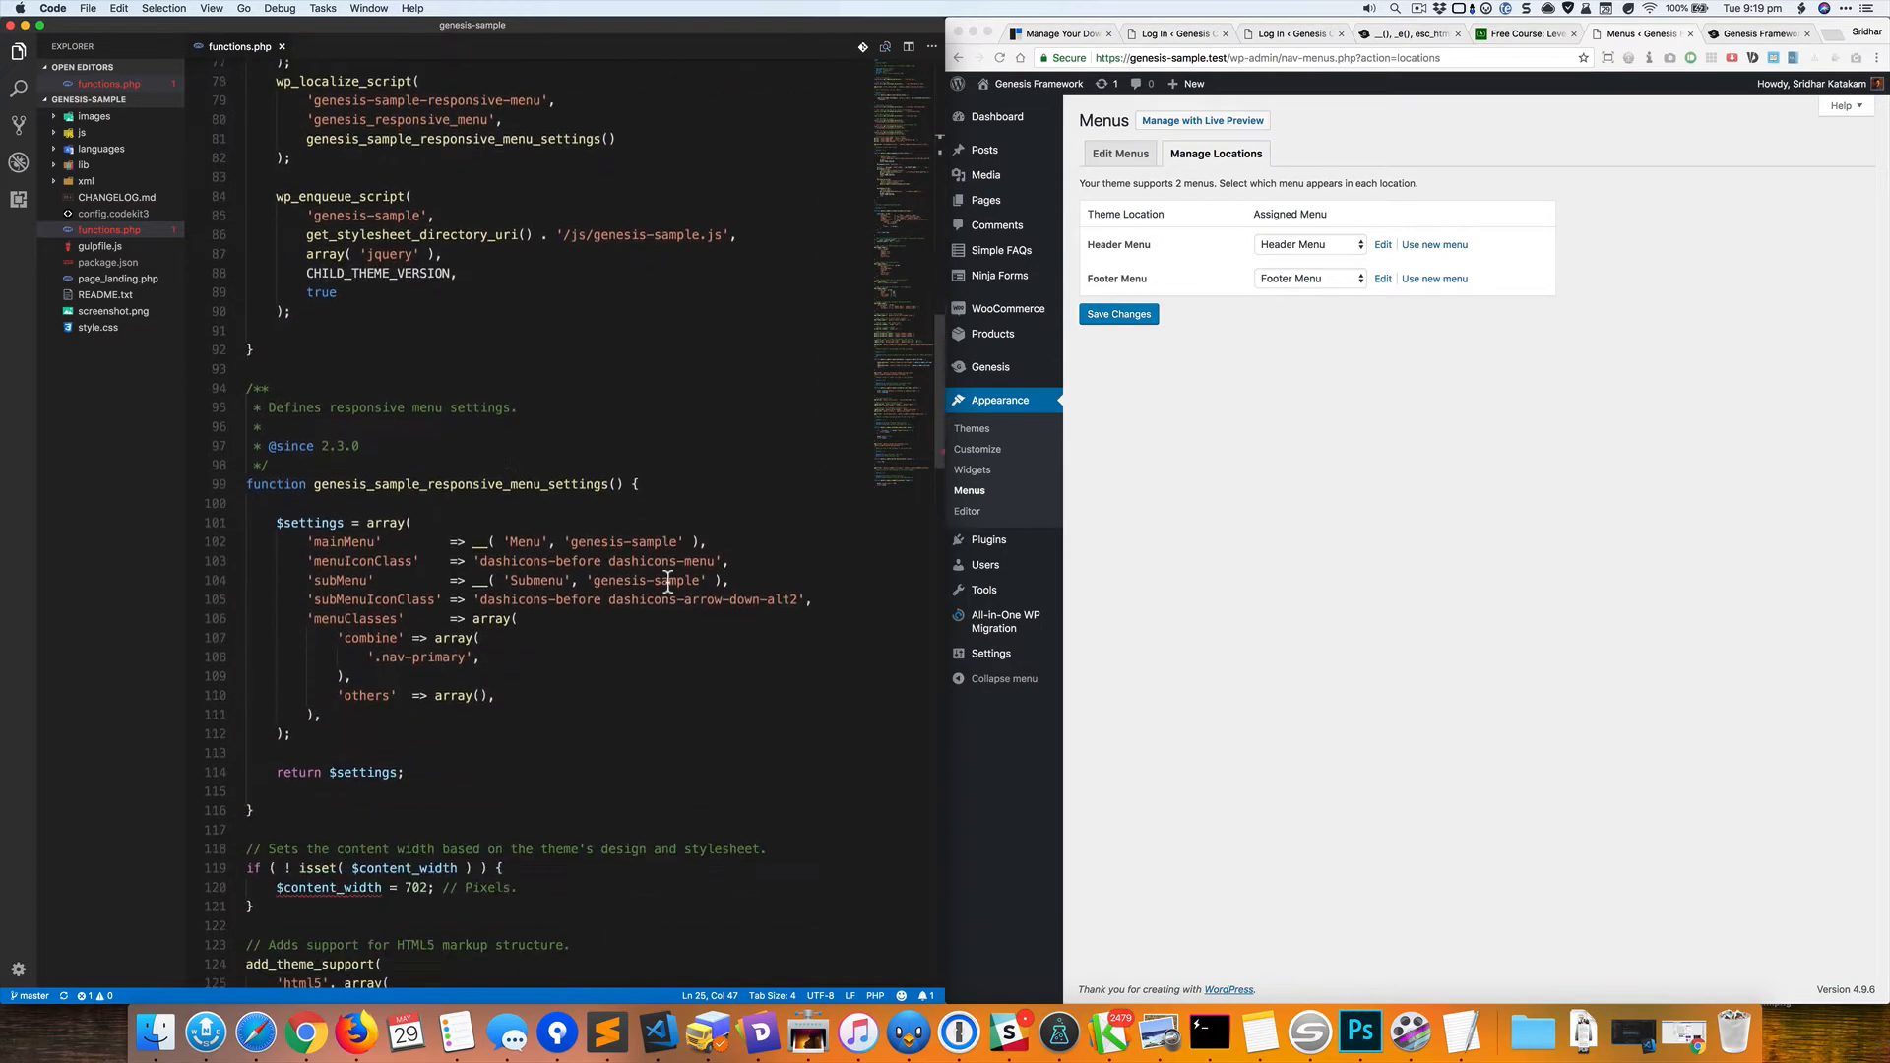
scroll(down, 3)
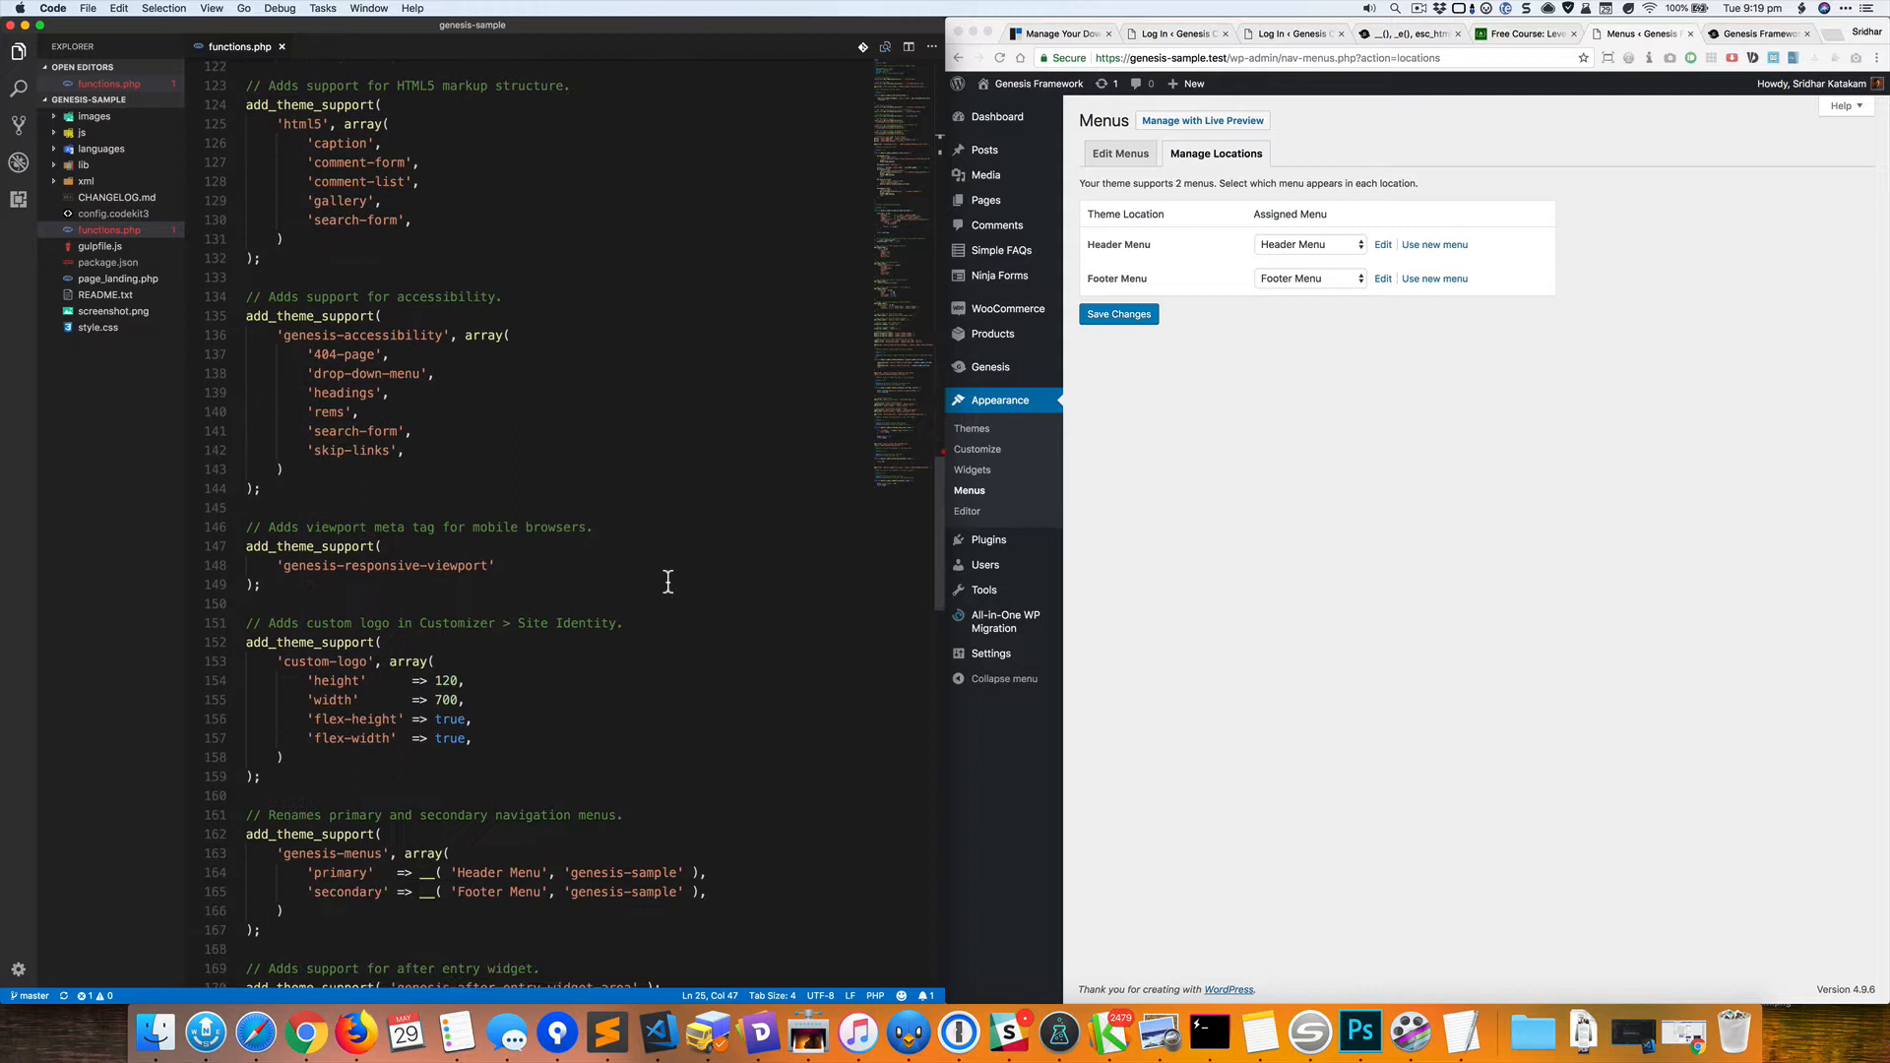
scroll(down, 3)
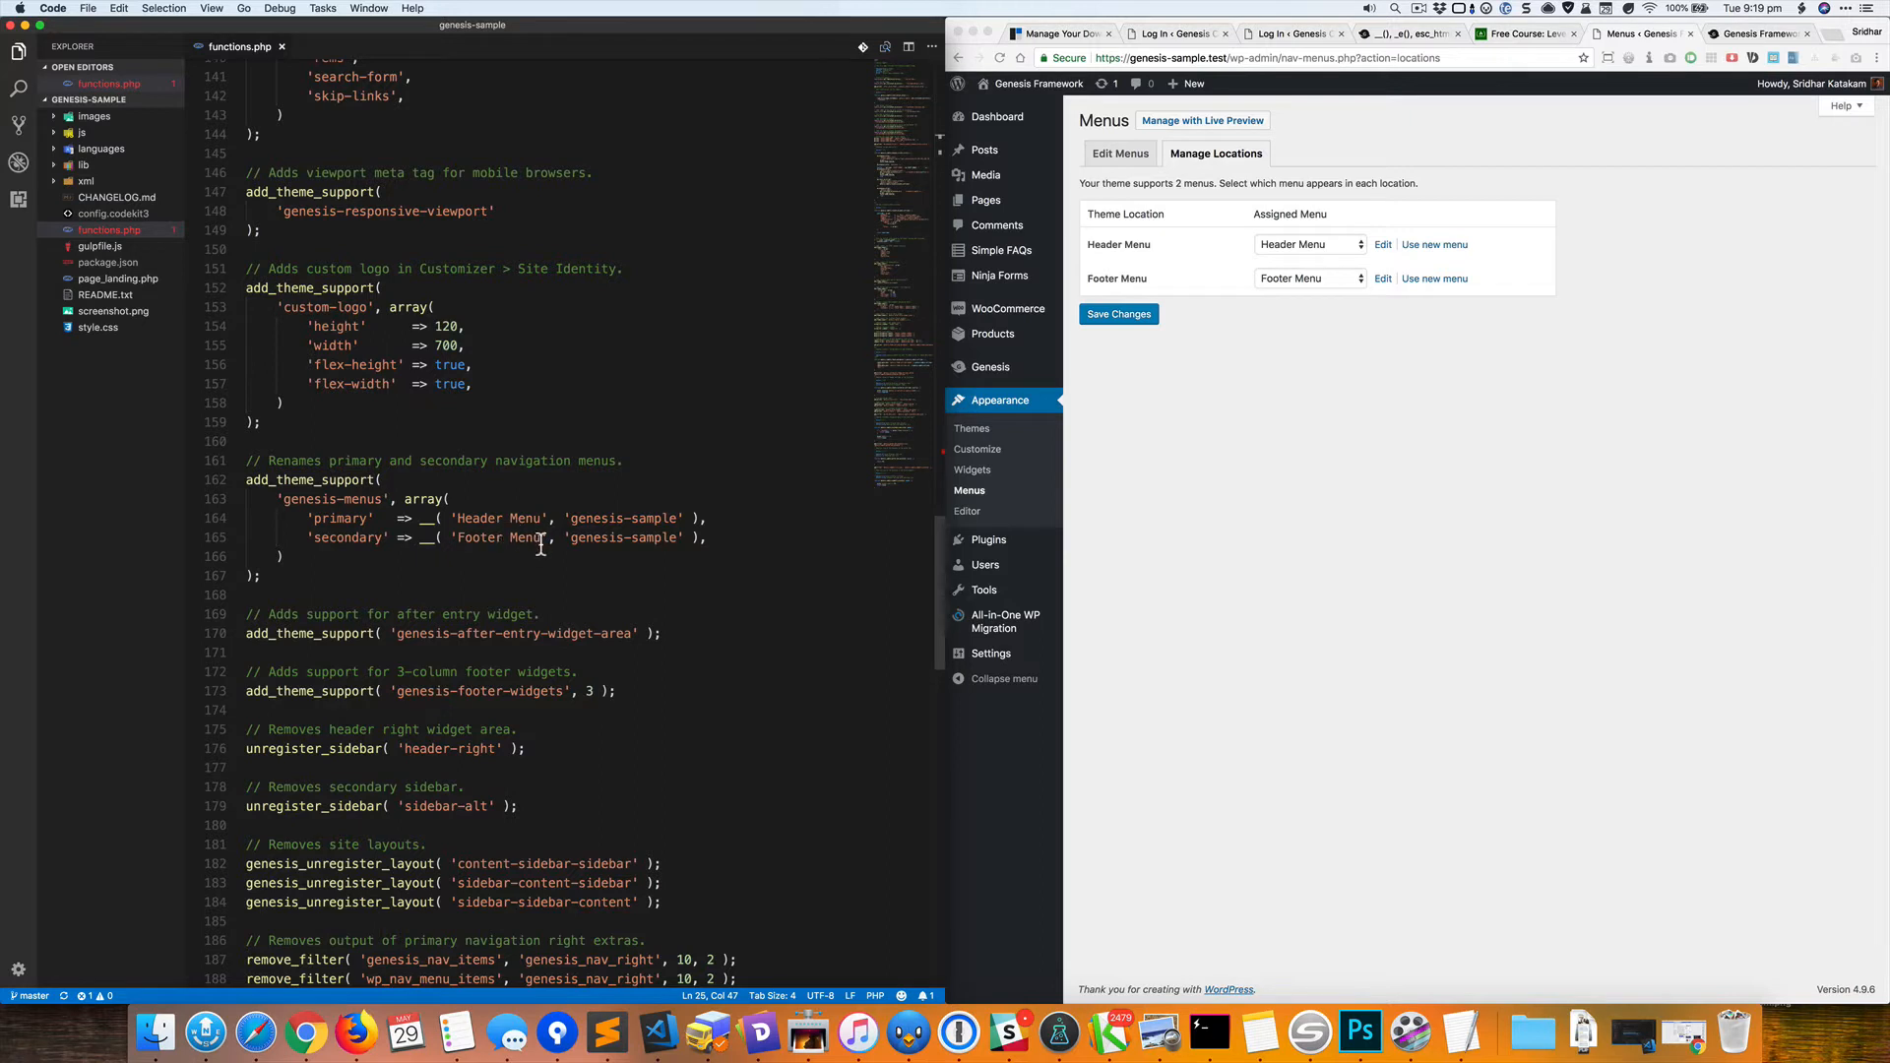
double_click(524, 538)
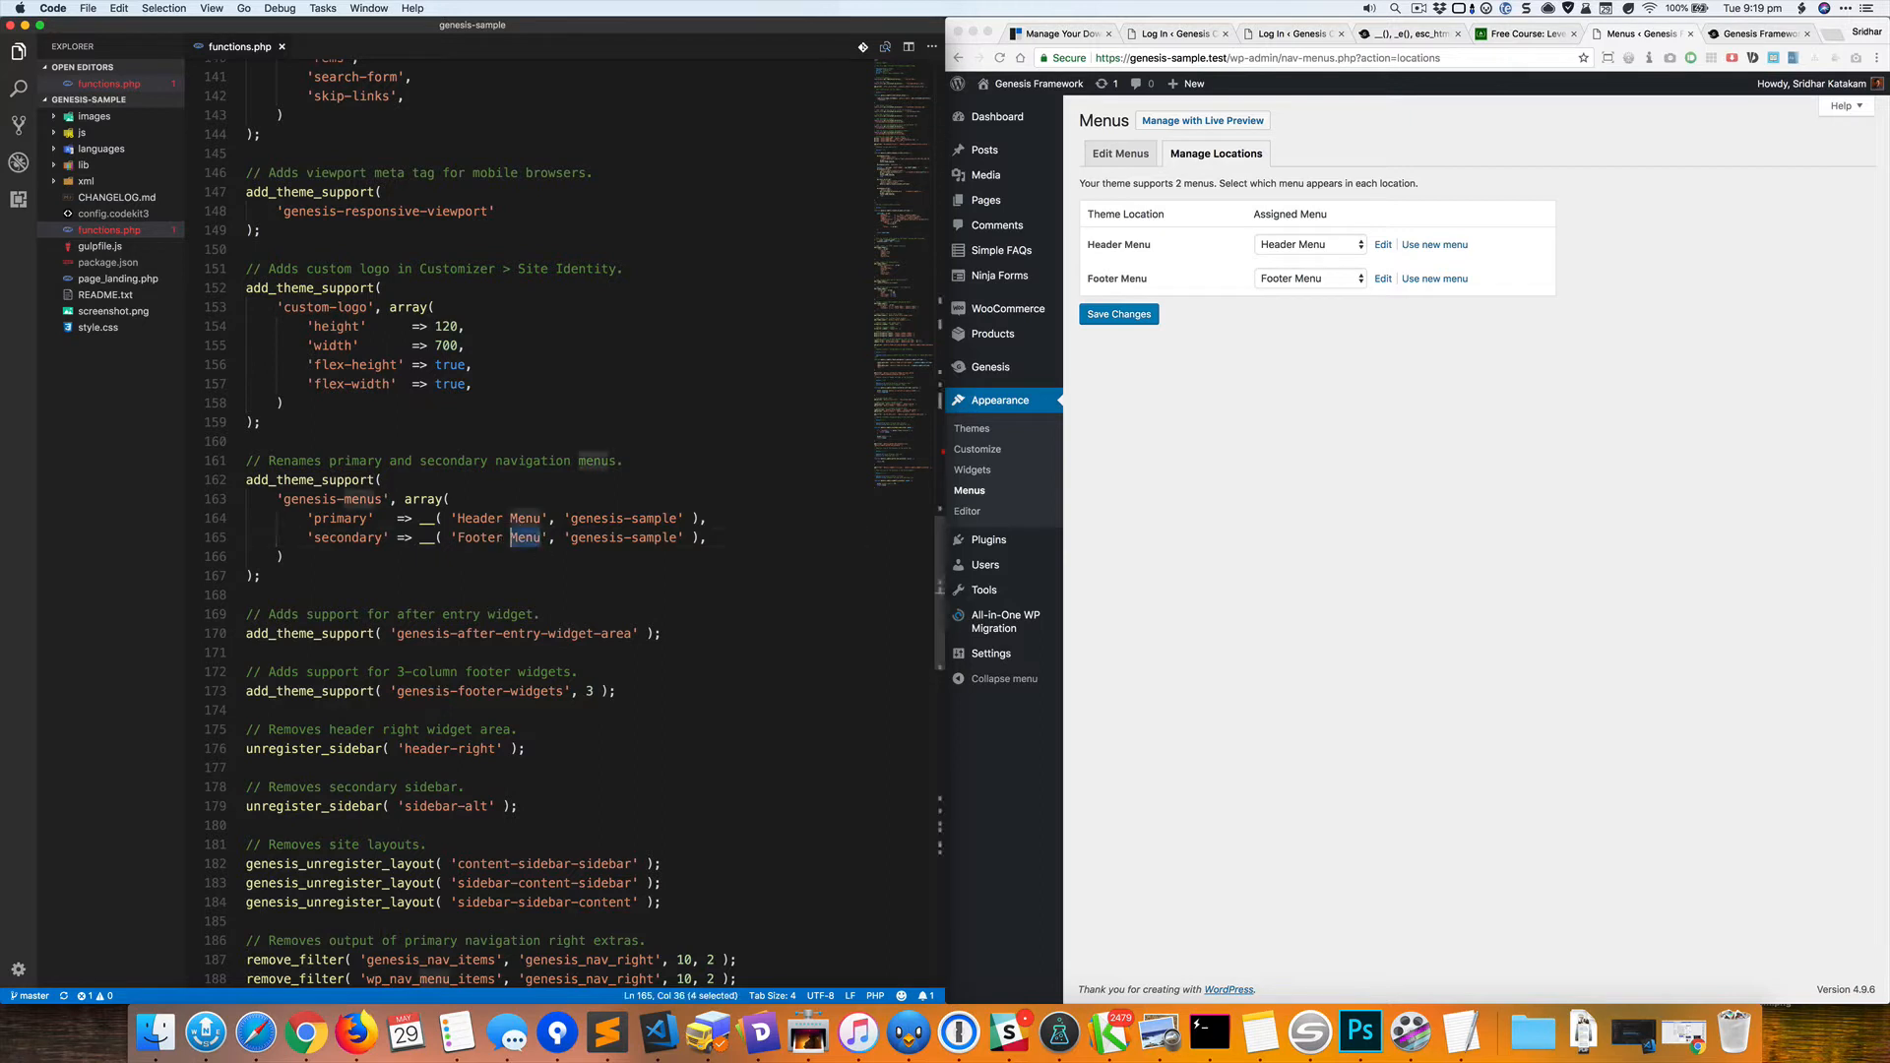
text(Secondary Navigati)
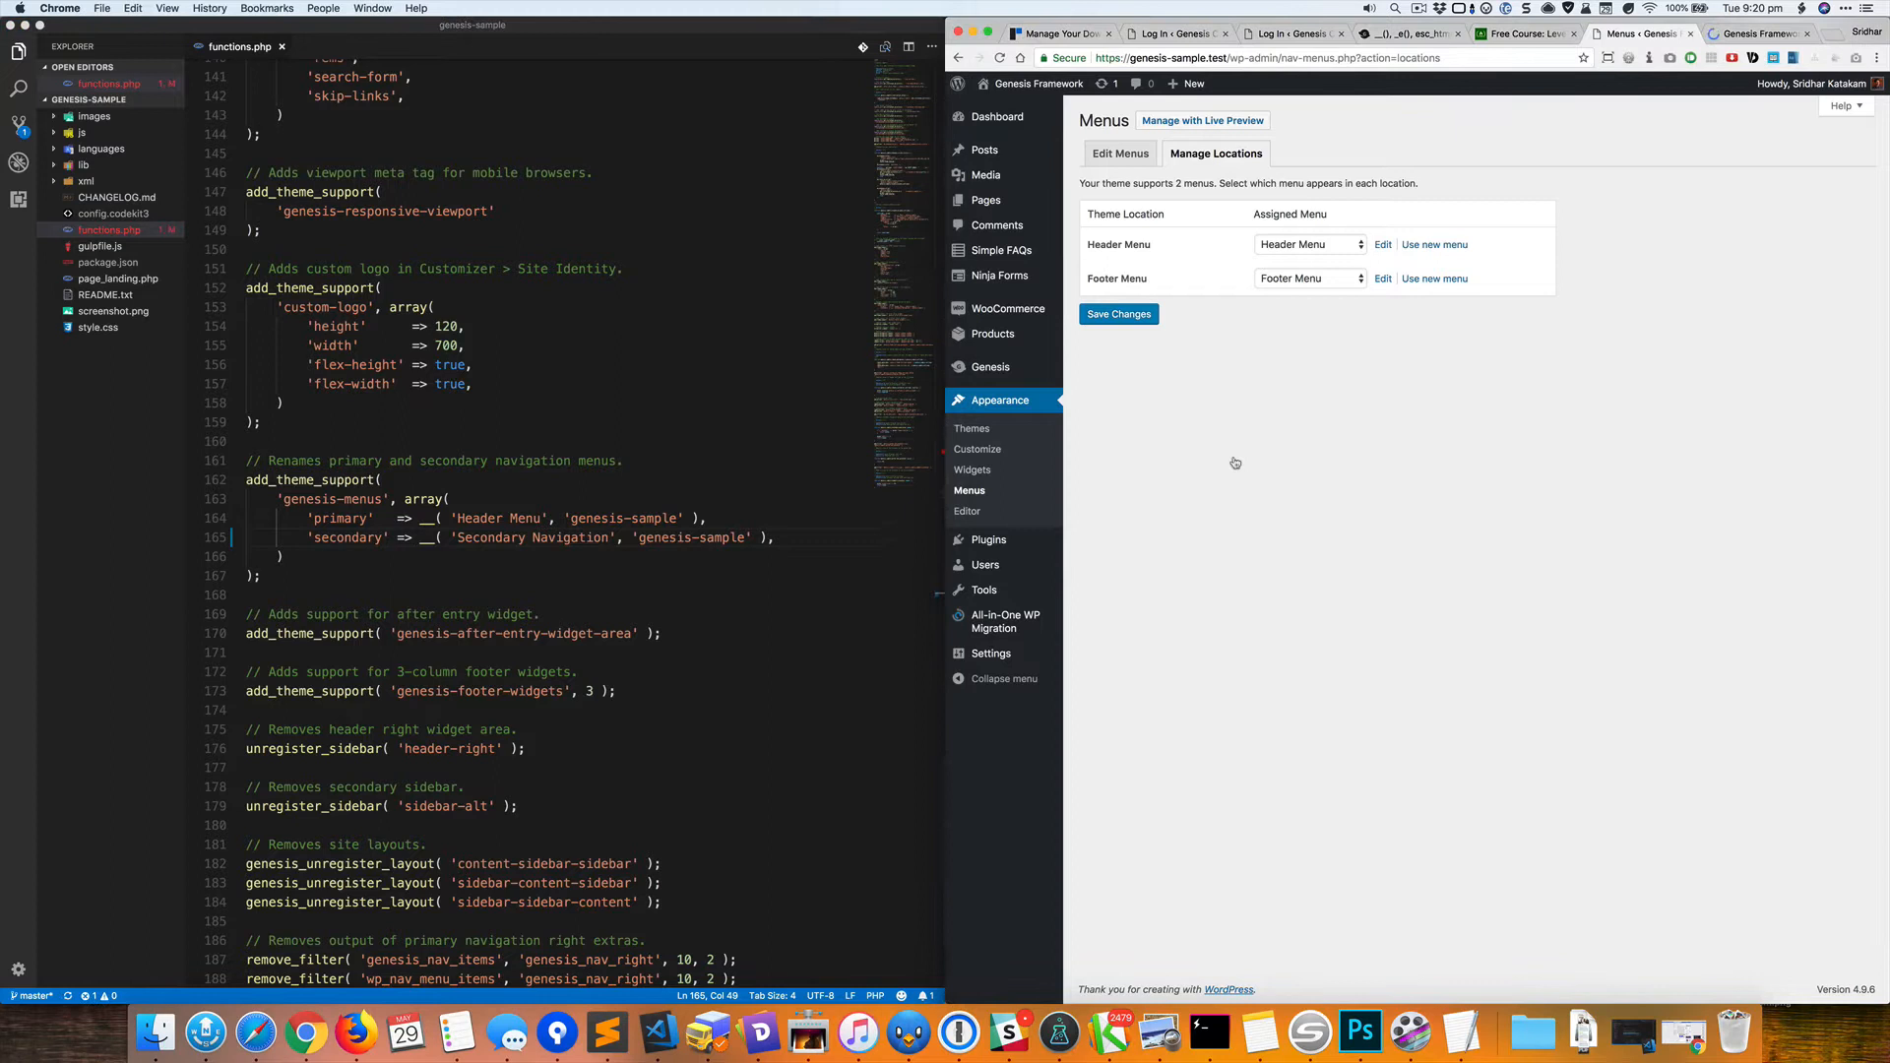
Reload Manage Locations to see 'Secondary Navigation', then view the front page down to its footer.
click(1118, 315)
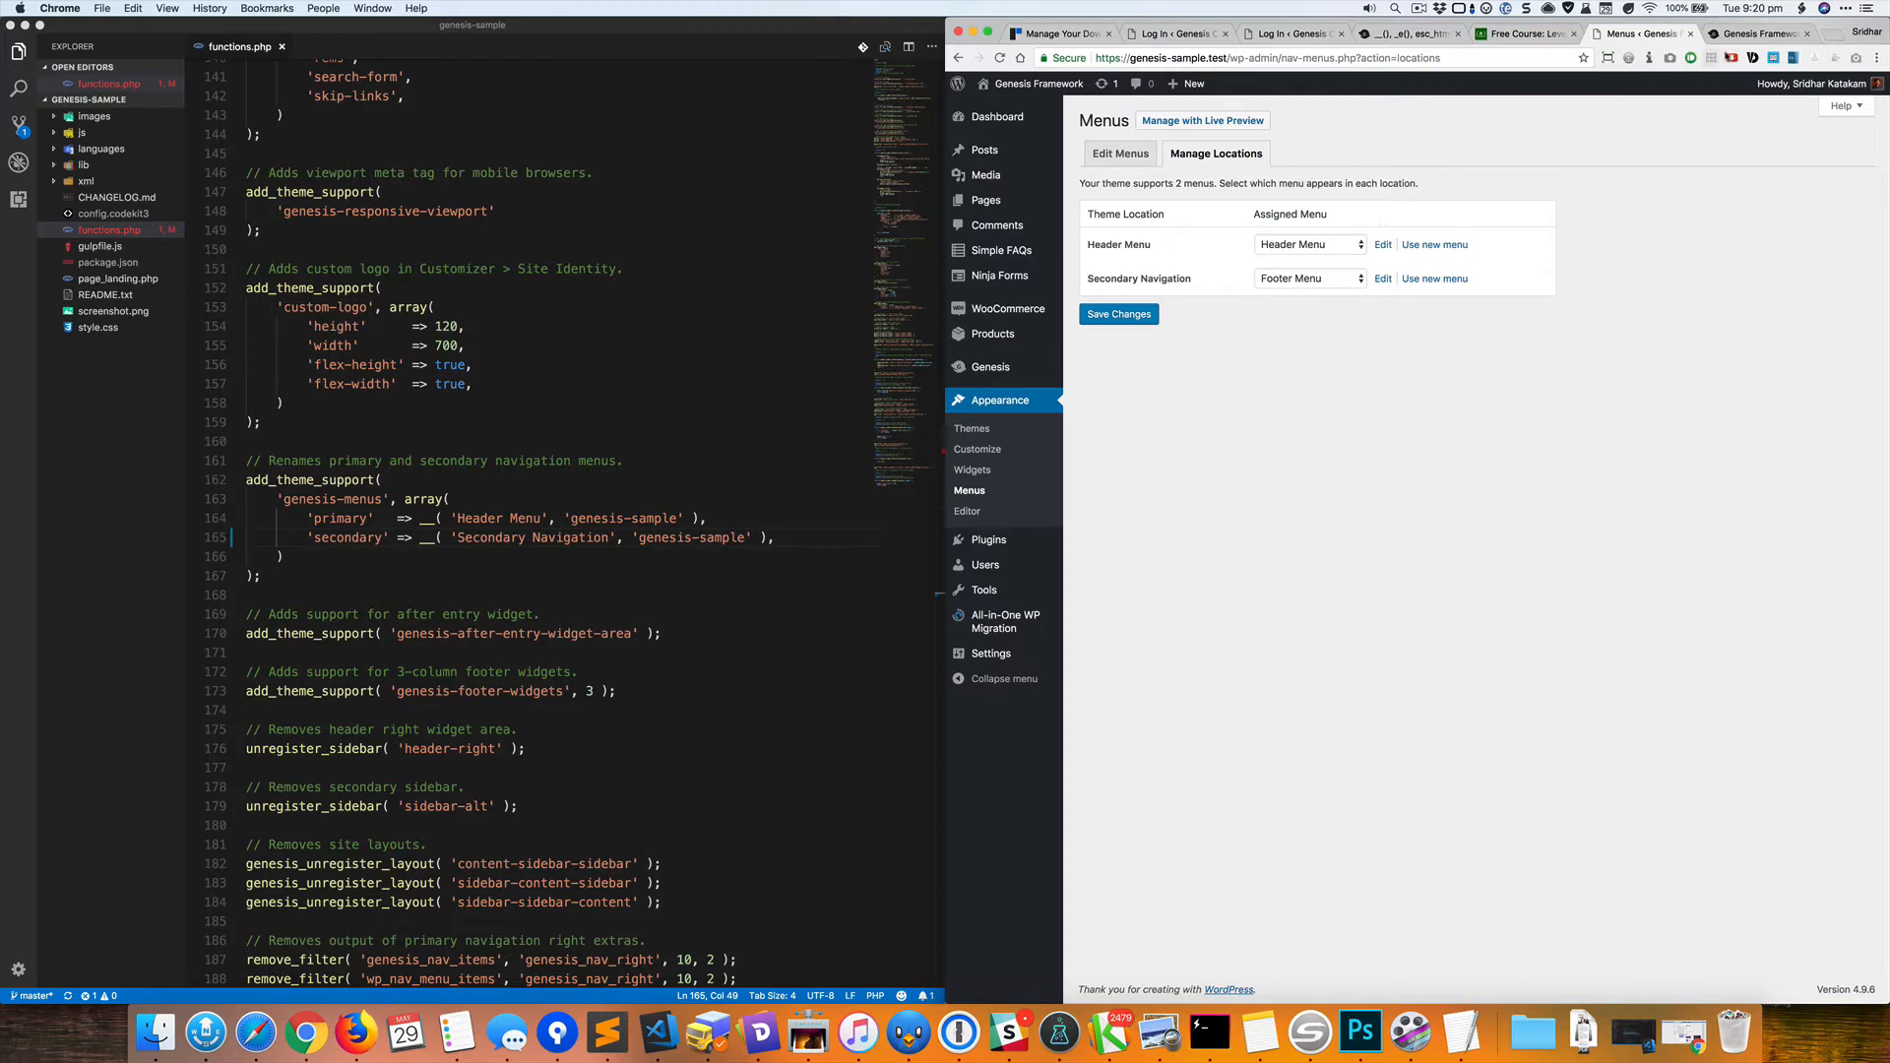
click(1758, 34)
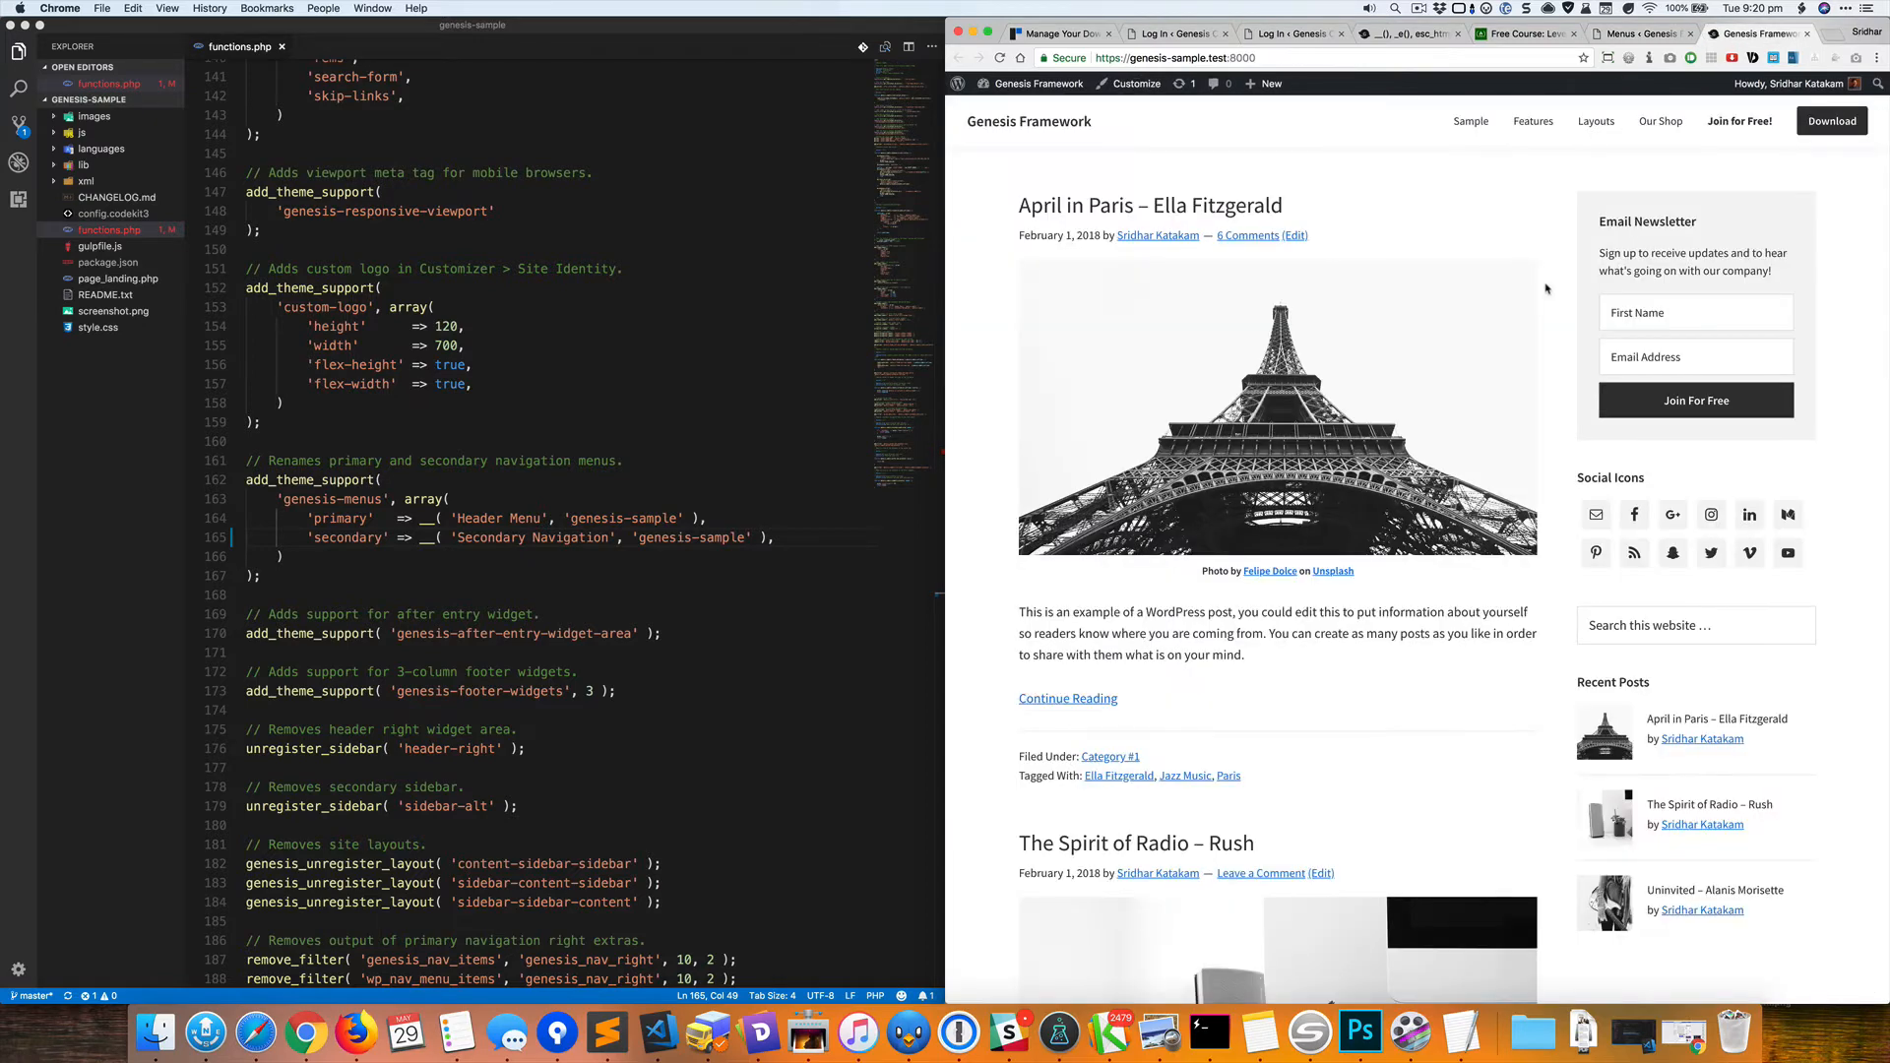
scroll(down, 3)
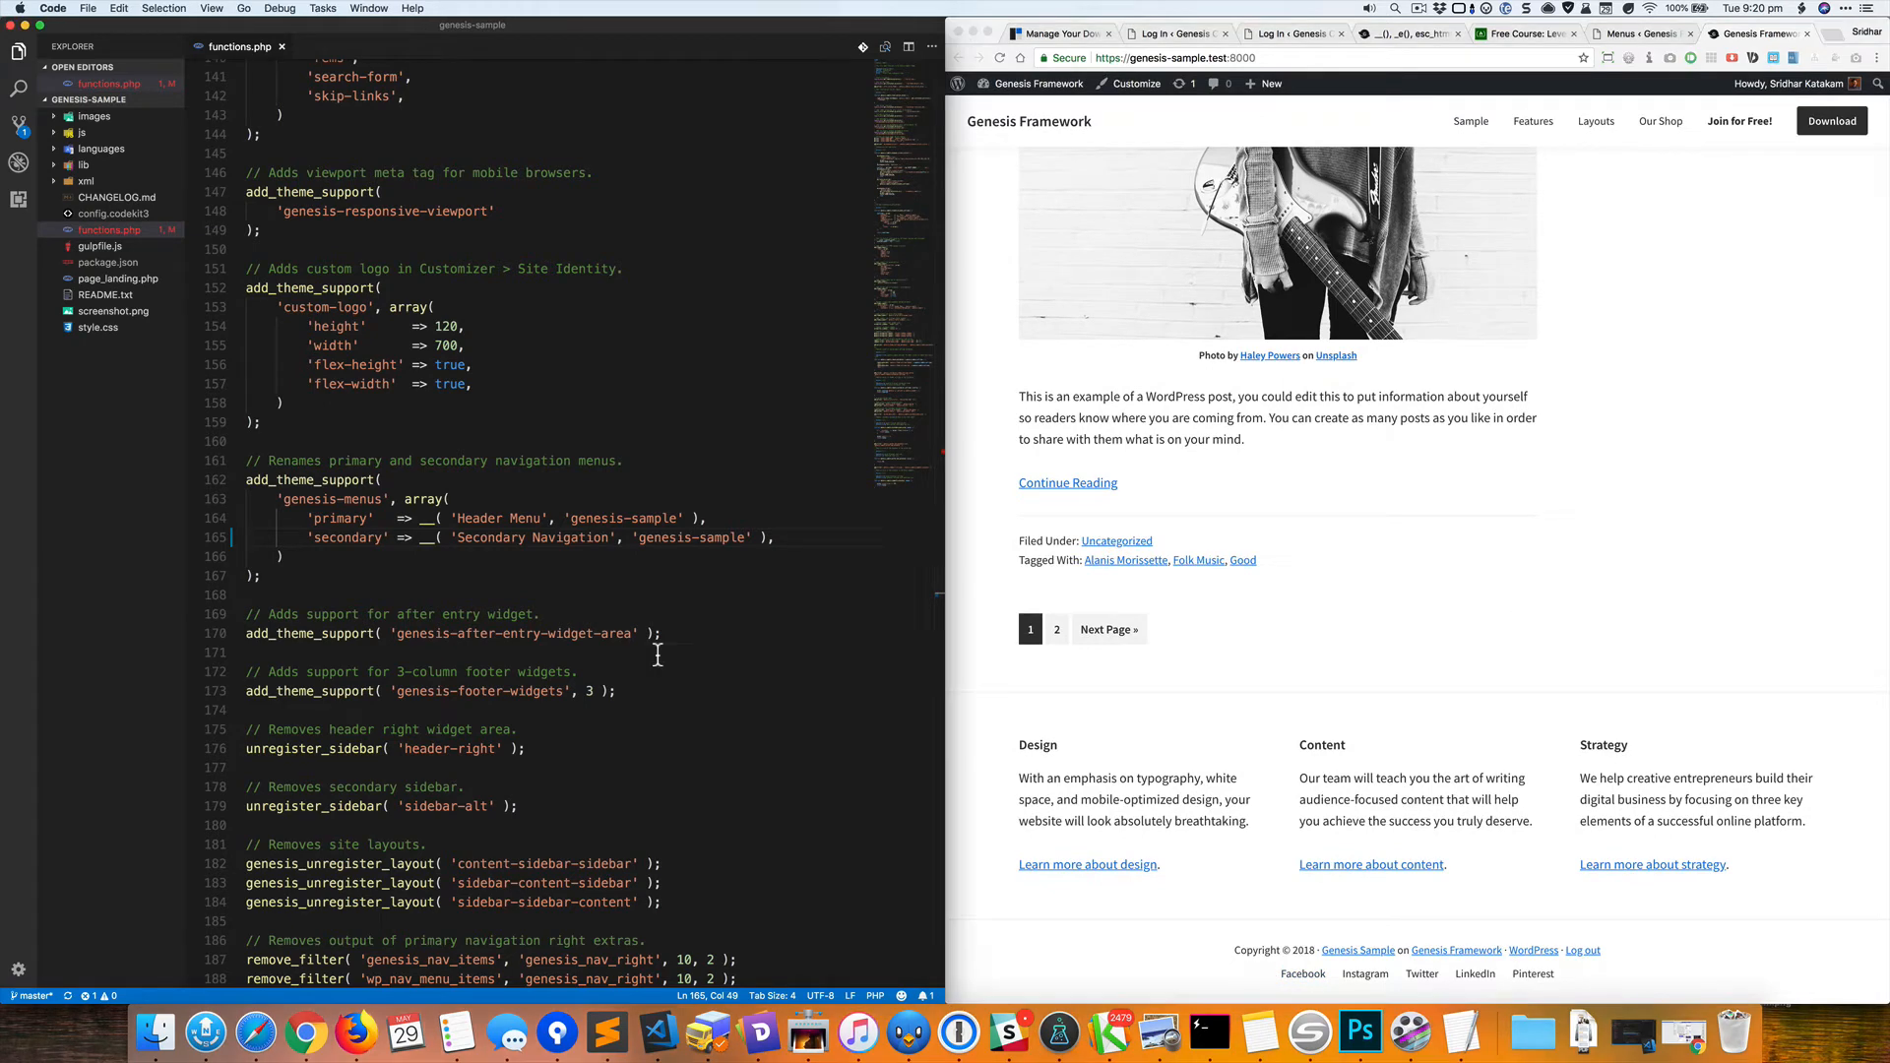
scroll(down, 3)
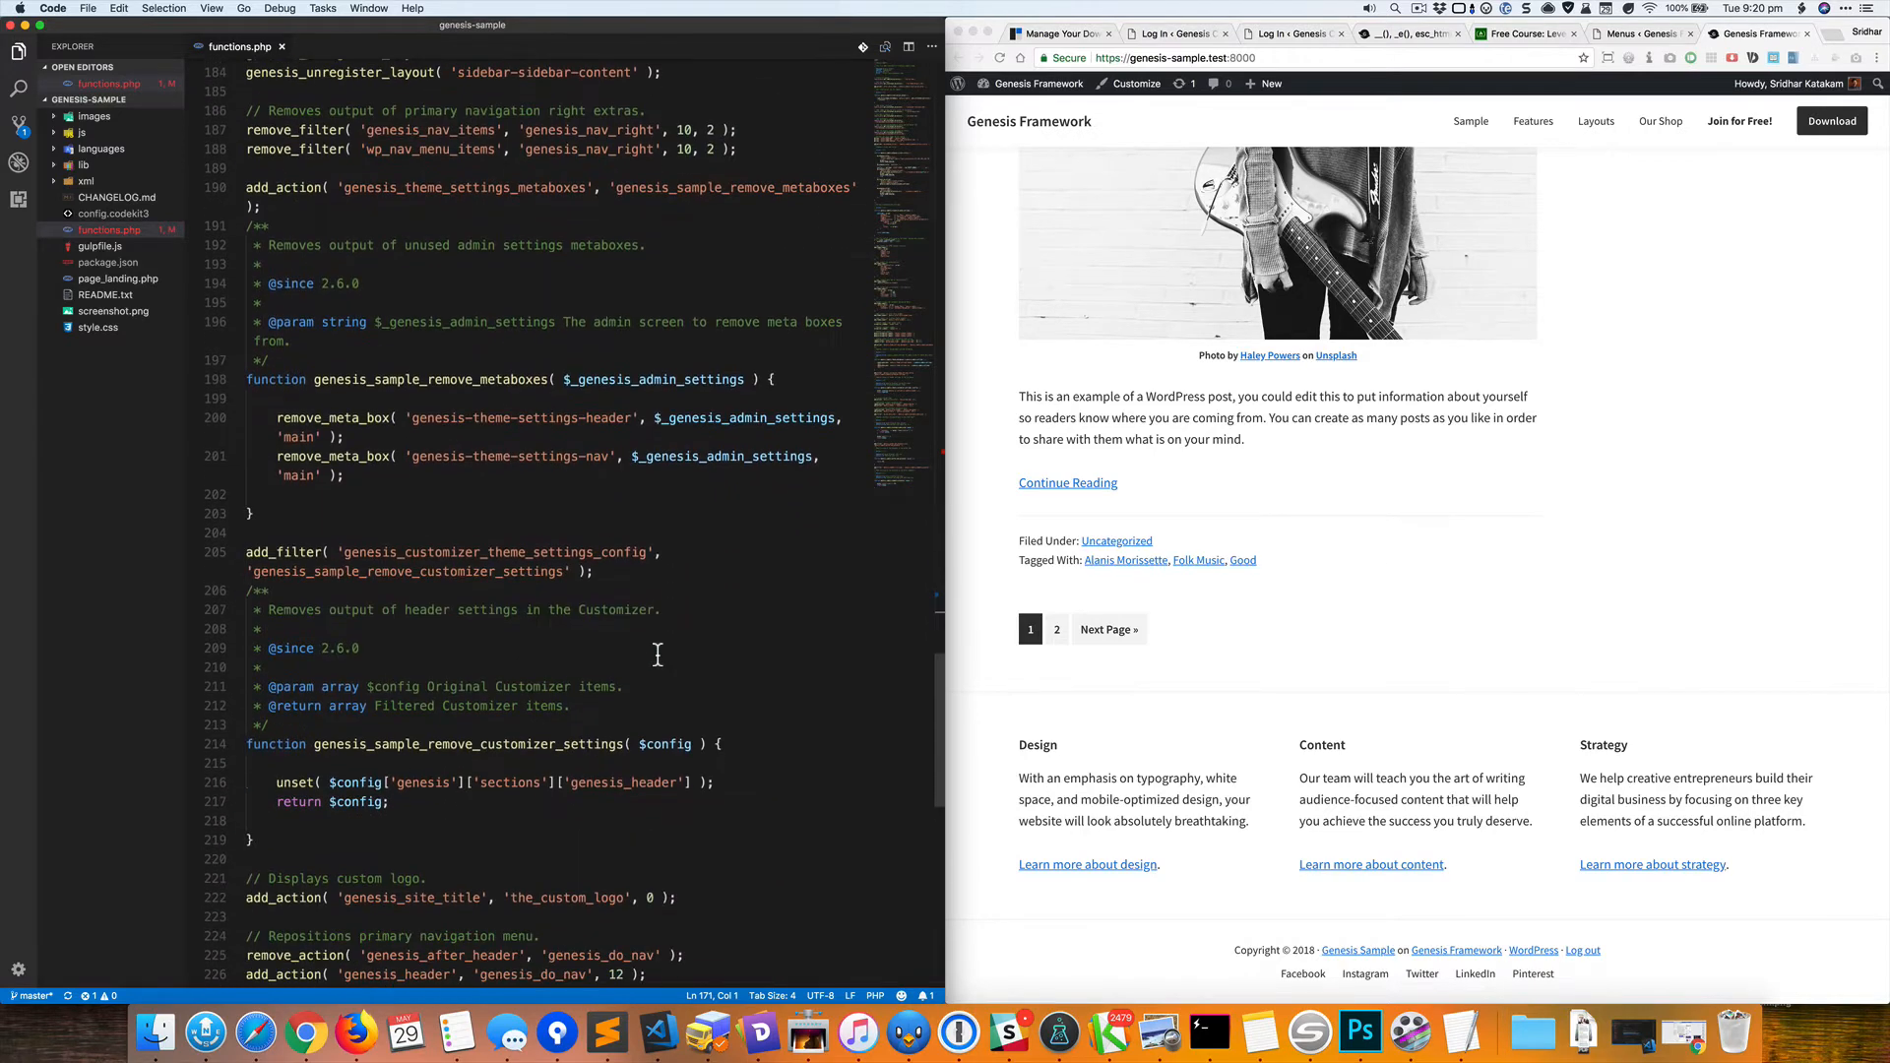
Comment out the remove_action and add_action lines that reposition the secondary nav into the footer.
scroll(down, 3)
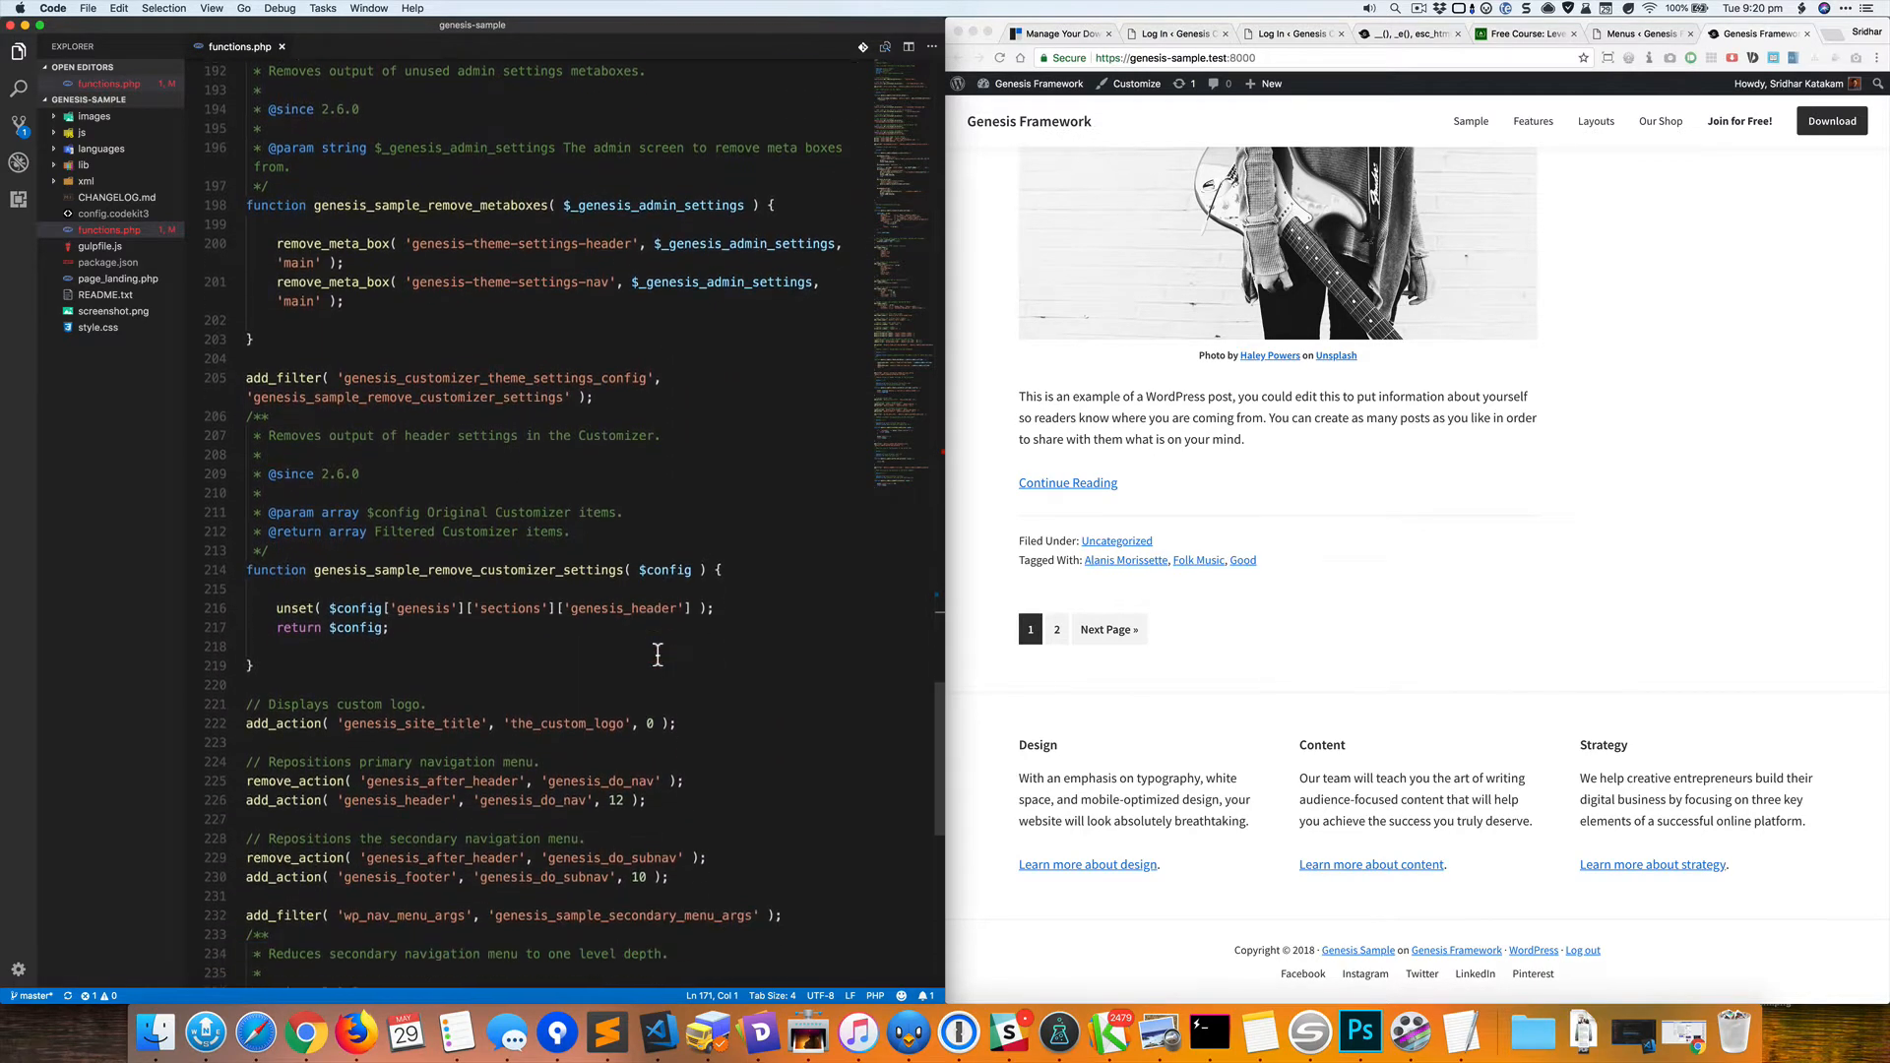
scroll(down, 3)
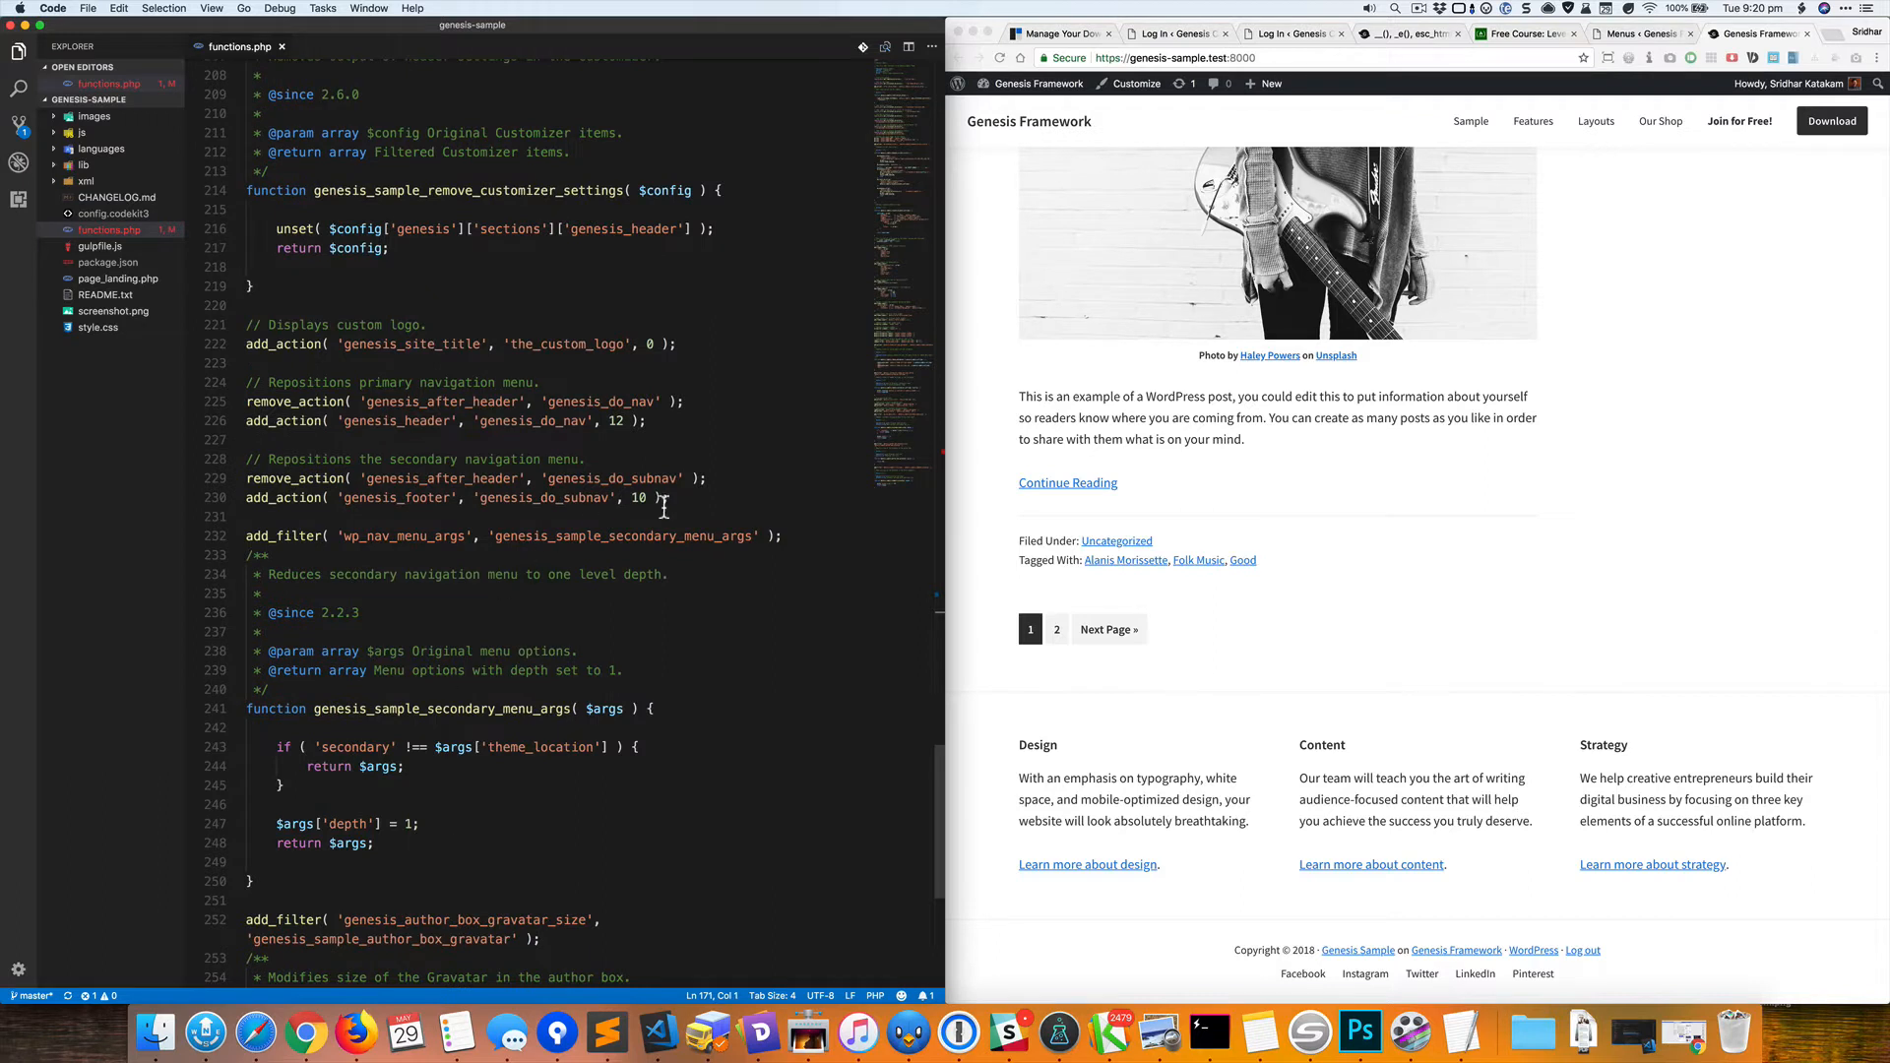
click(249, 478)
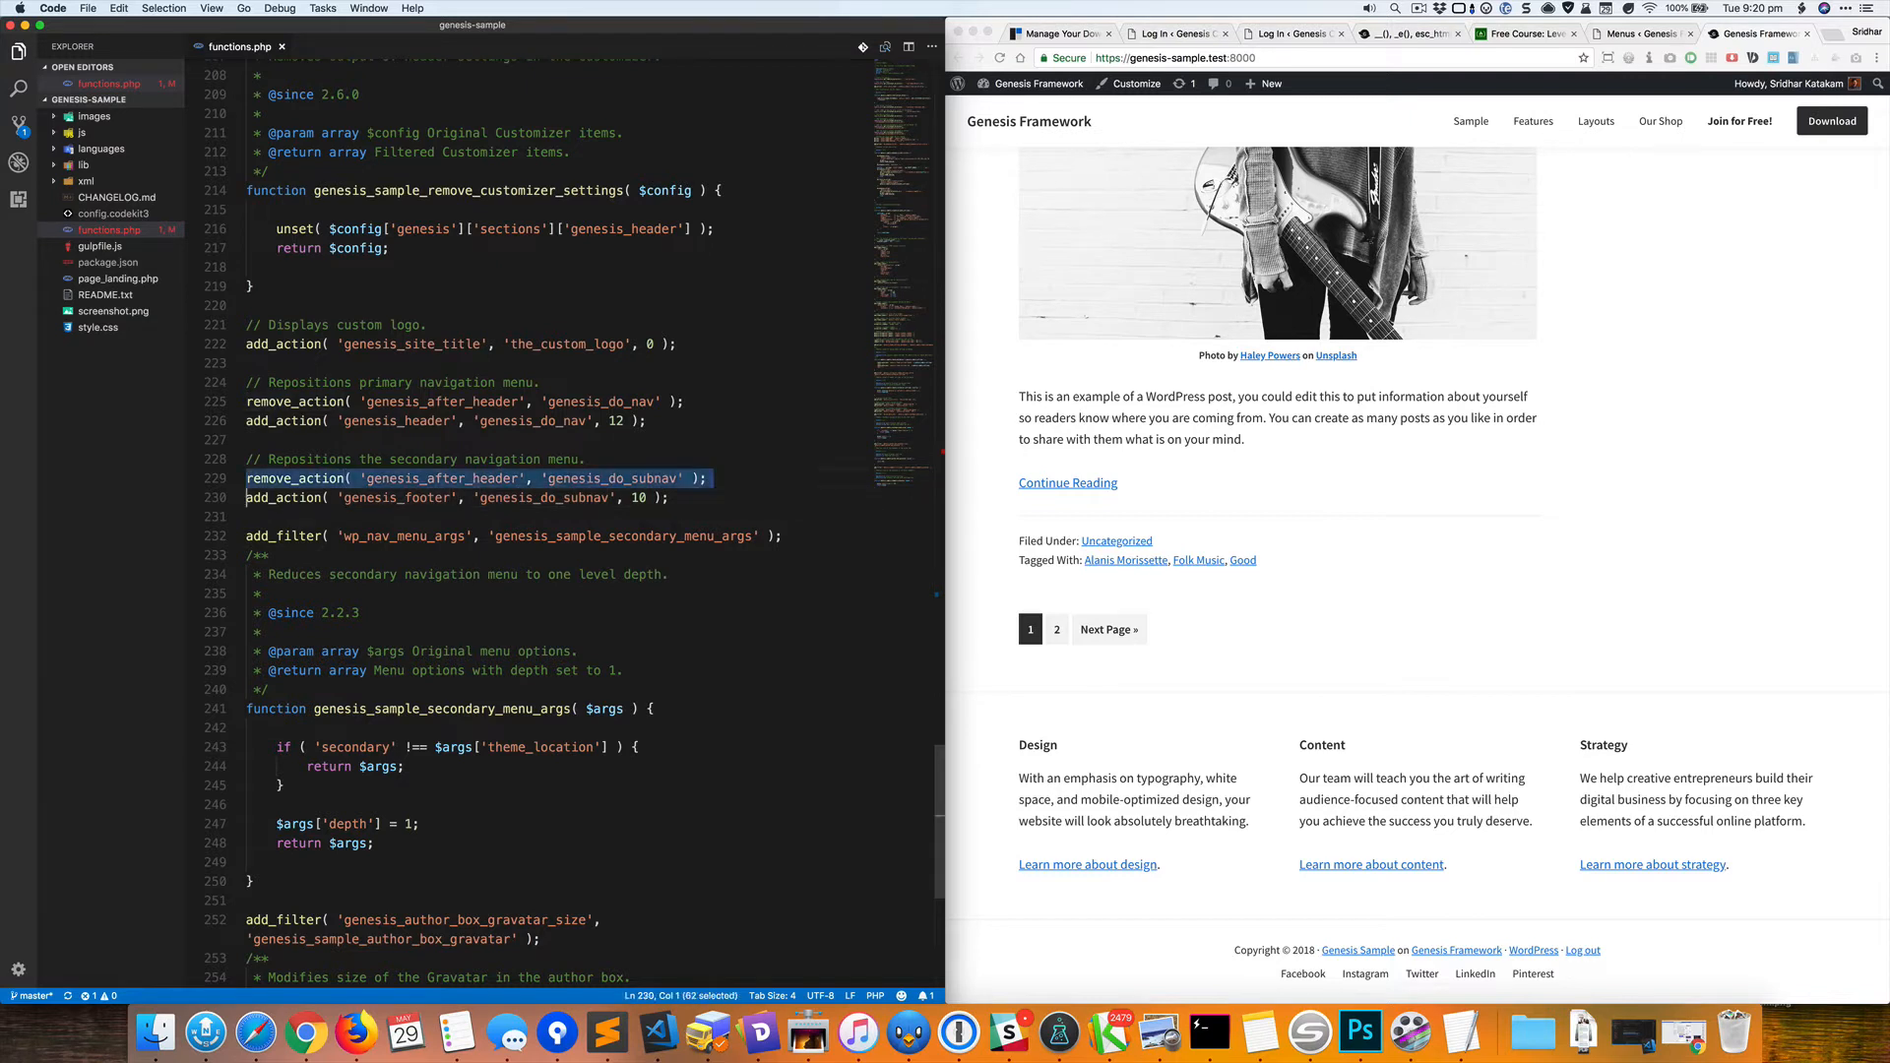
key(cmd+/)
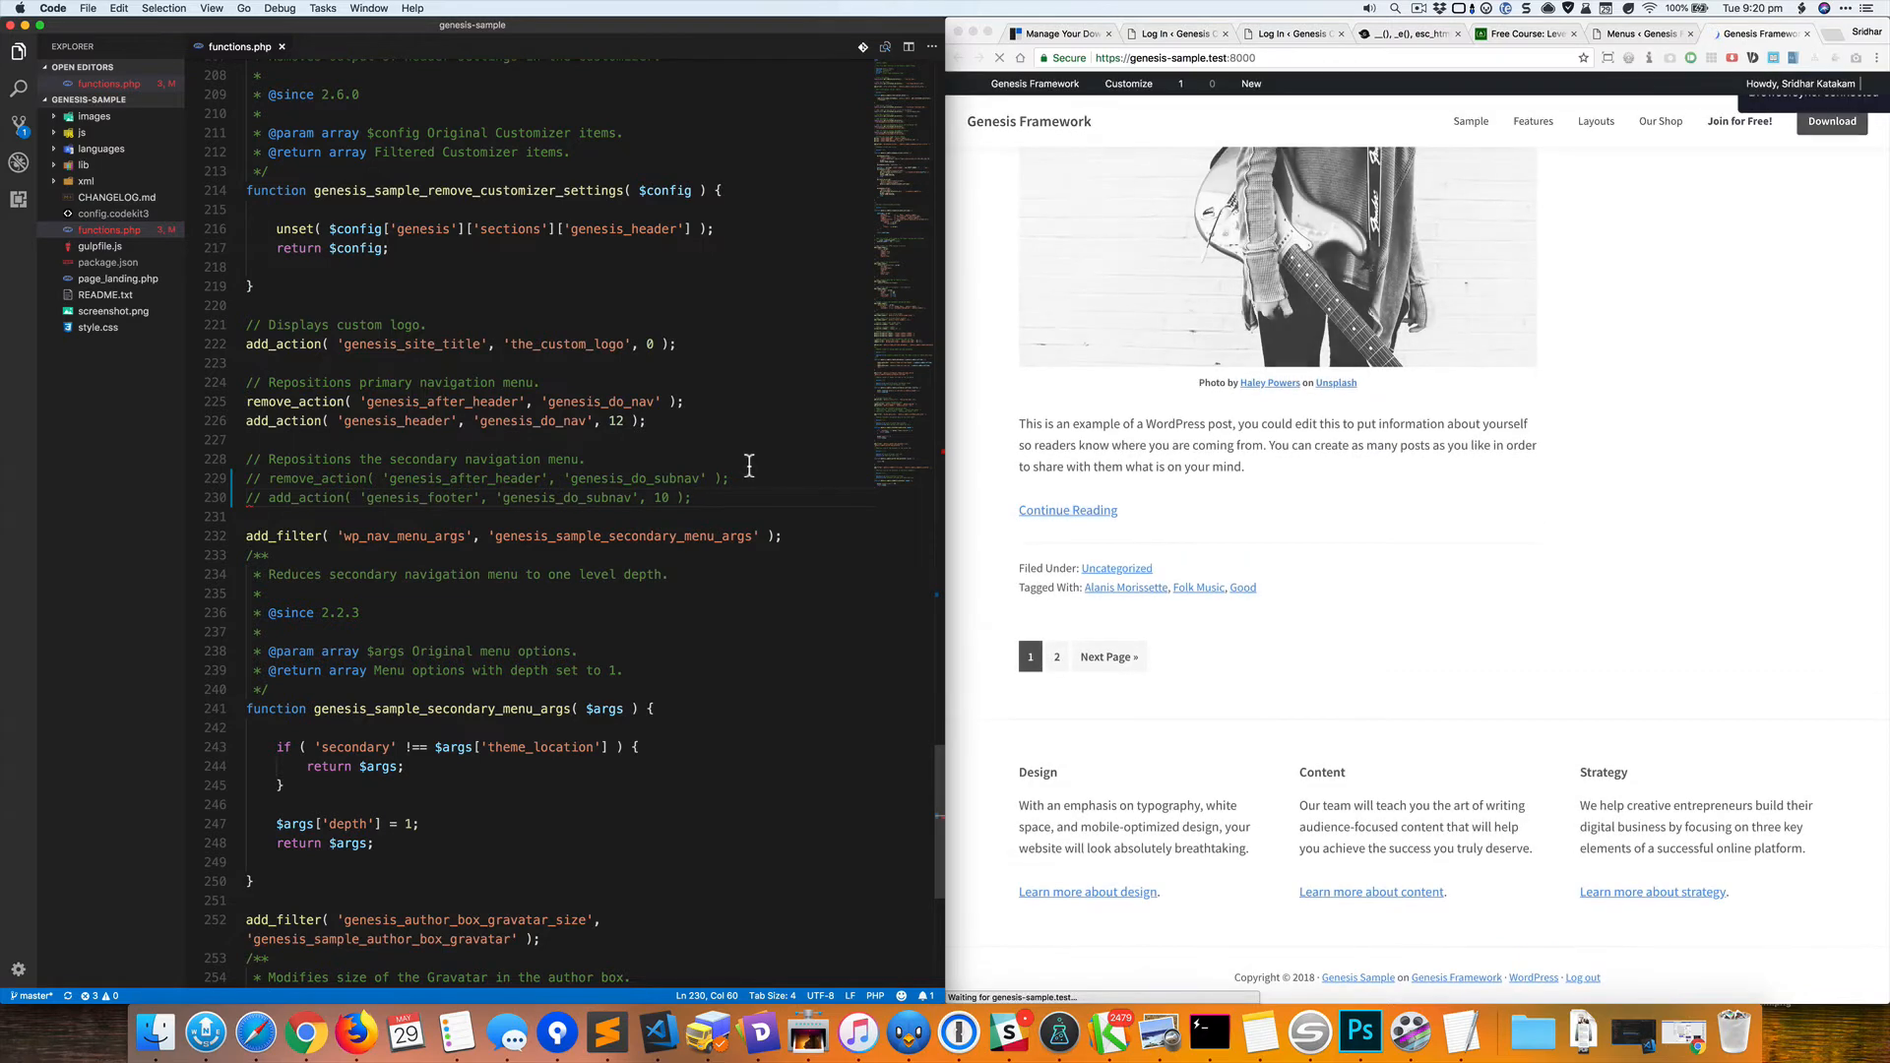
Check the reloaded front page's footer has no menu links, then return to the top.
scroll(down, 3)
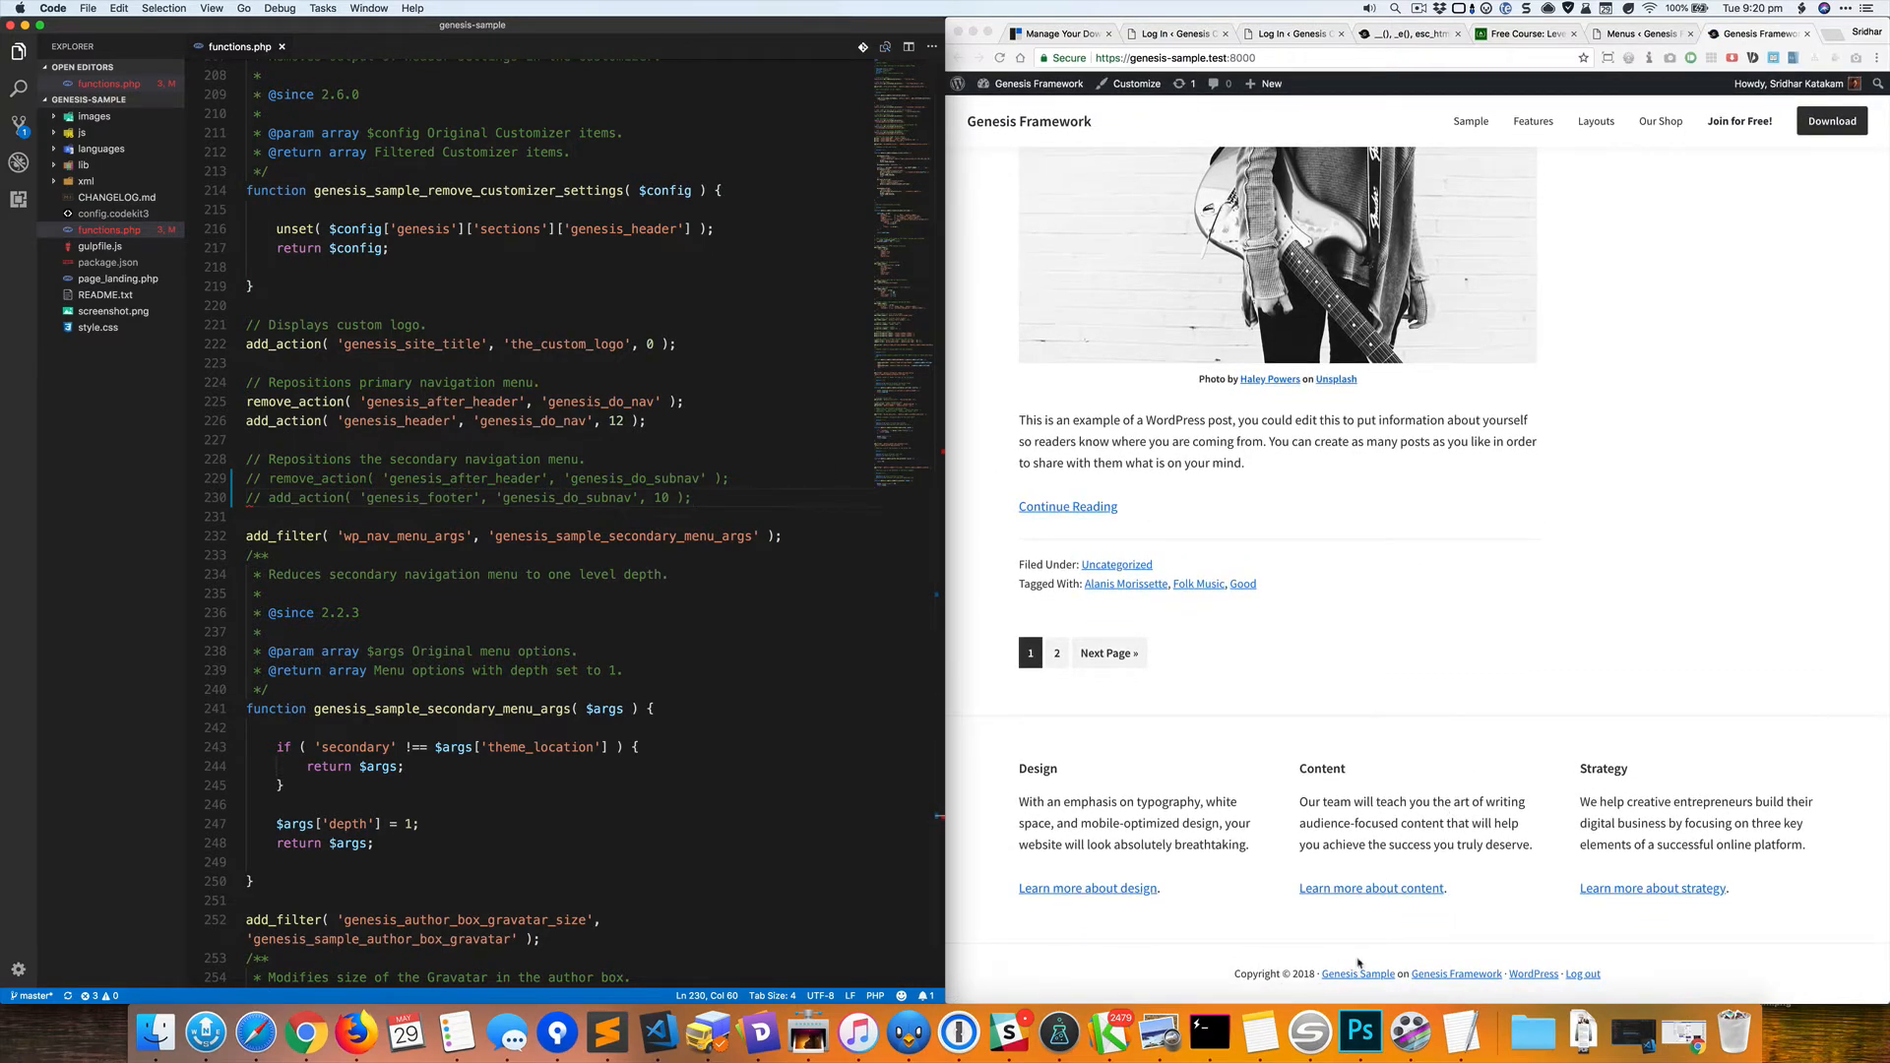
scroll(down, 3)
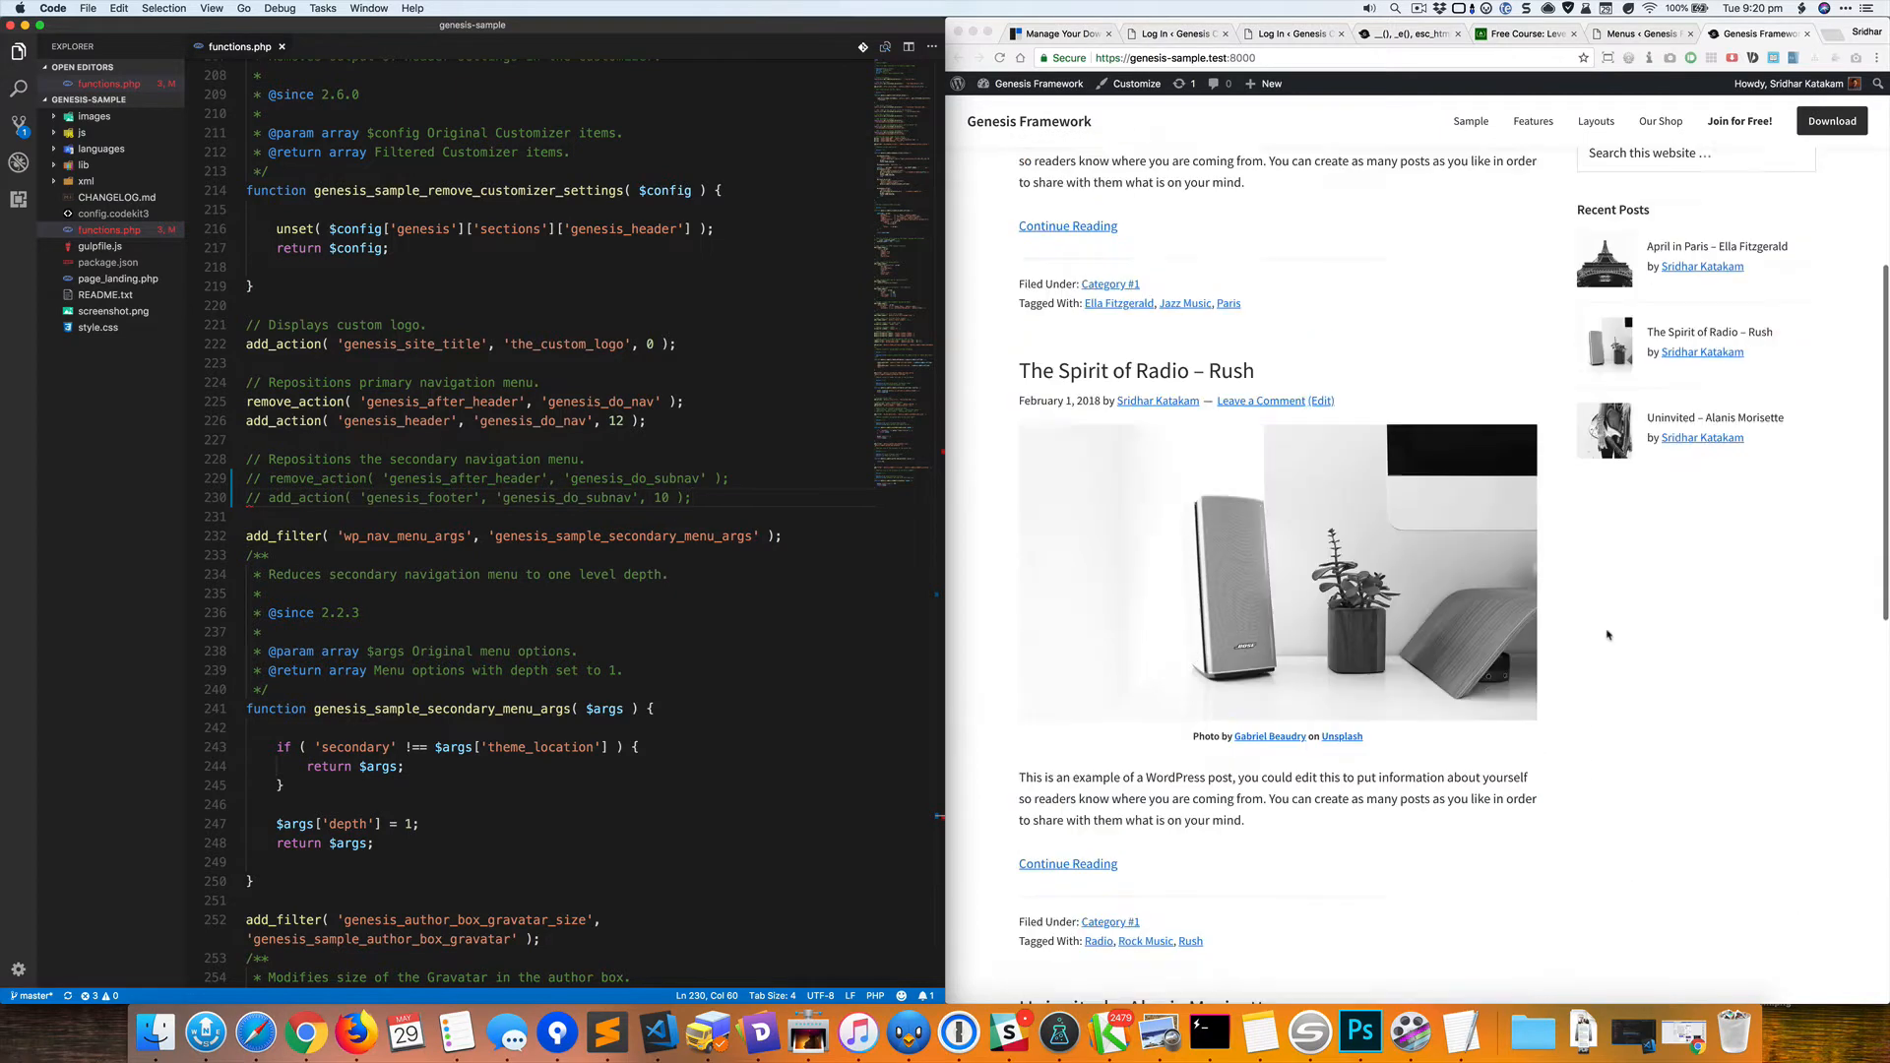
scroll(up, 3)
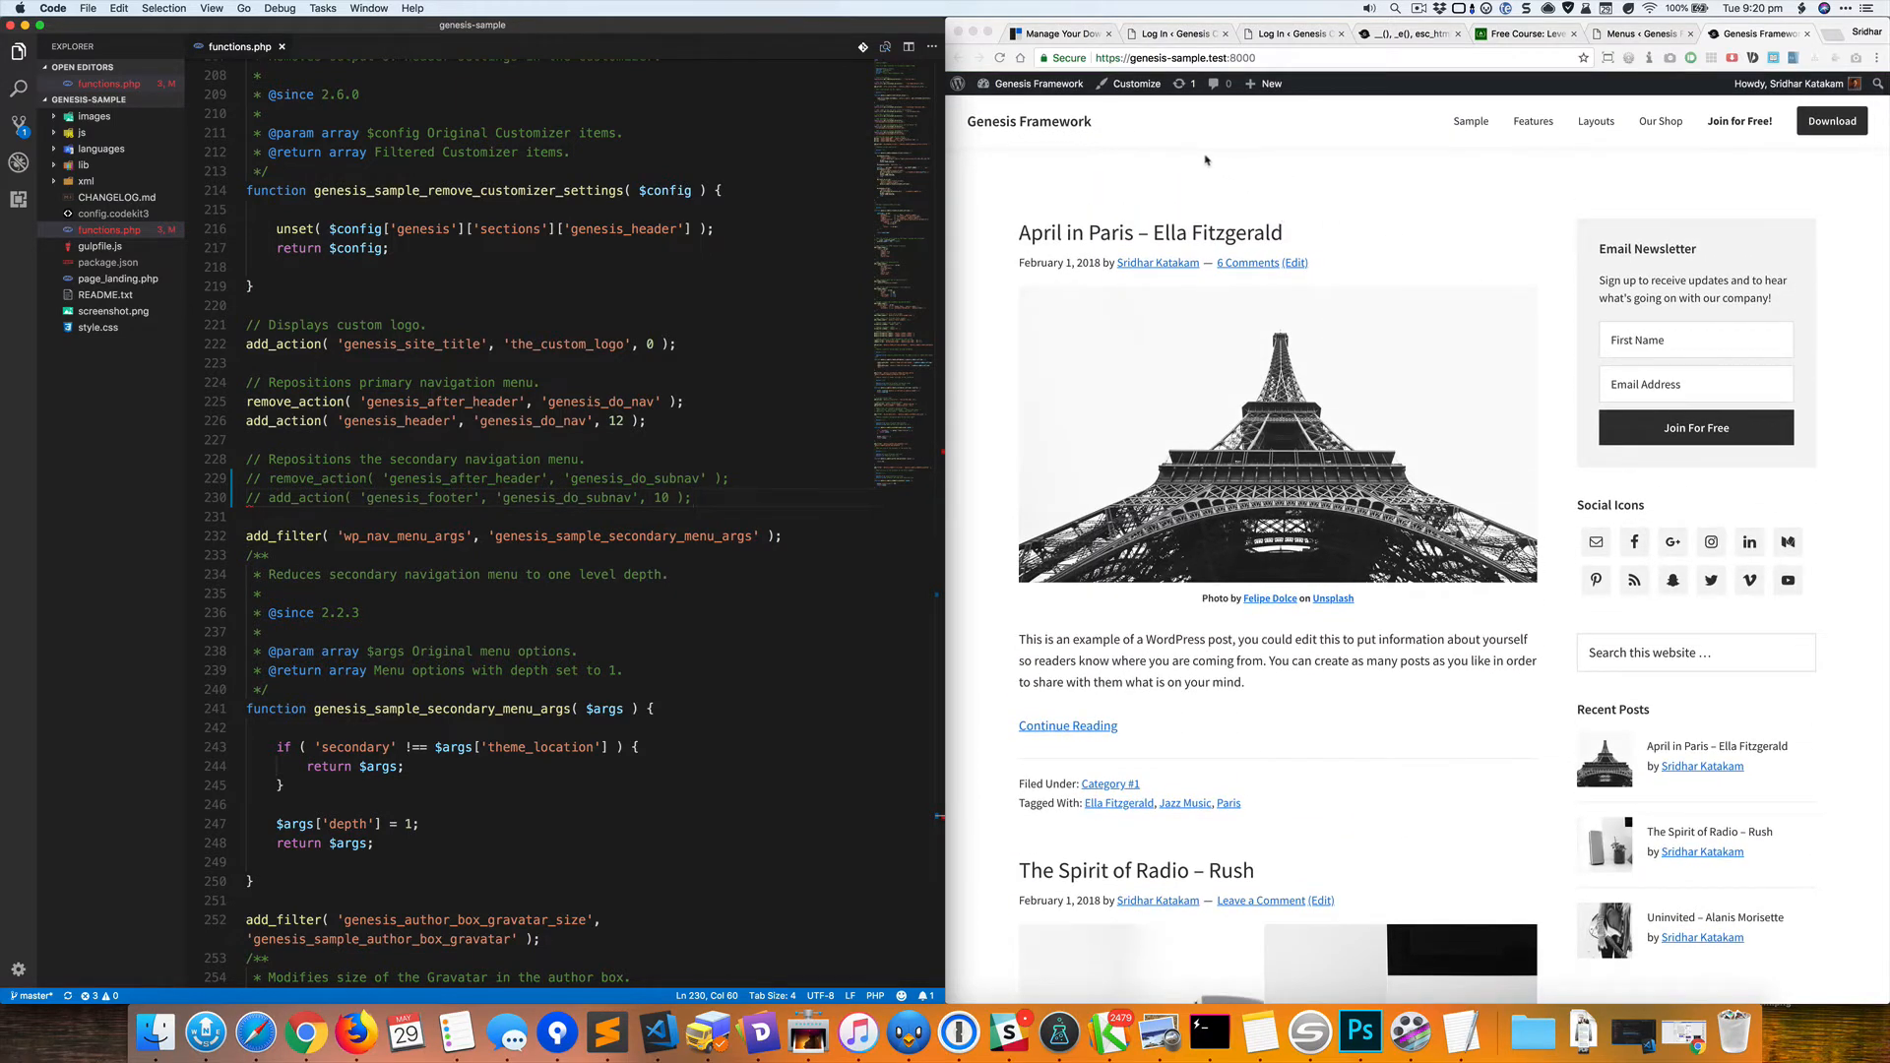
mouse_move(1120, 126)
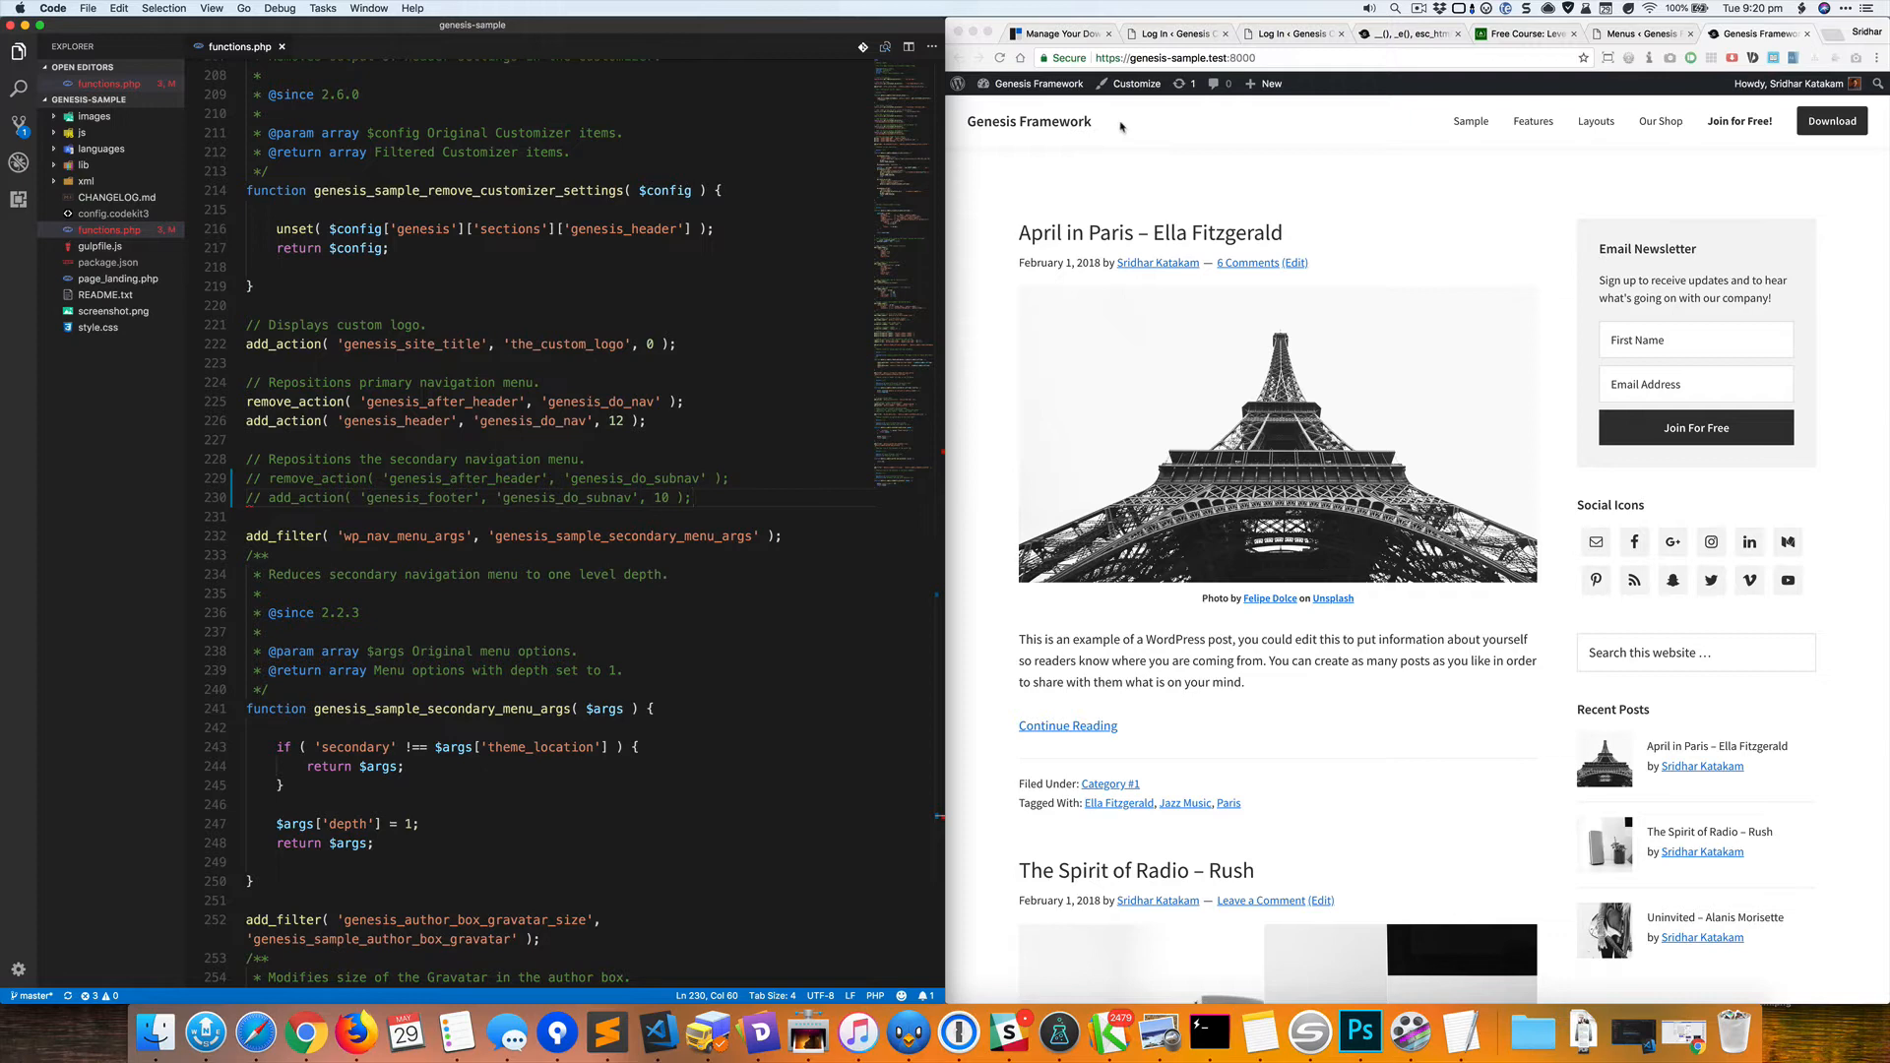
mouse_move(1114, 173)
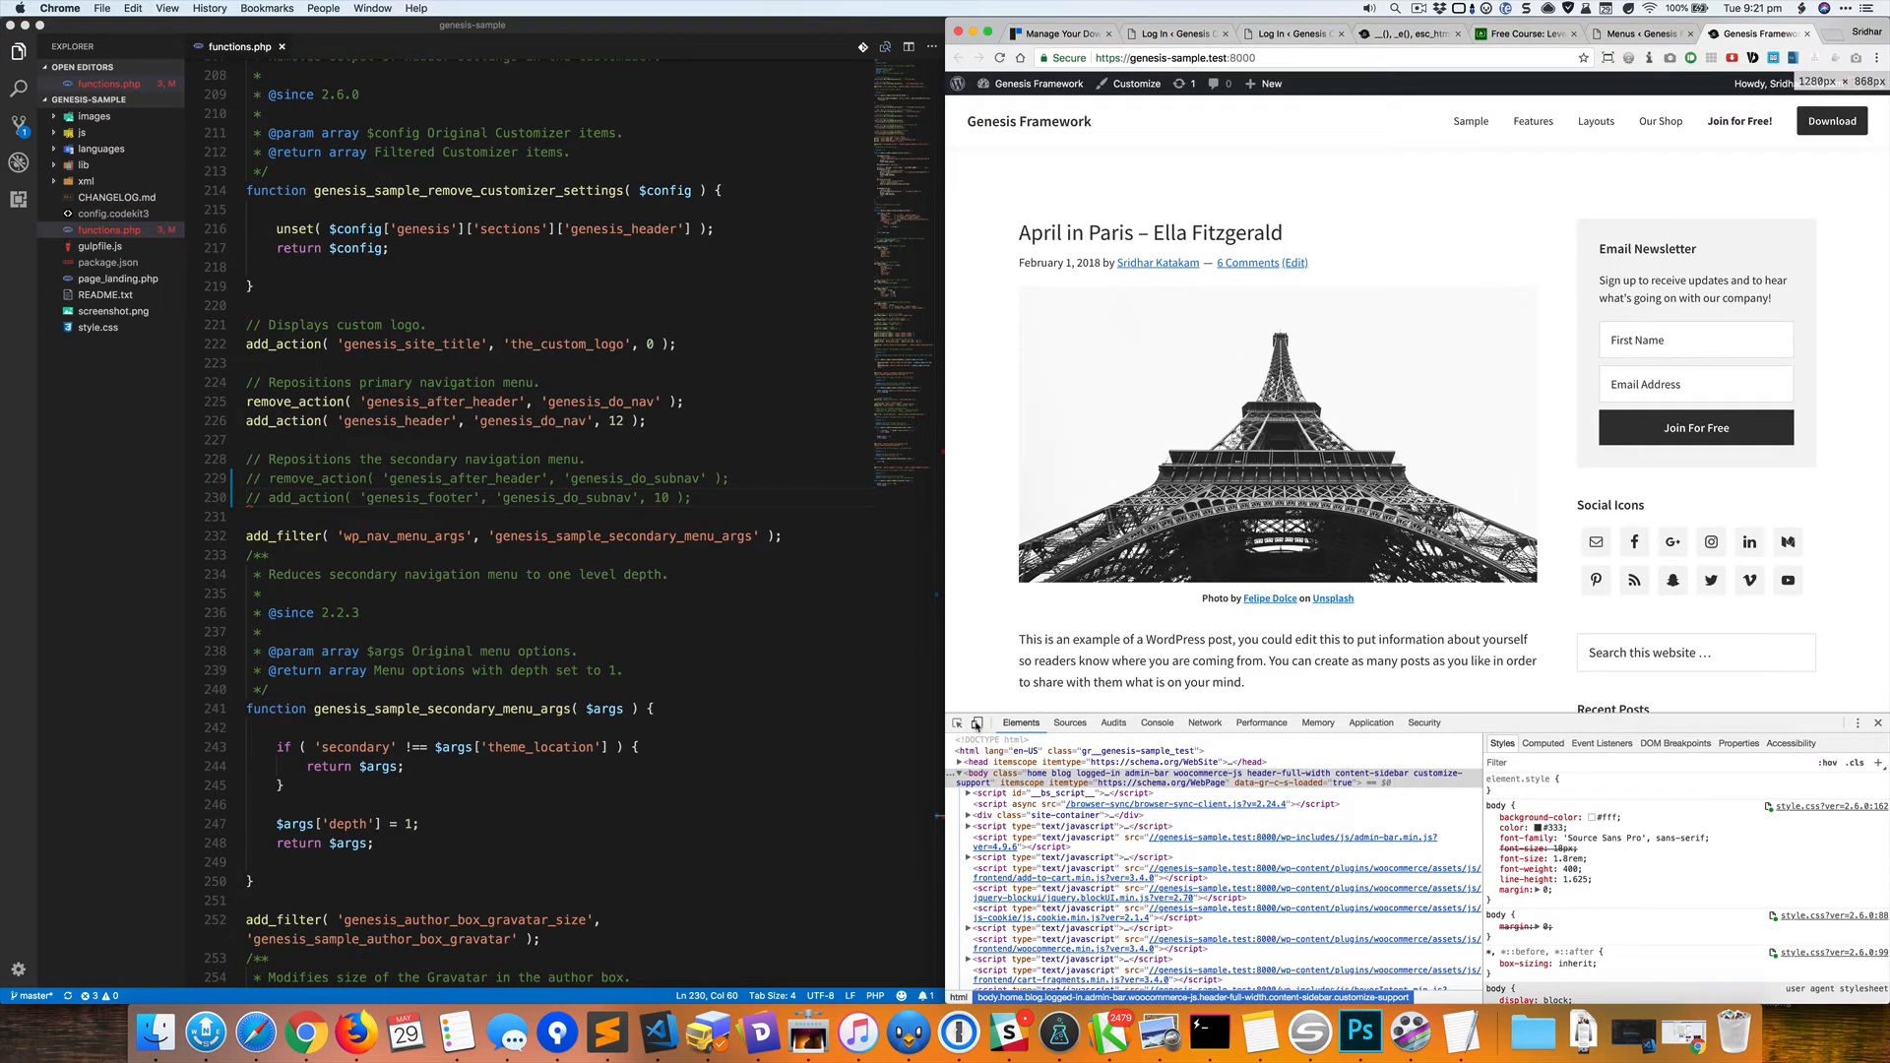
mouse_move(1081, 701)
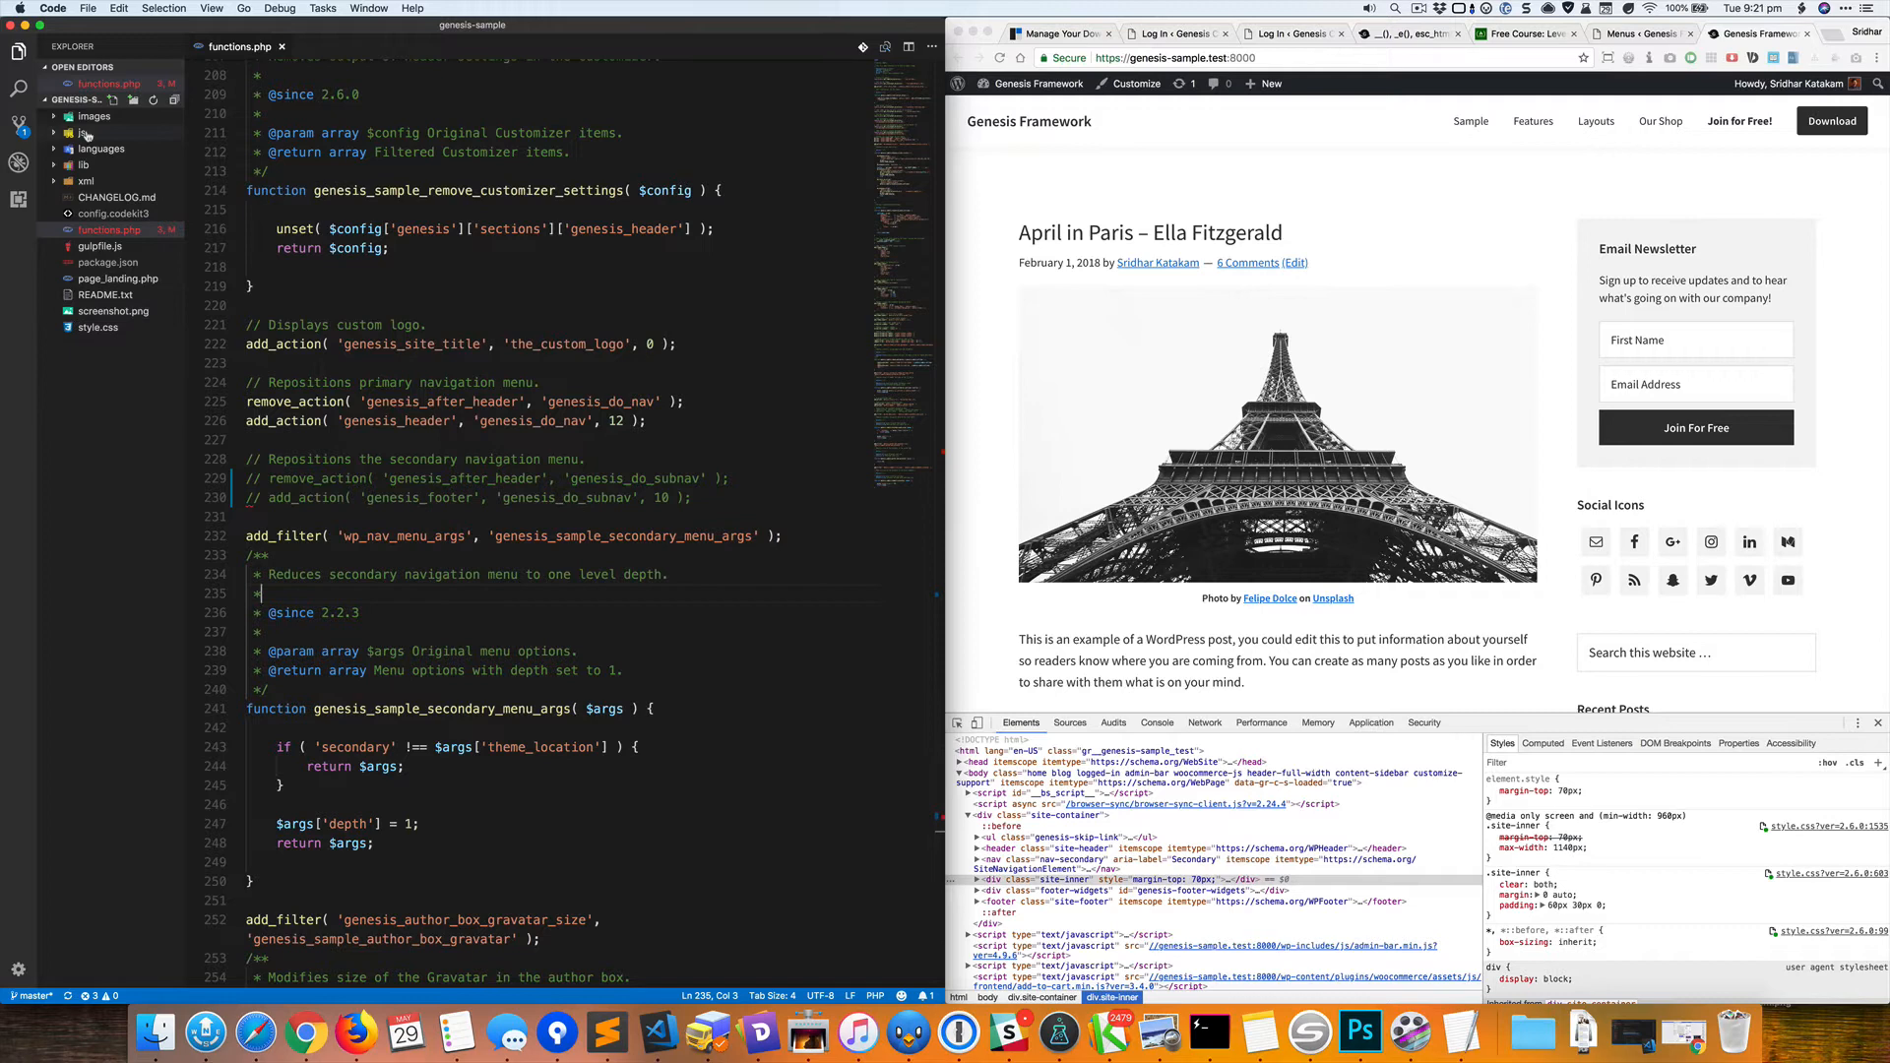
Expand the Elements tree to reveal div.site-inner's inline 70px top margin.
click(122, 165)
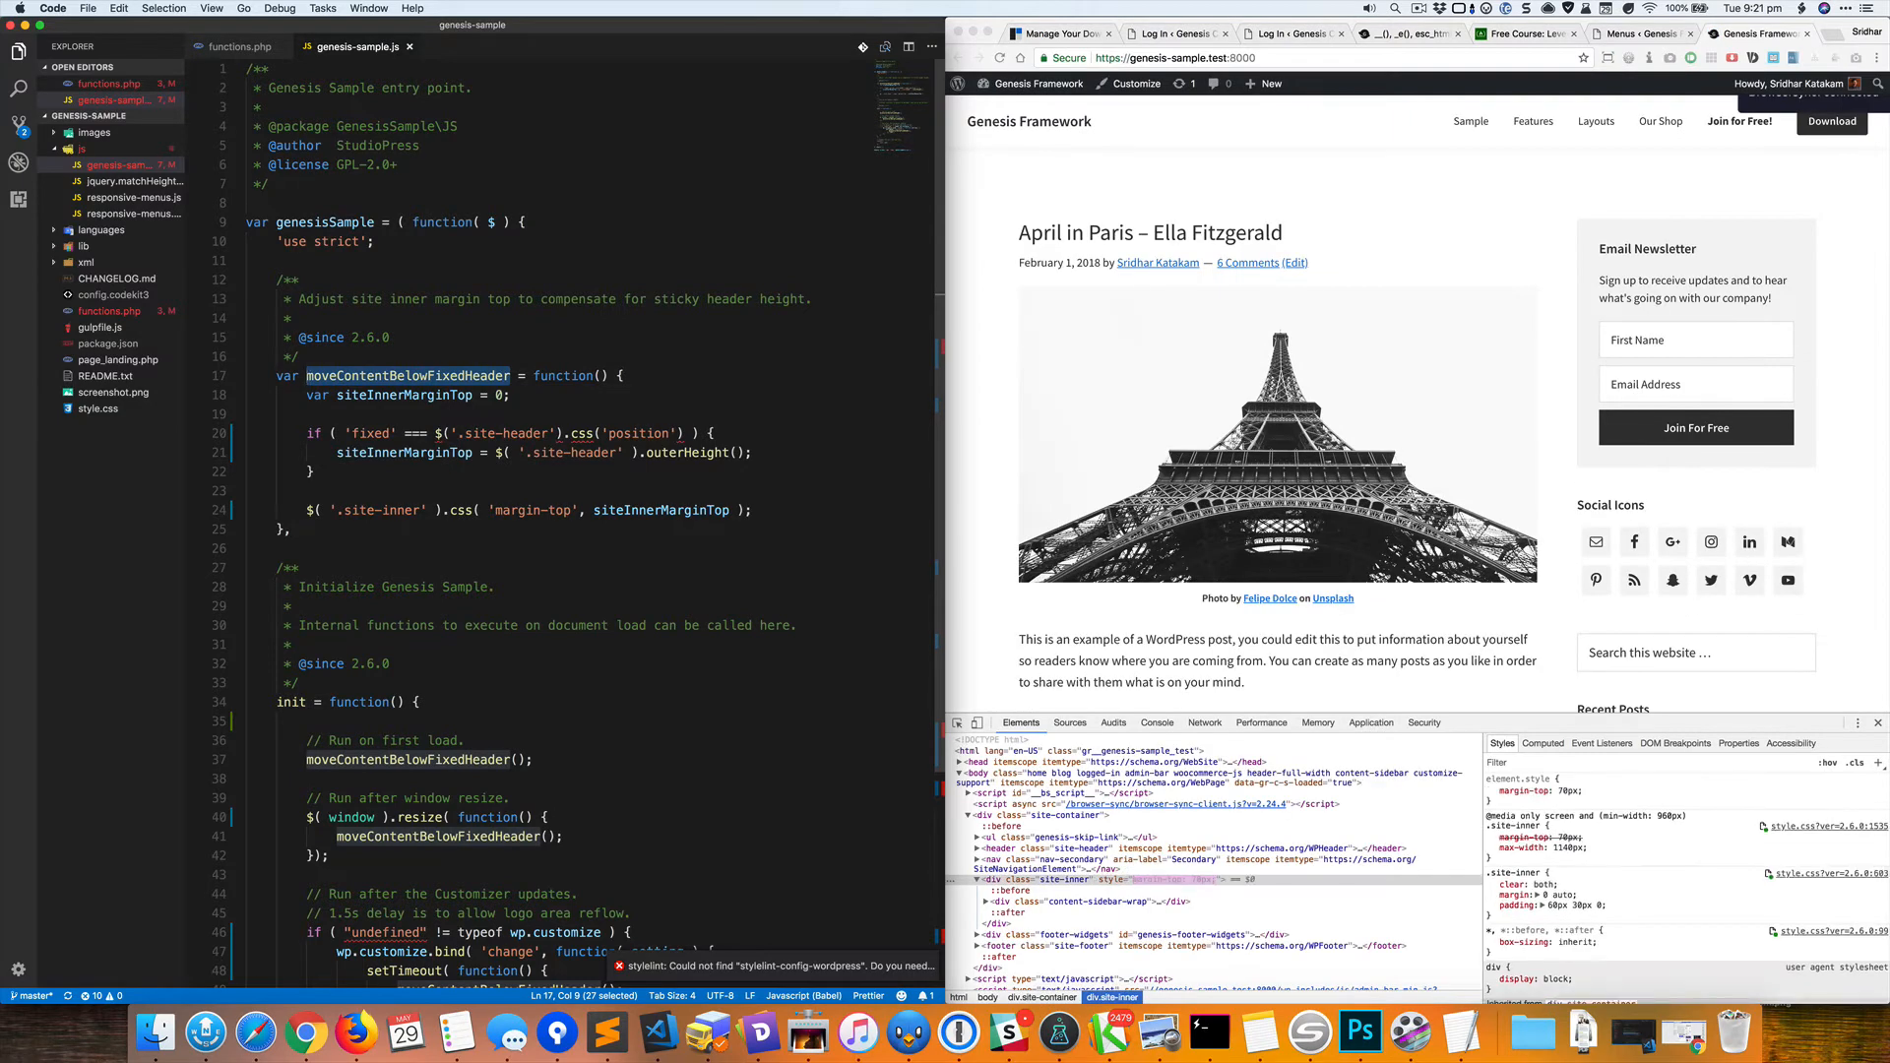
Change the margin-top line in genesis-sample.js to target .nav-secondary instead of .site-inner.
scroll(down, 3)
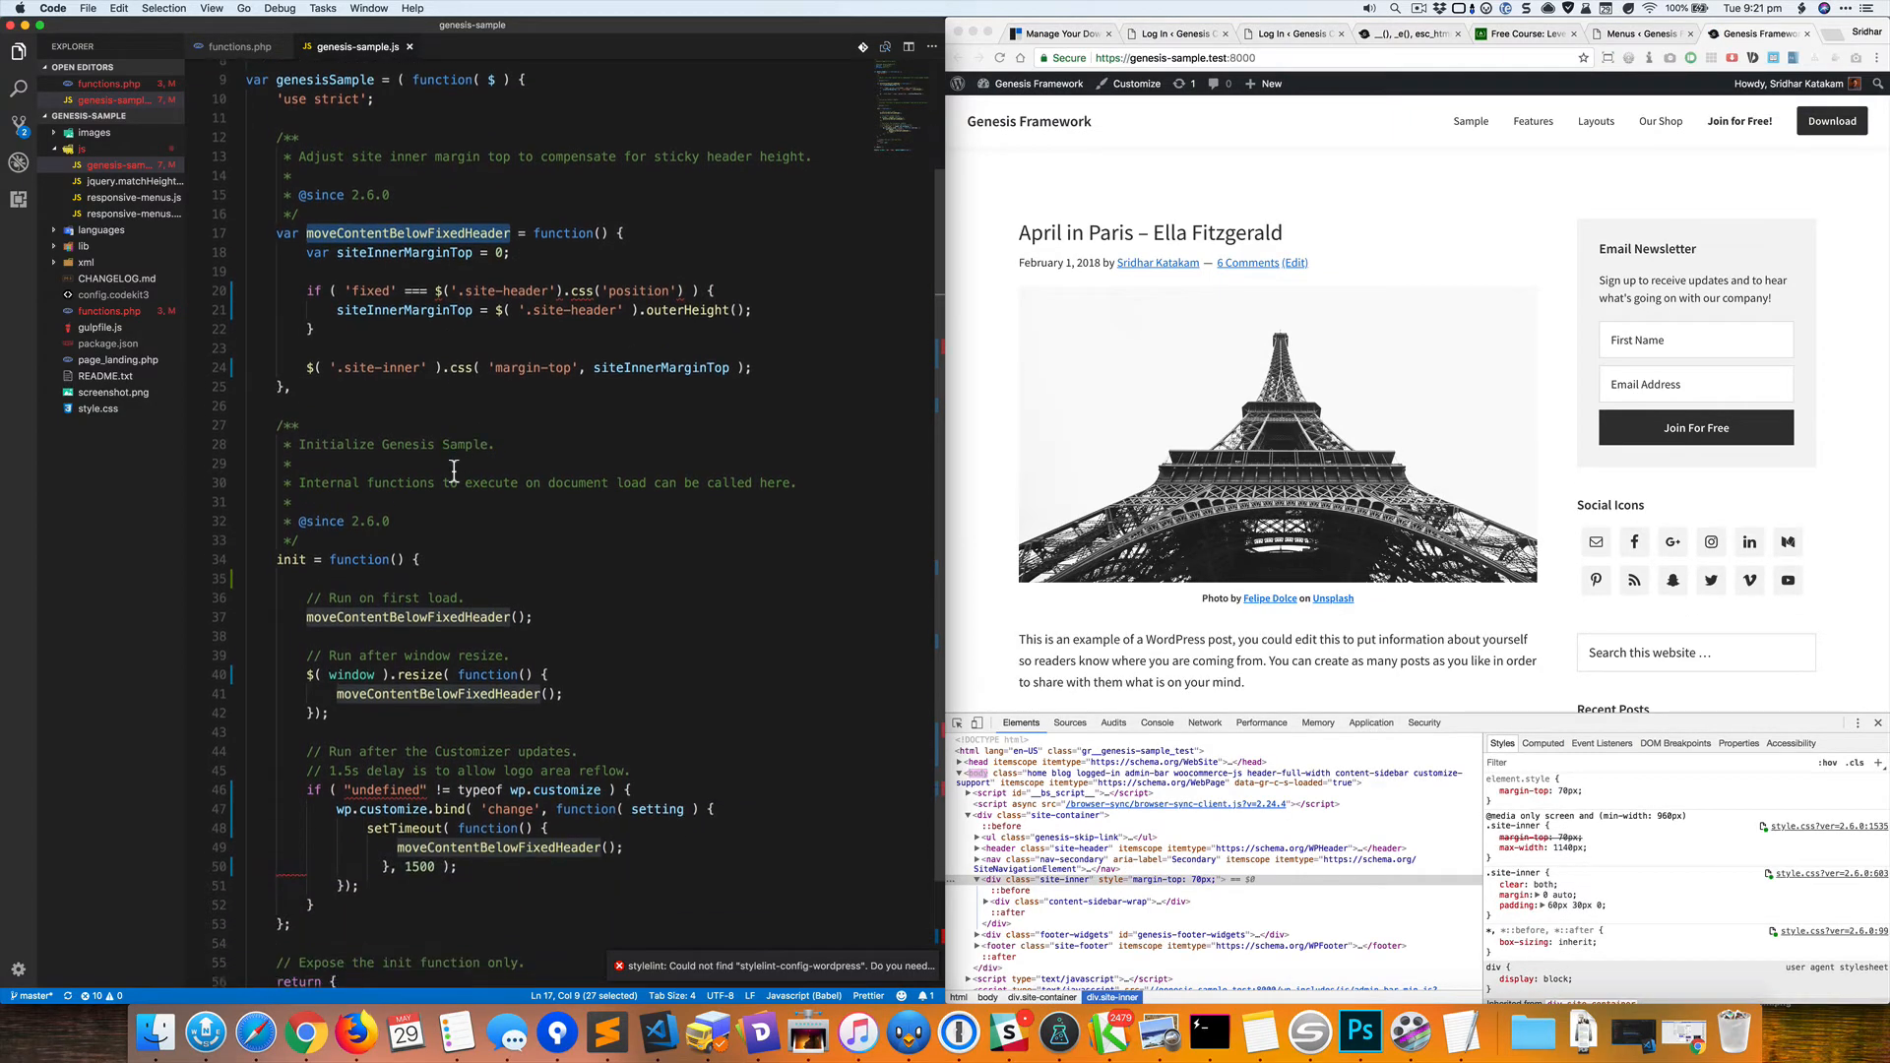
scroll(down, 3)
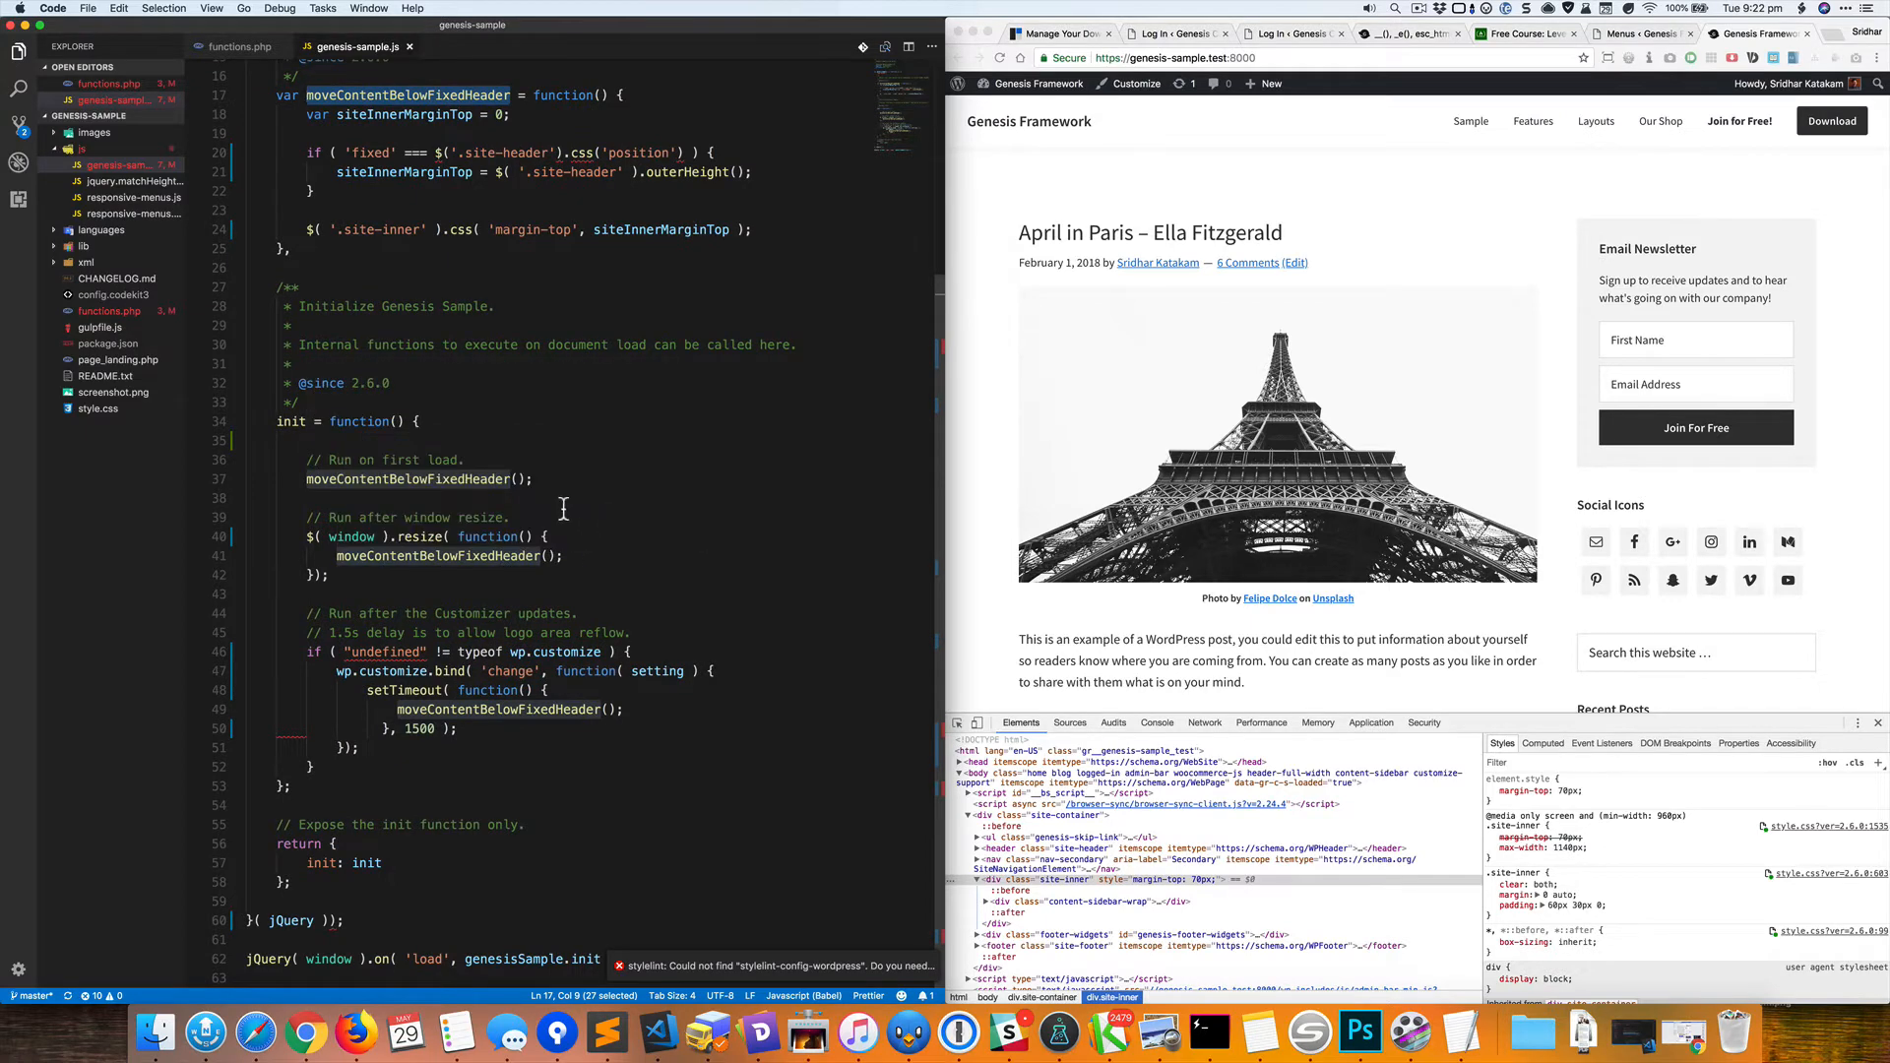
mouse_move(640, 722)
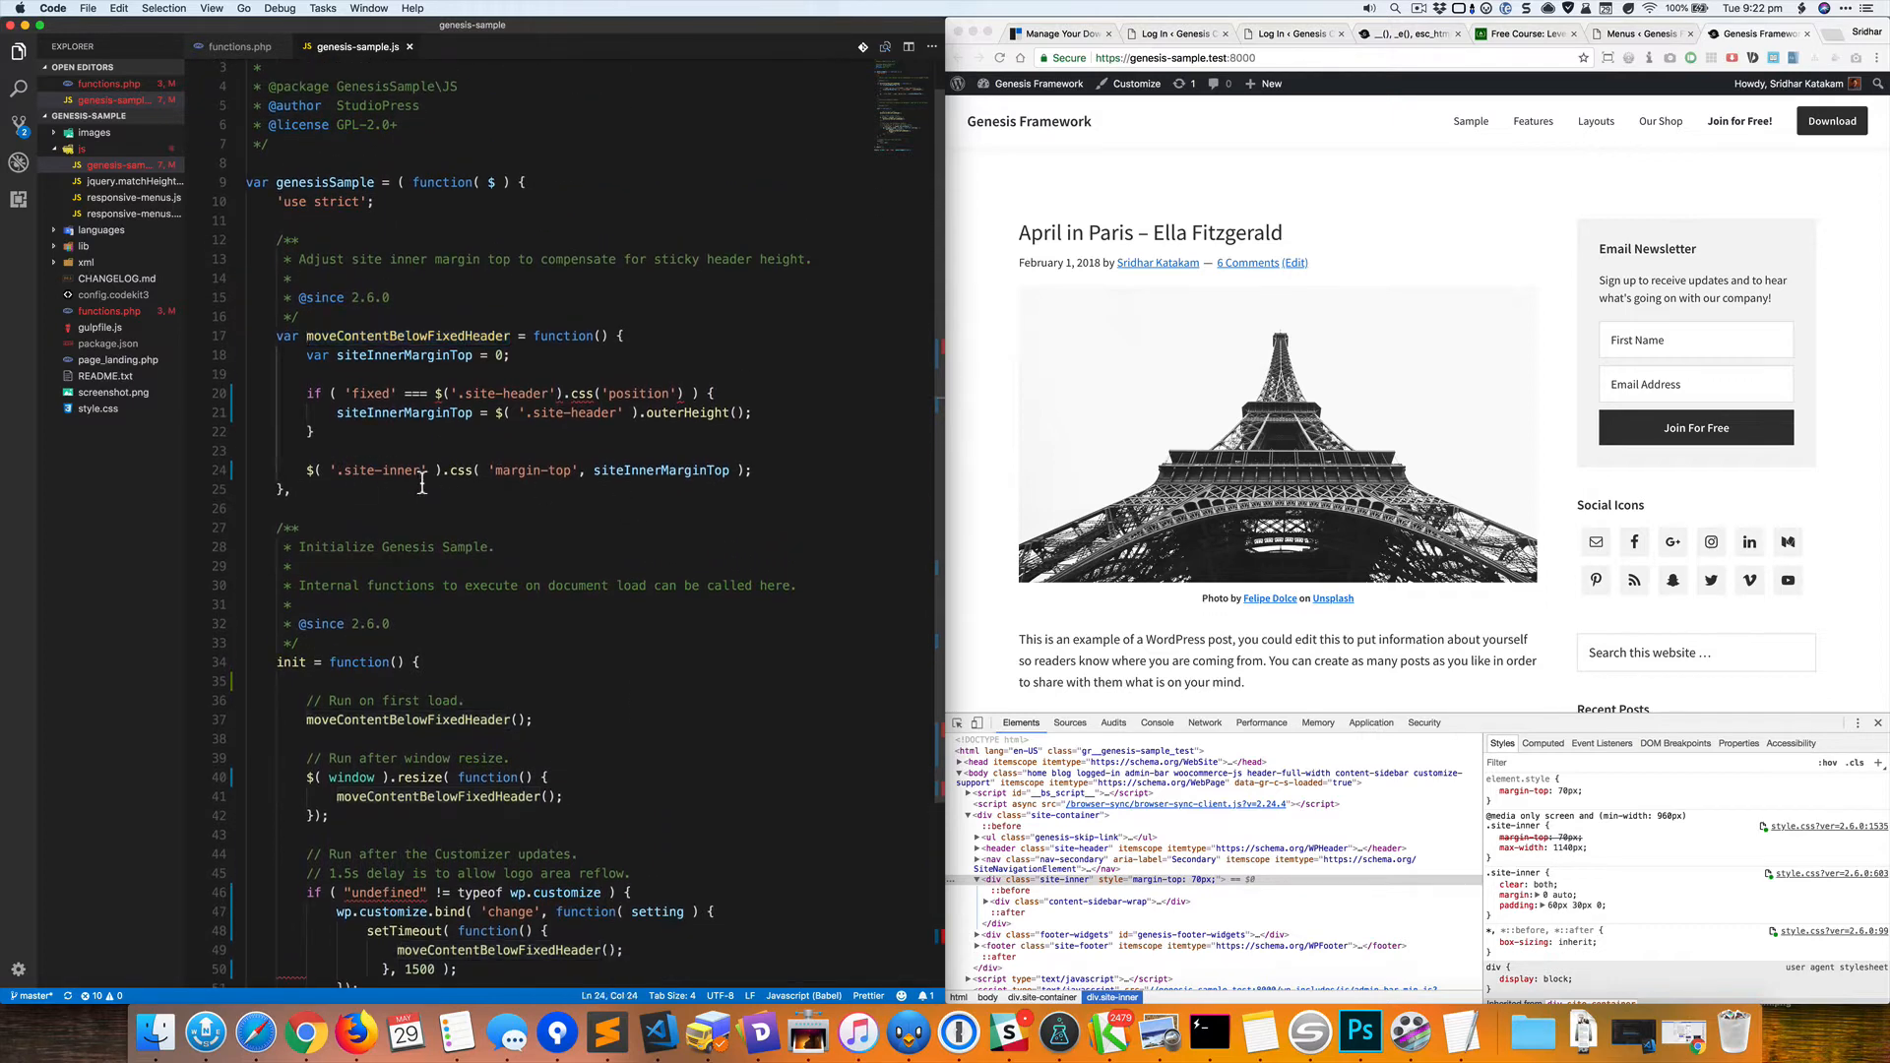
double_click(380, 471)
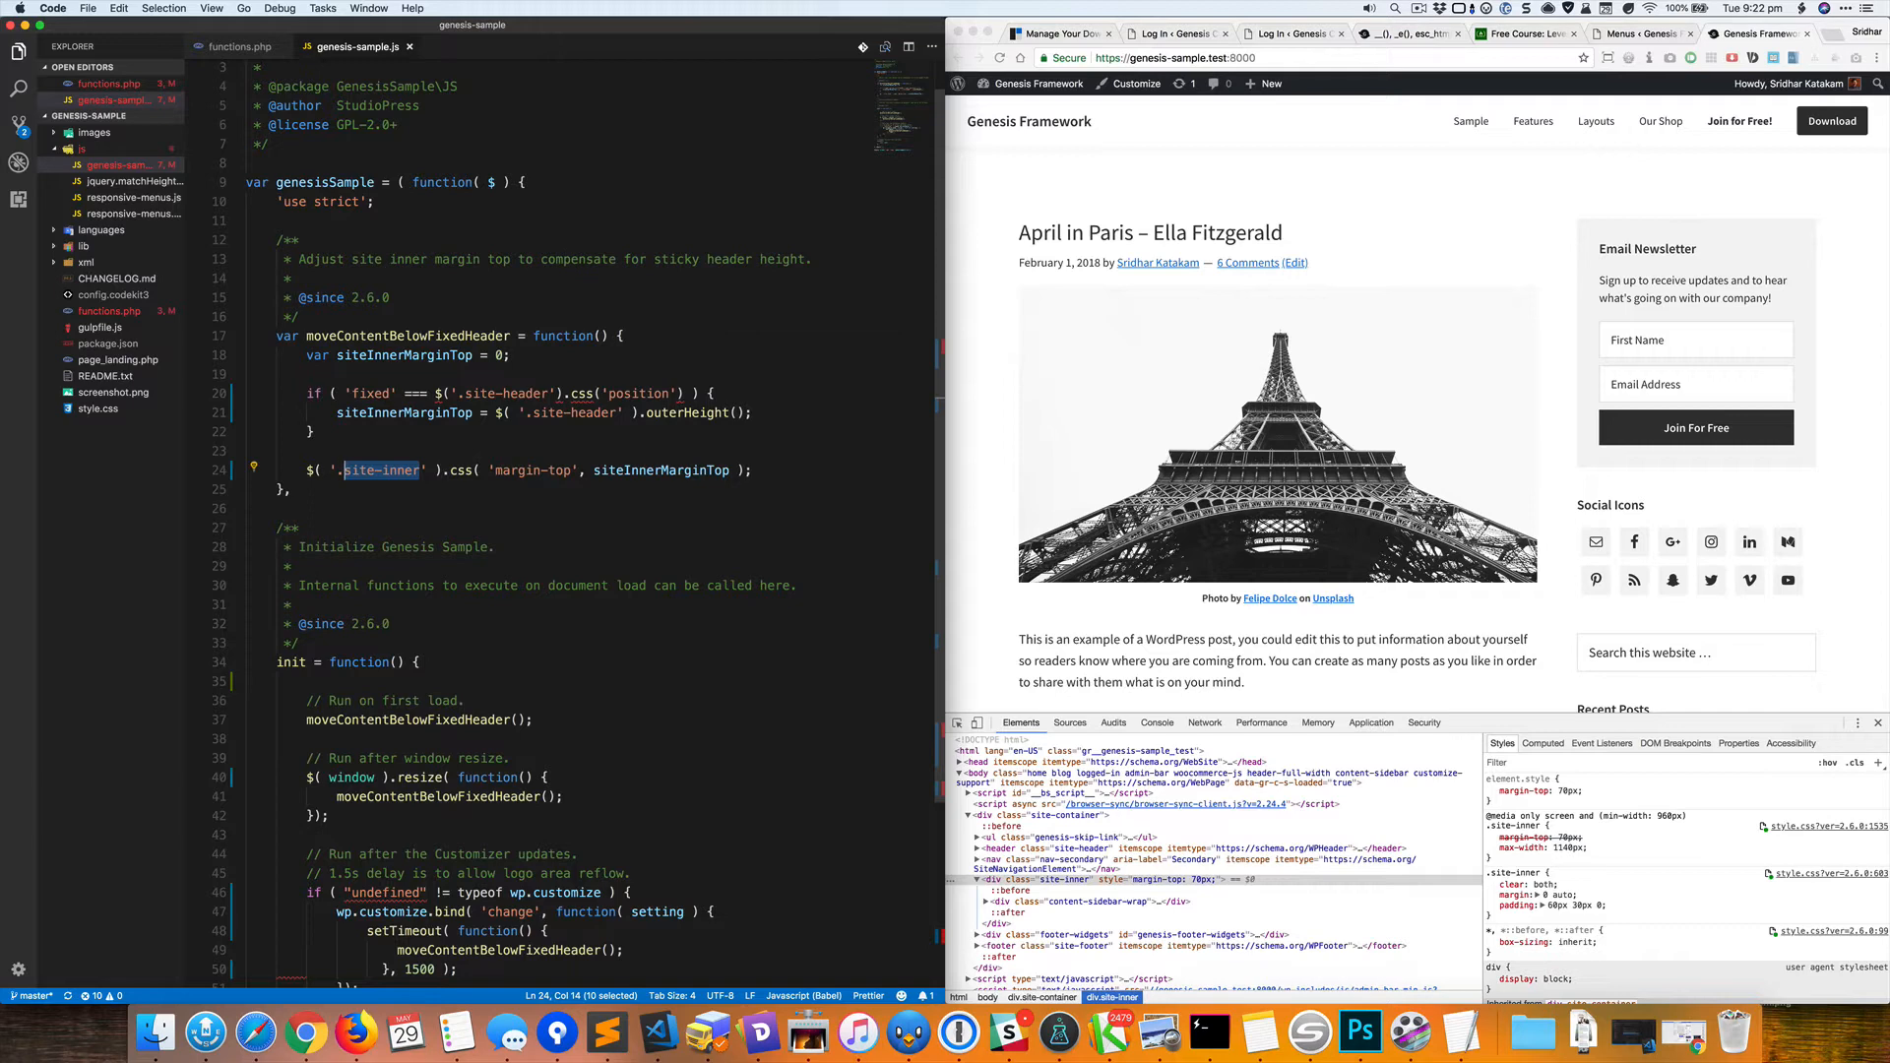
text(.nav-secondary)
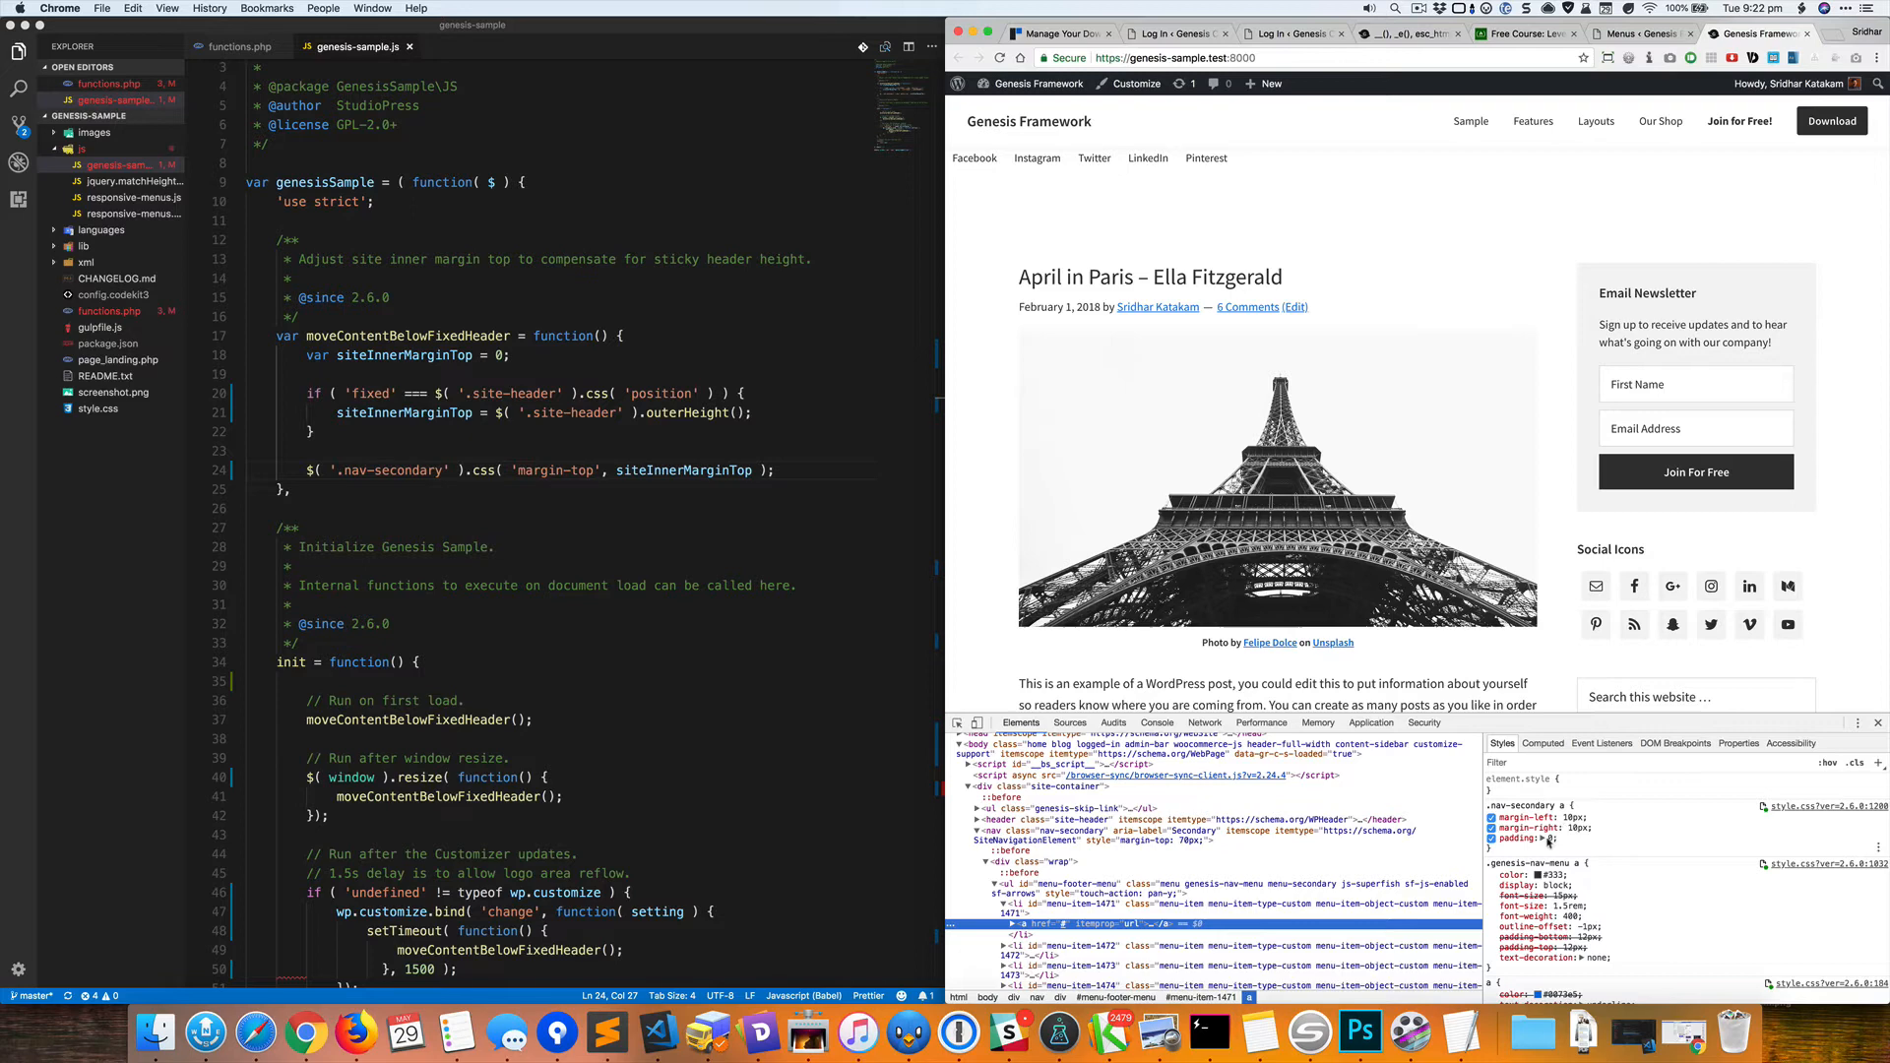
mouse_move(1804, 819)
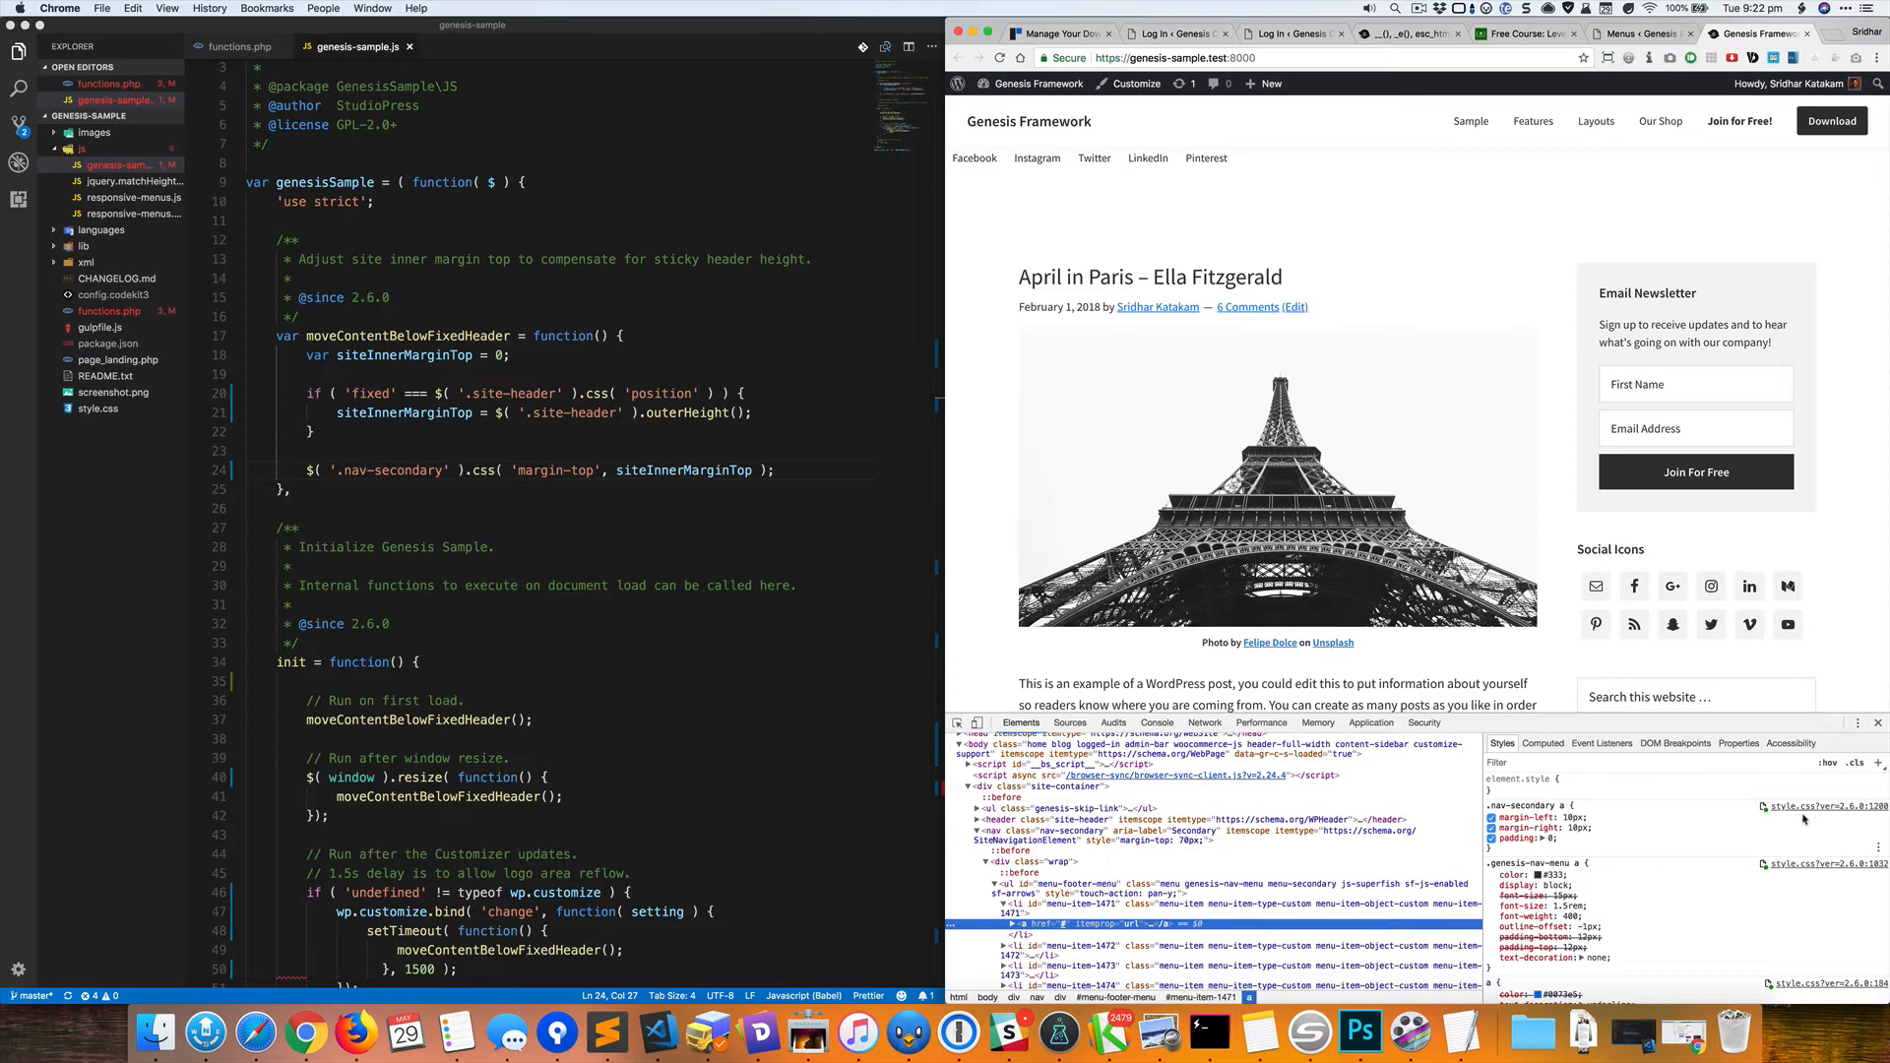
mouse_move(1880, 823)
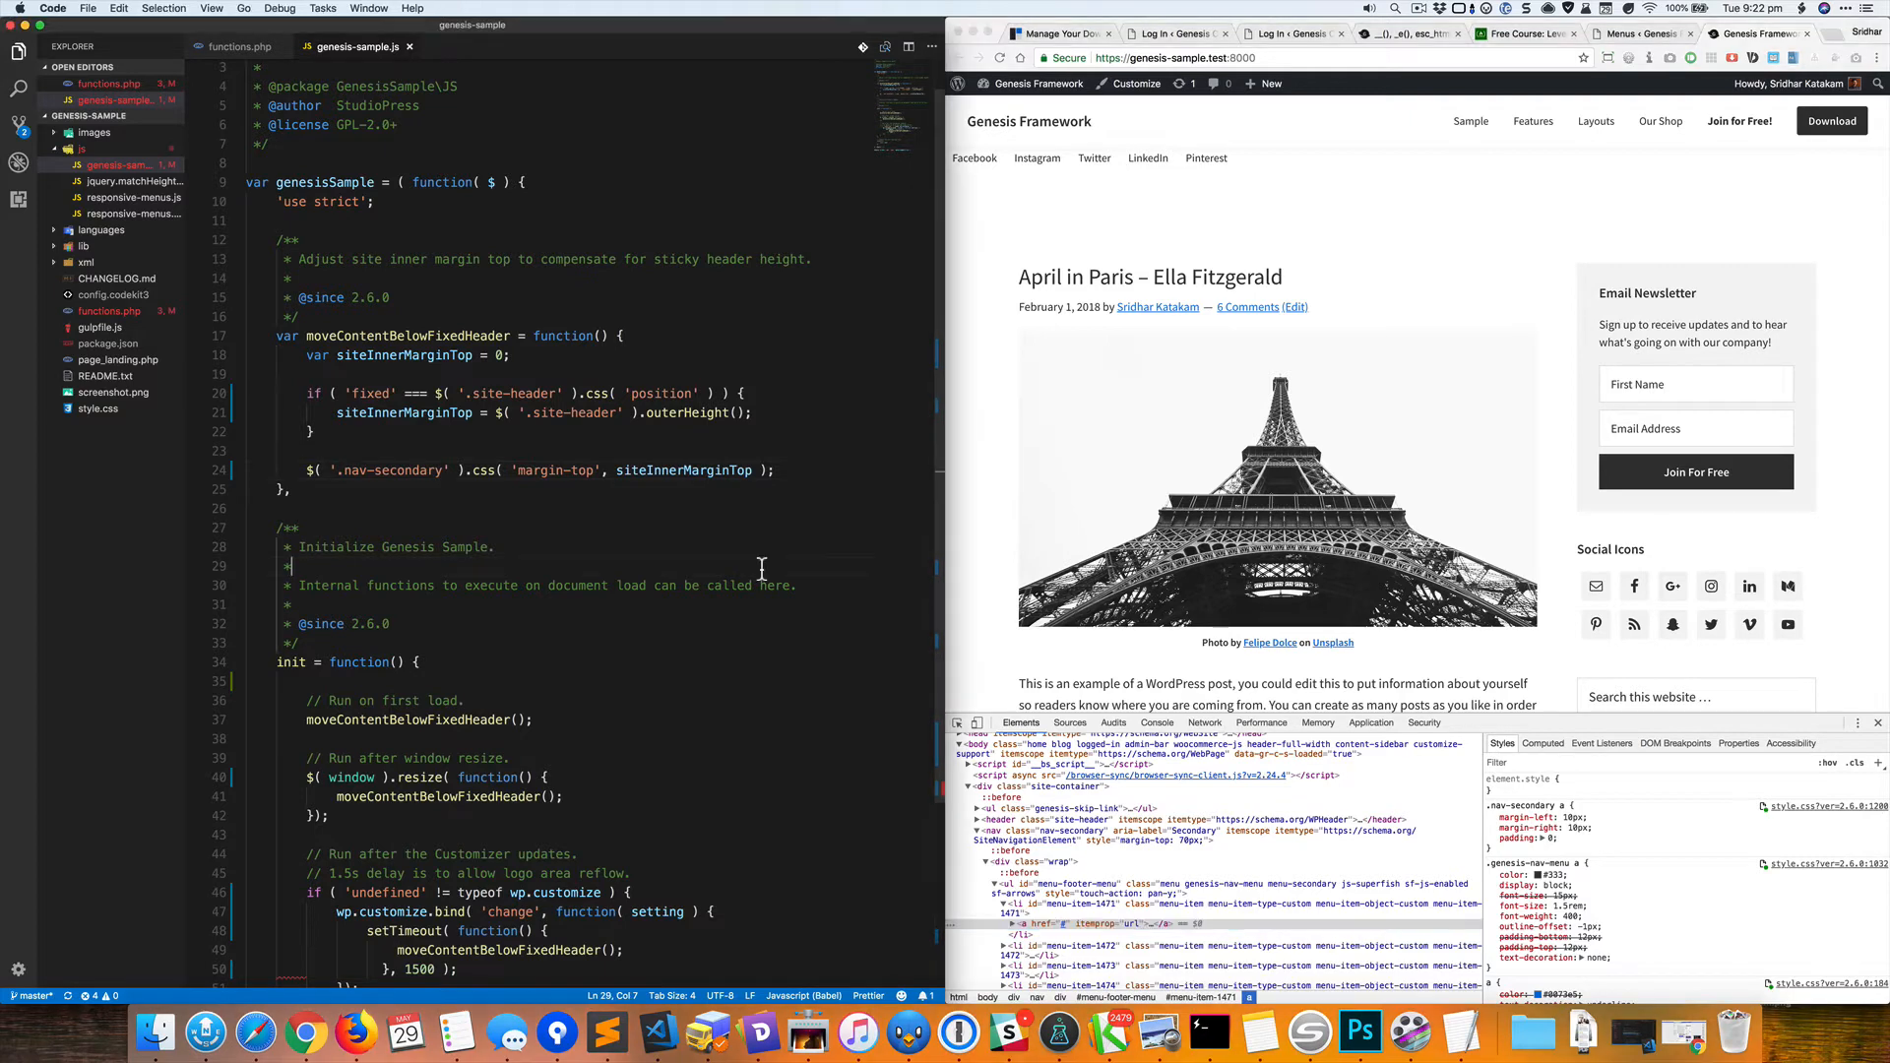
Bring up style.css in the editor after trying 10px side margins and 20px padding live.
text(sty)
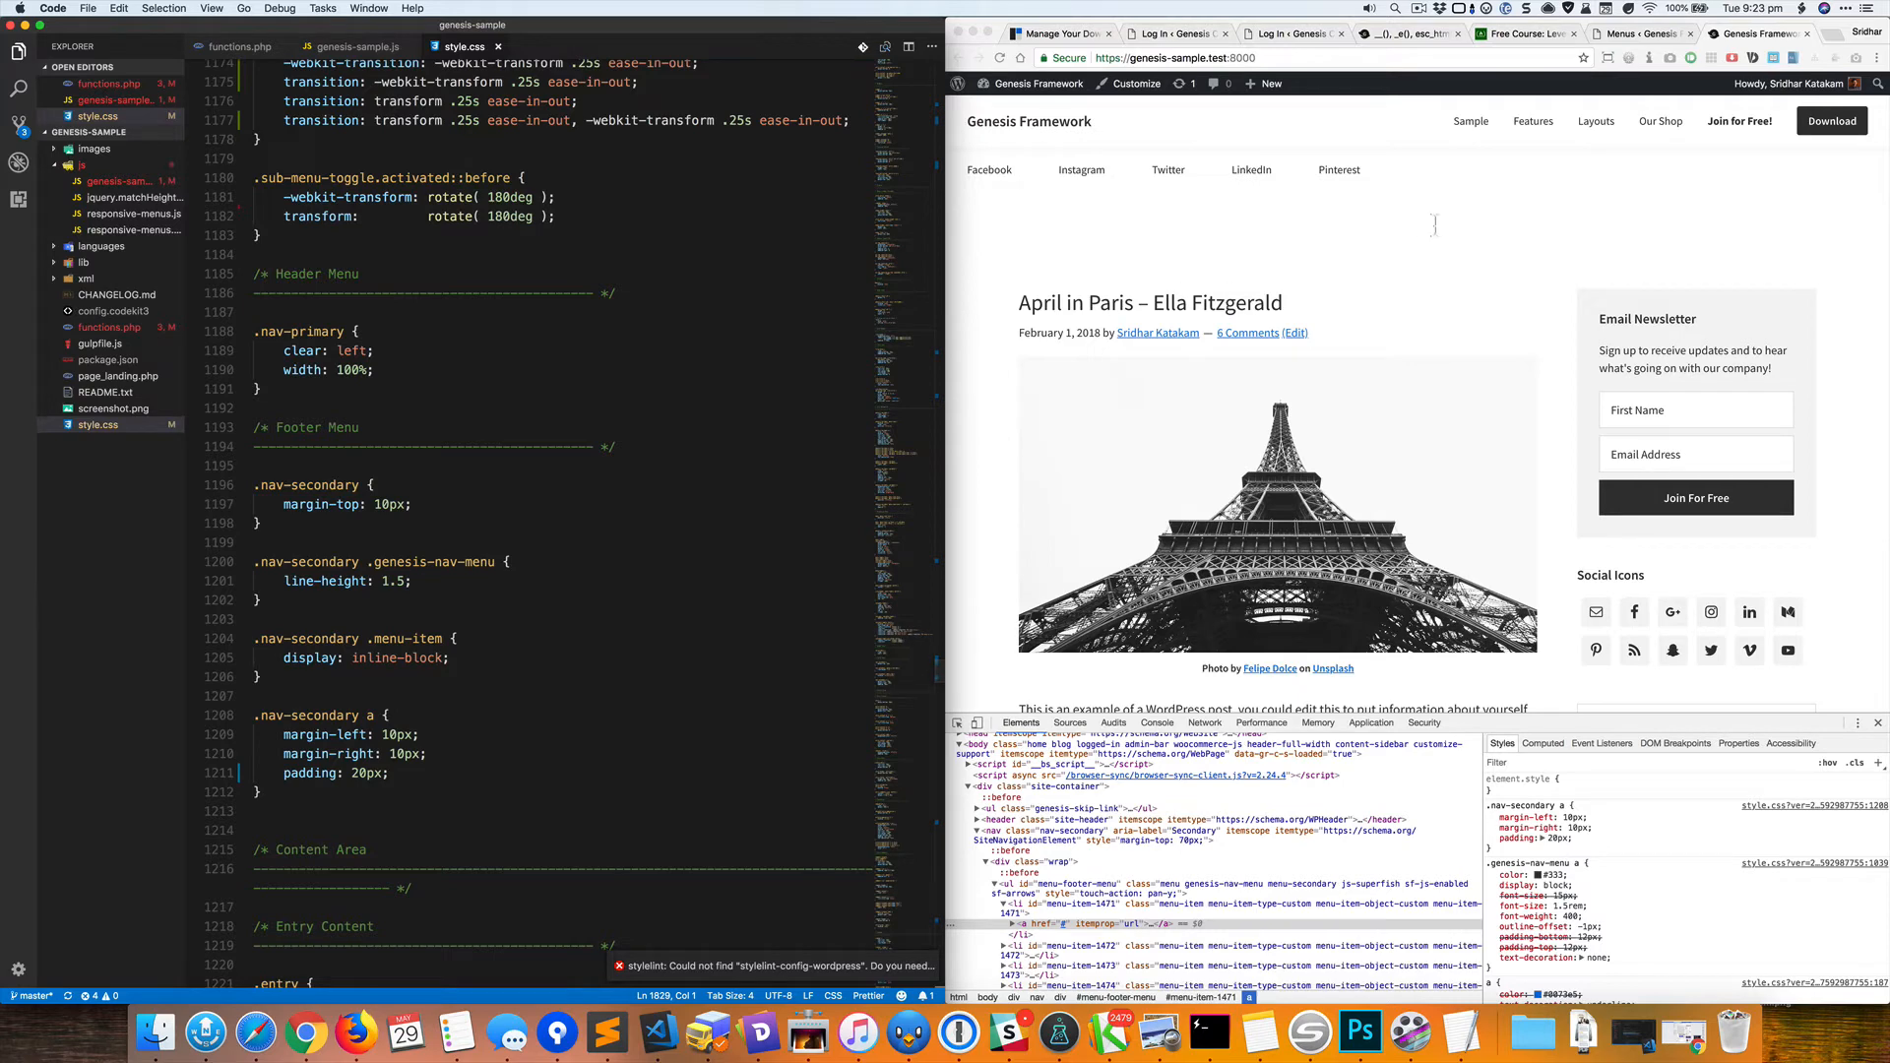
mouse_move(1080, 169)
text( 0)
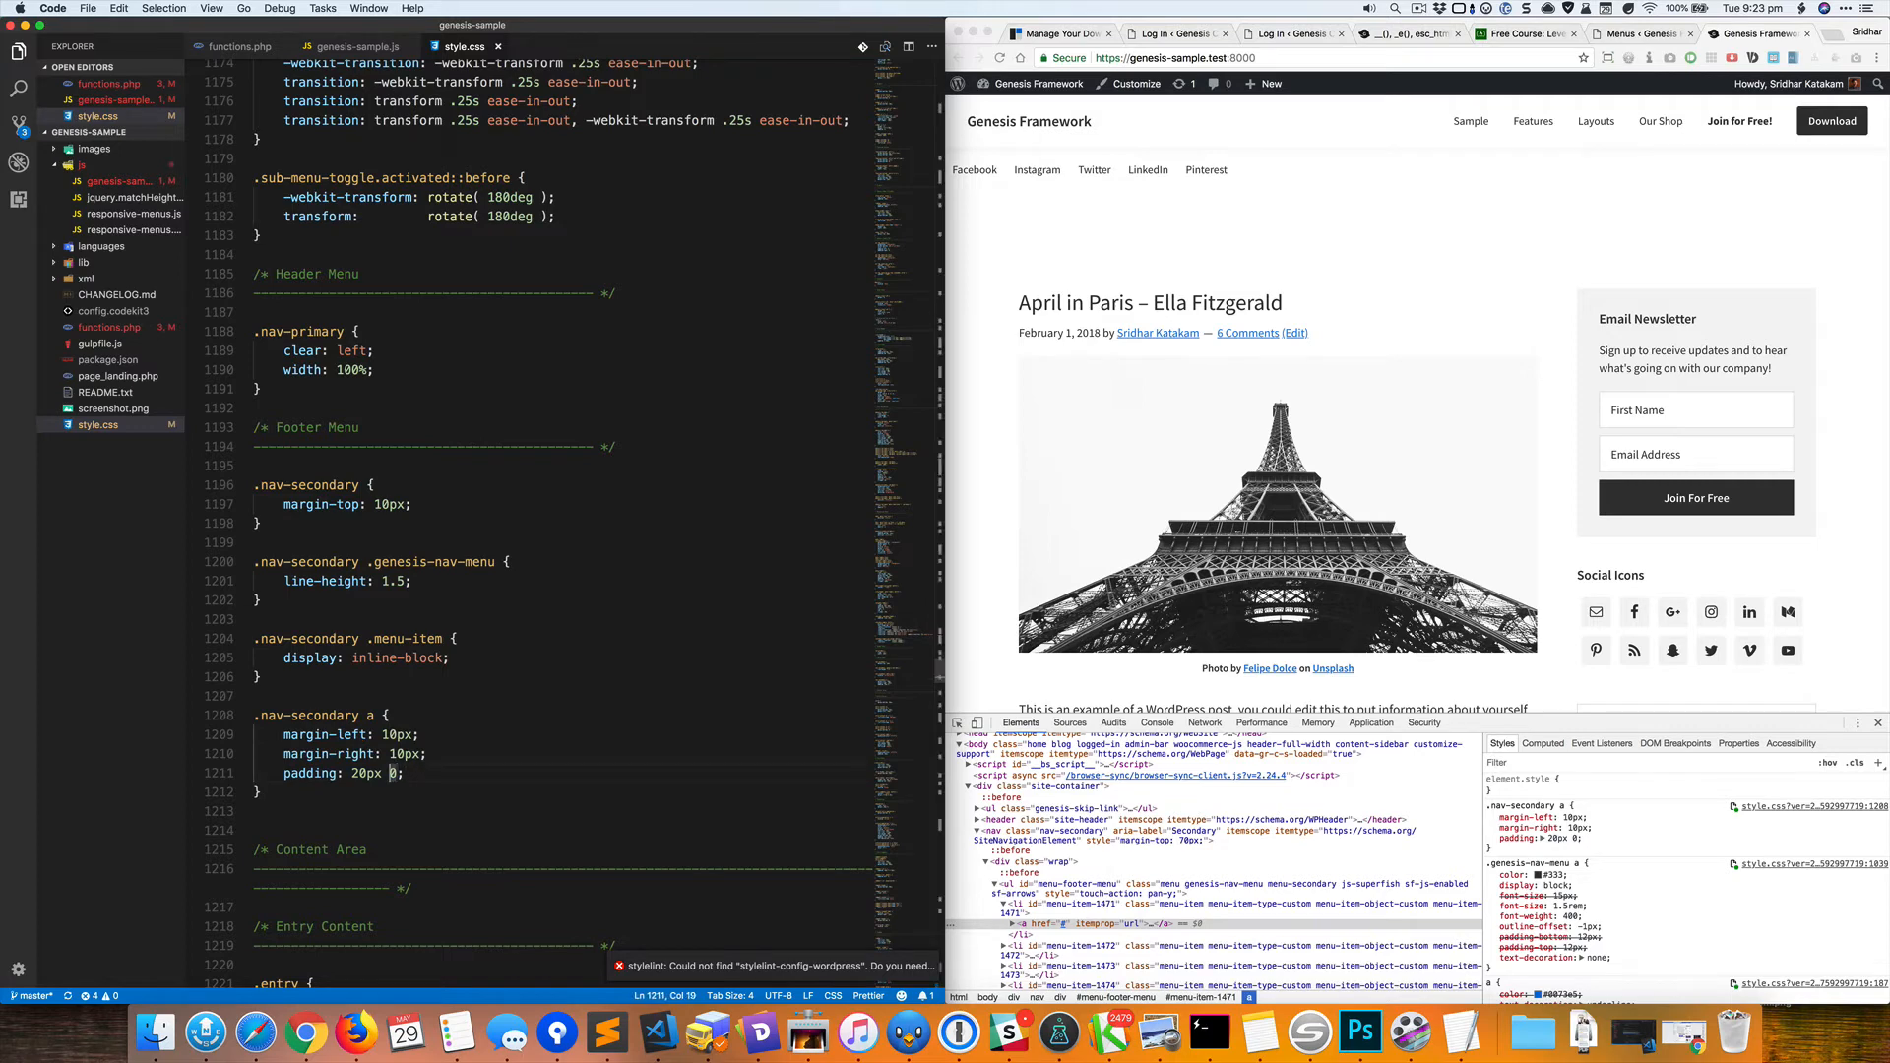
Set the .nav-secondary a padding to 20px 10px in style.css.
text(10px)
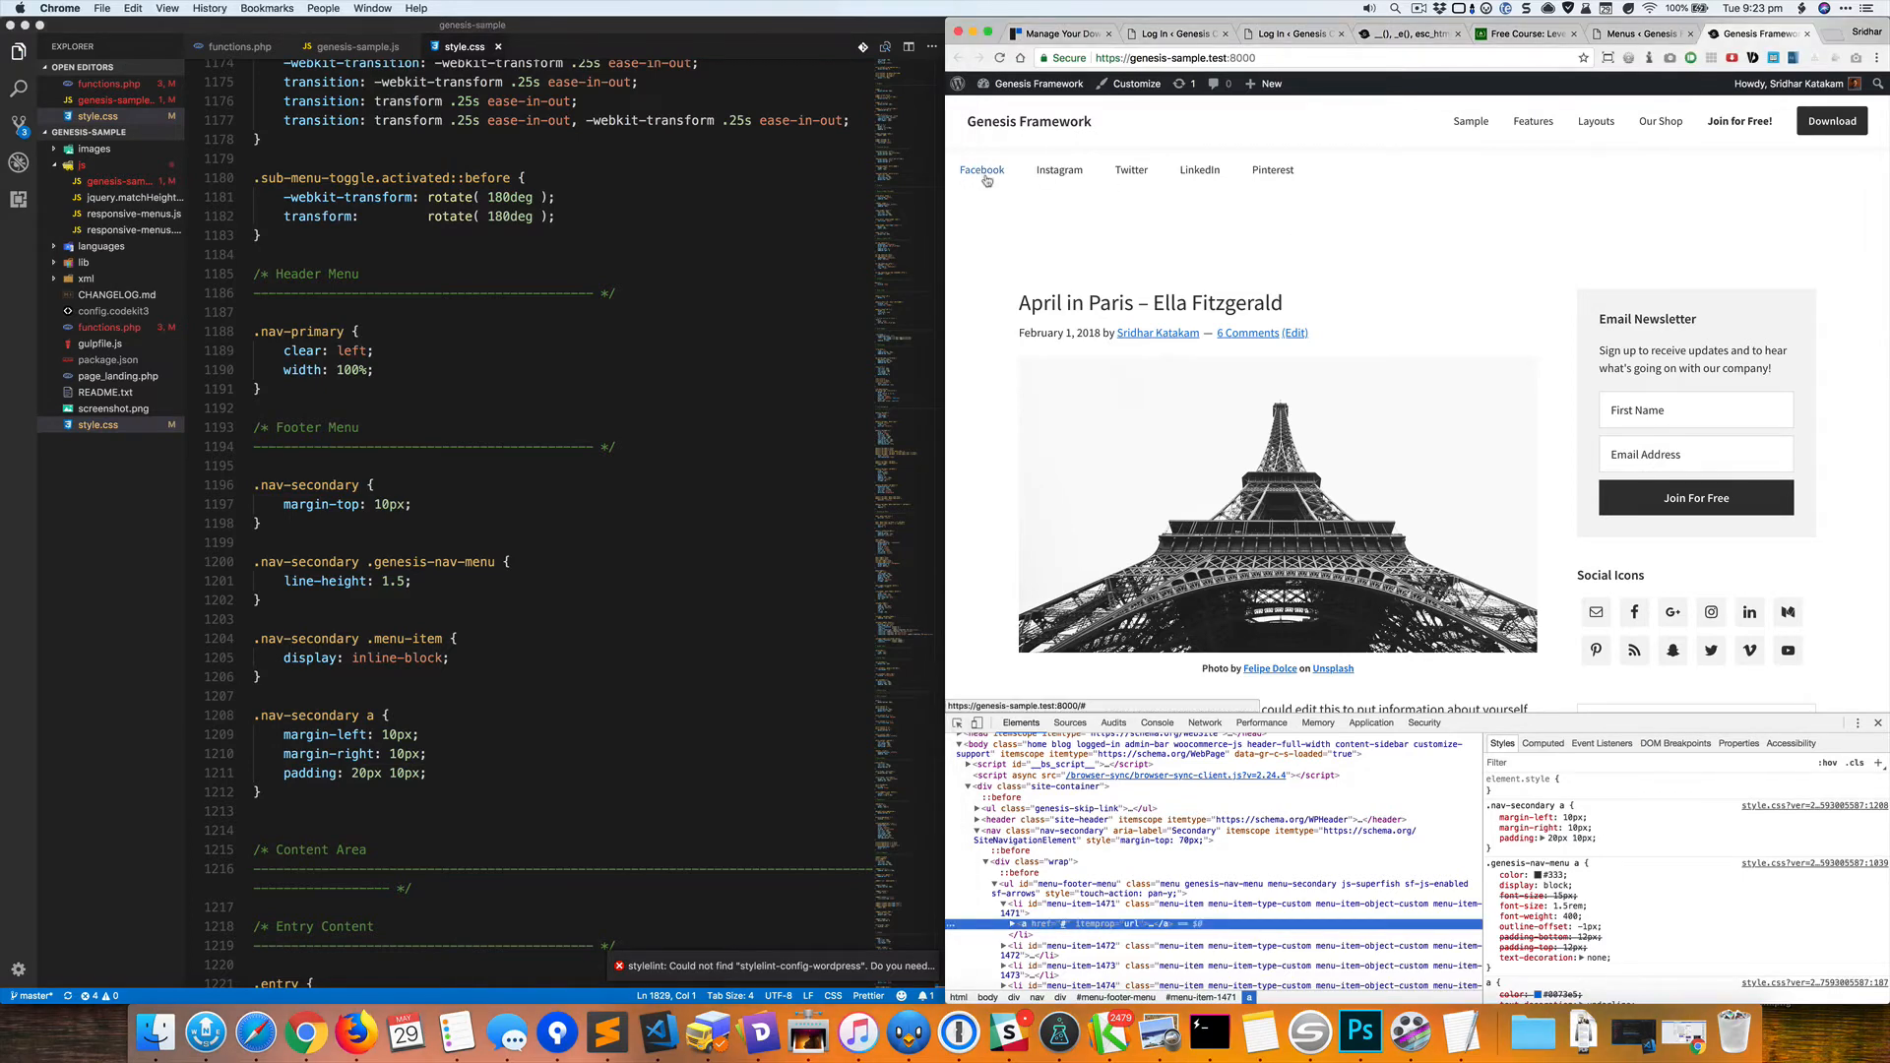
mouse_move(1295, 182)
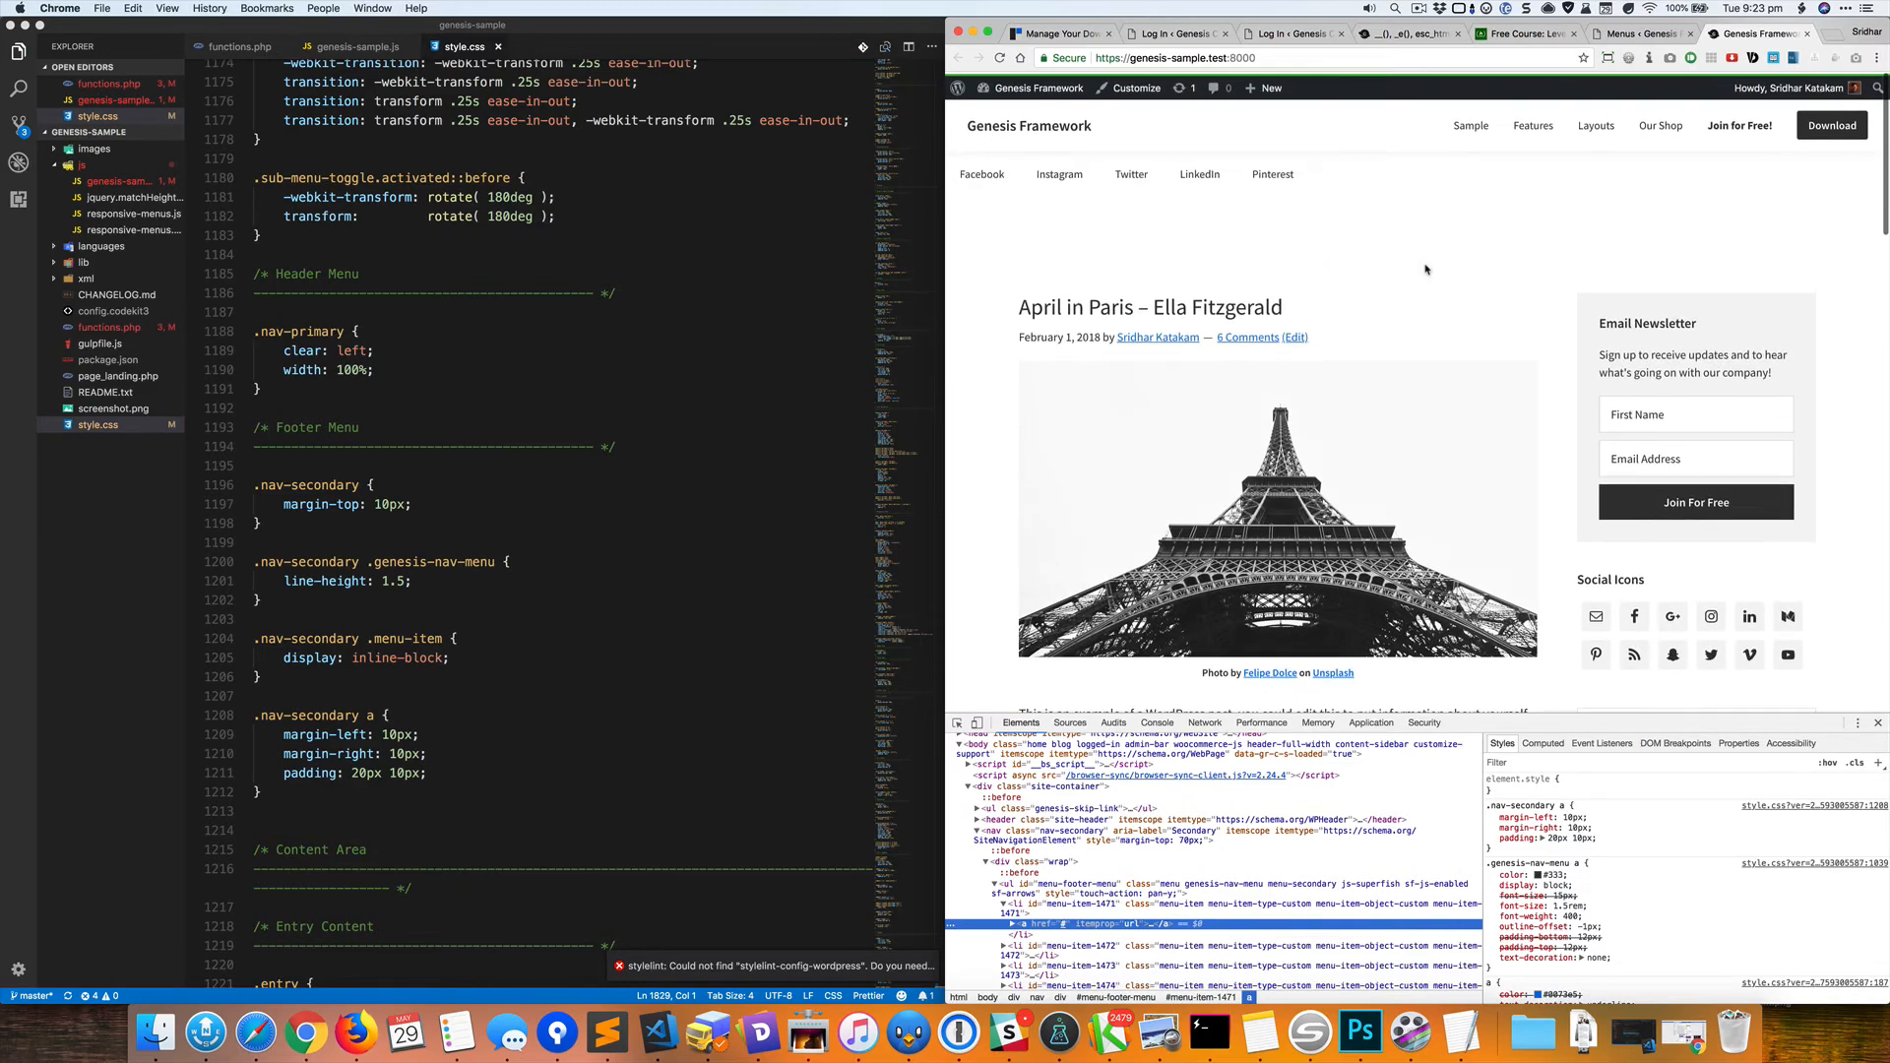
scroll(down, 3)
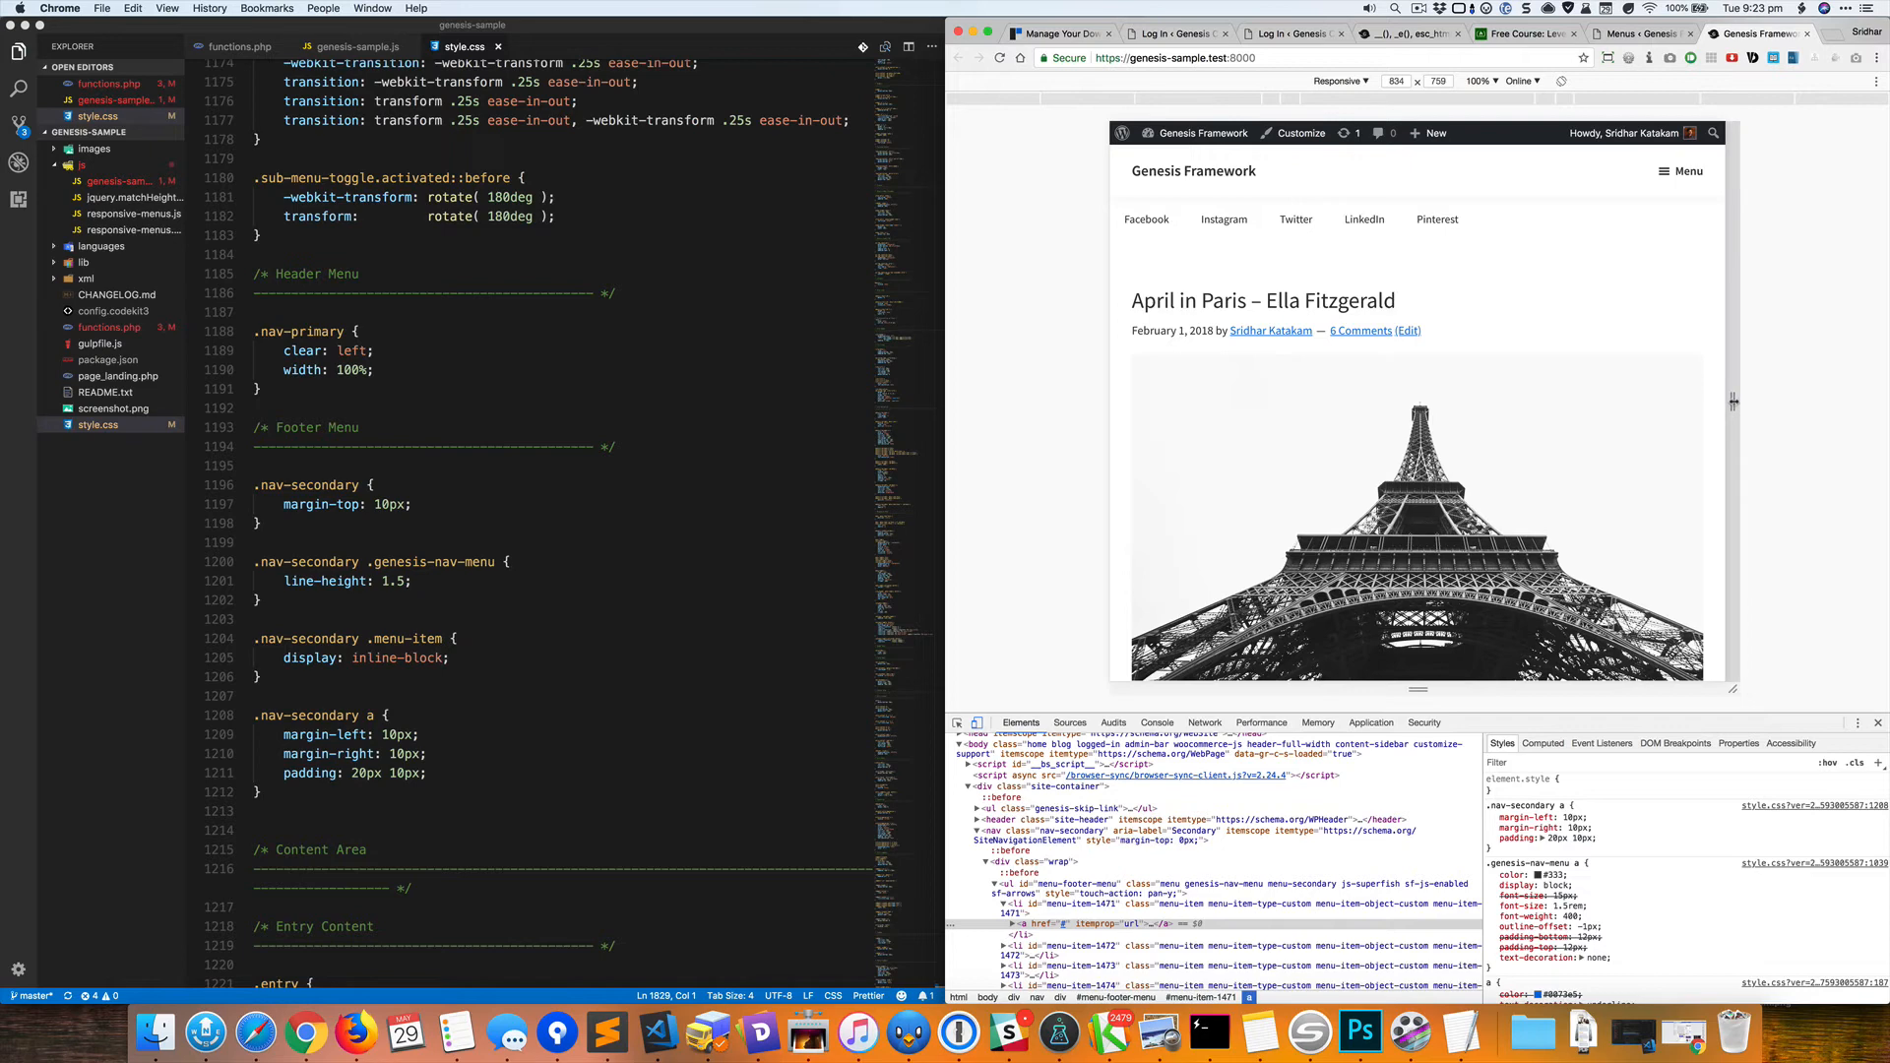
Narrow the responsive preview to mobile width and open then close the Menu hamburger.
drag(1732, 400, 1683, 400)
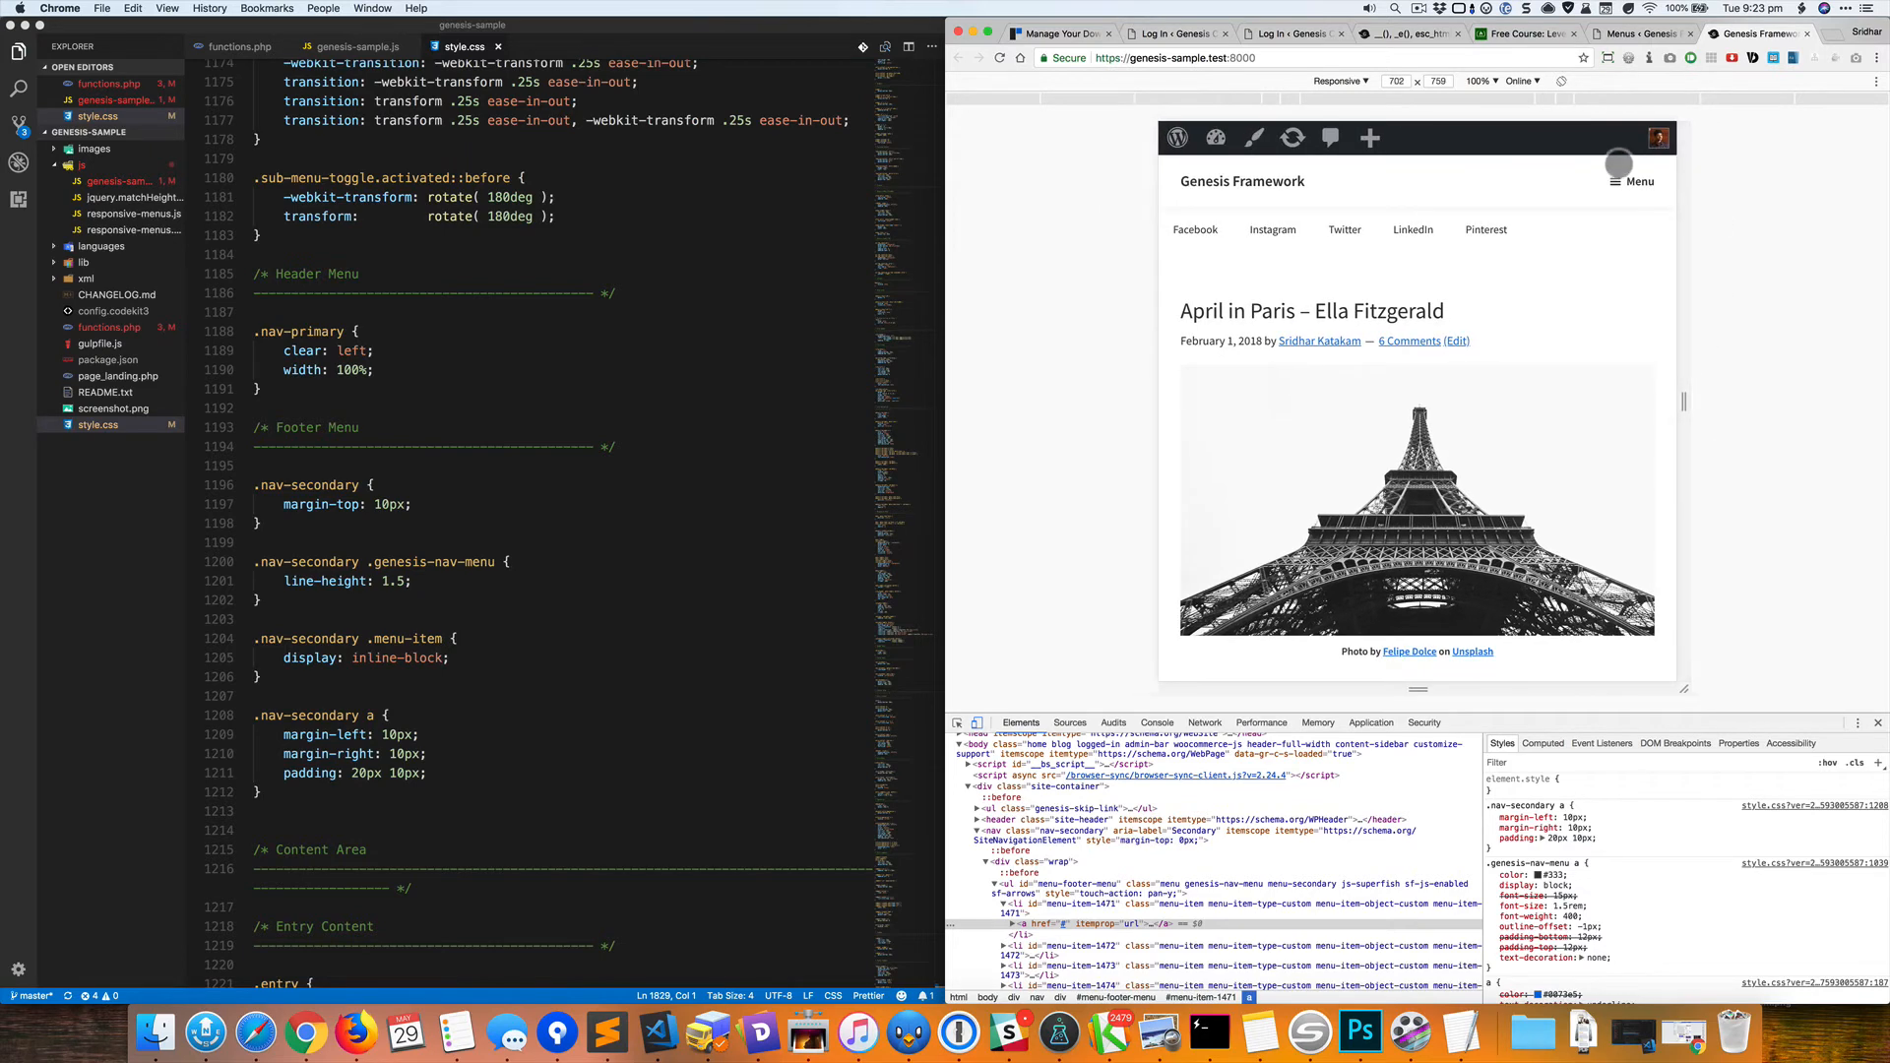
click(1634, 181)
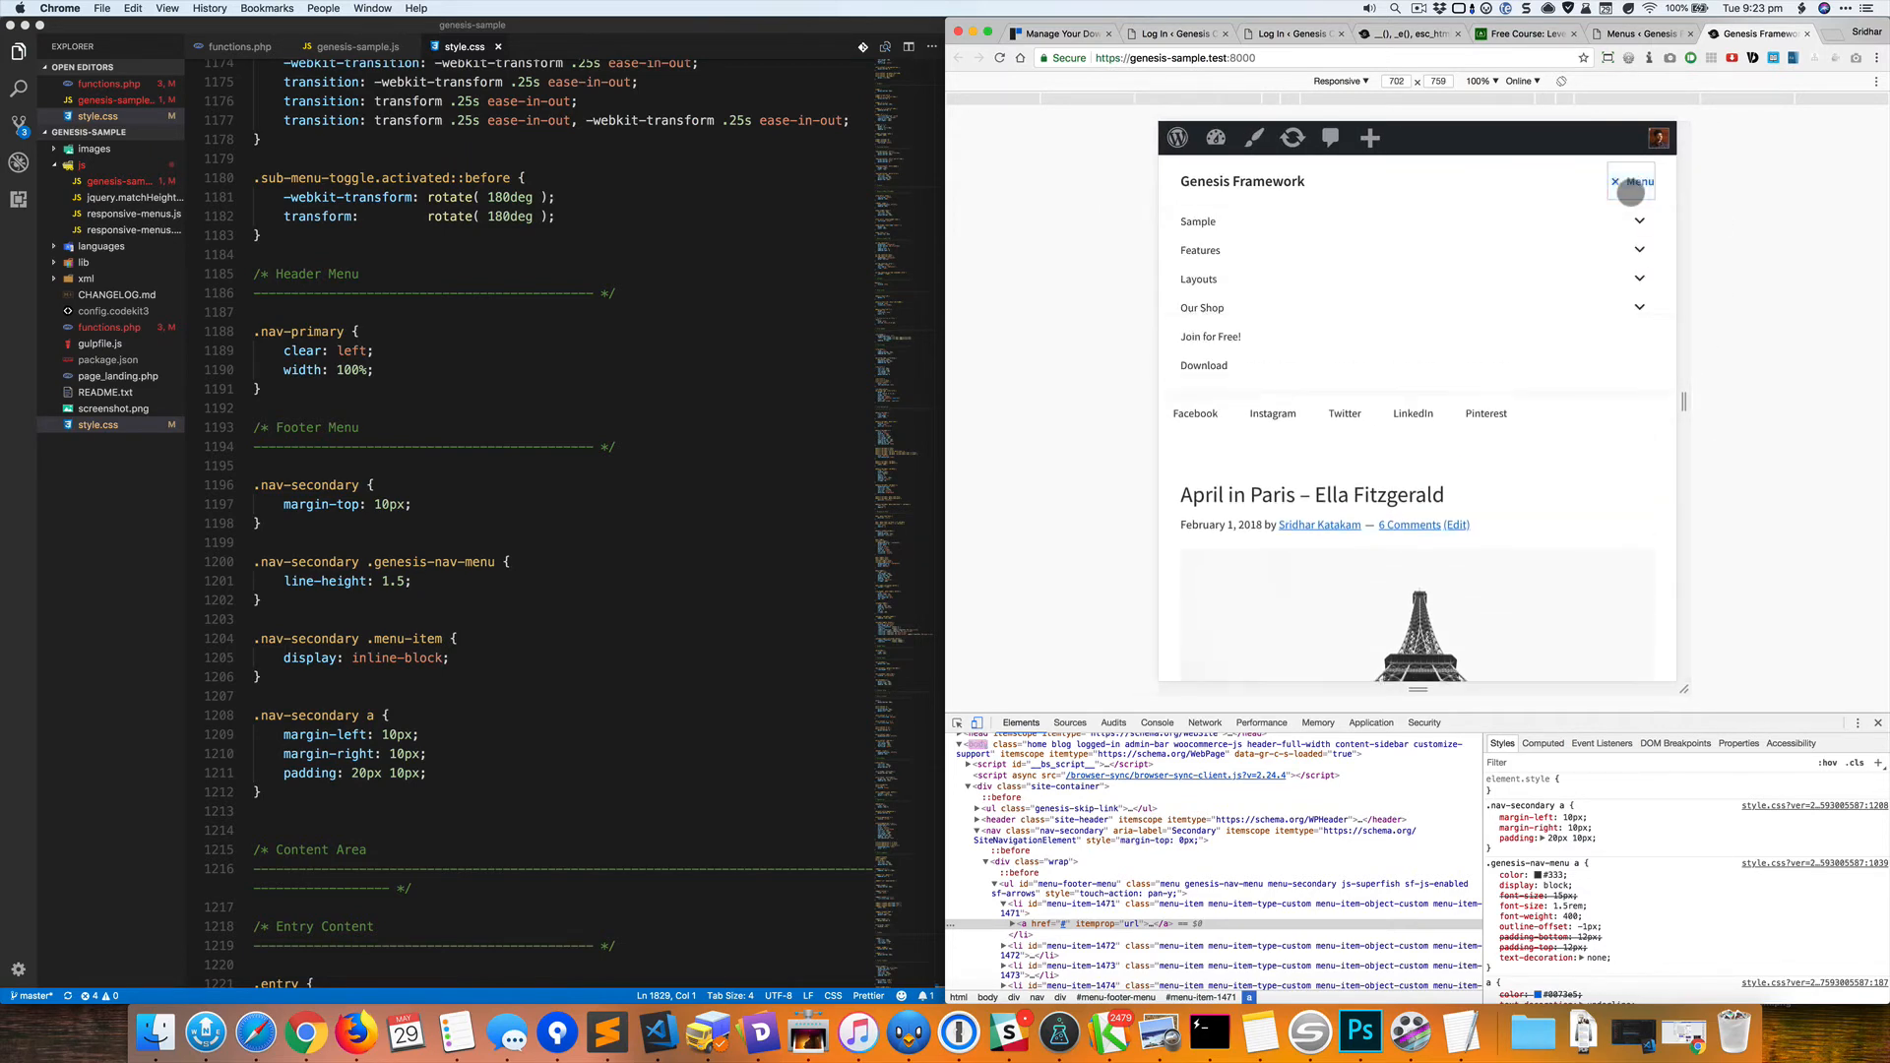
click(1634, 181)
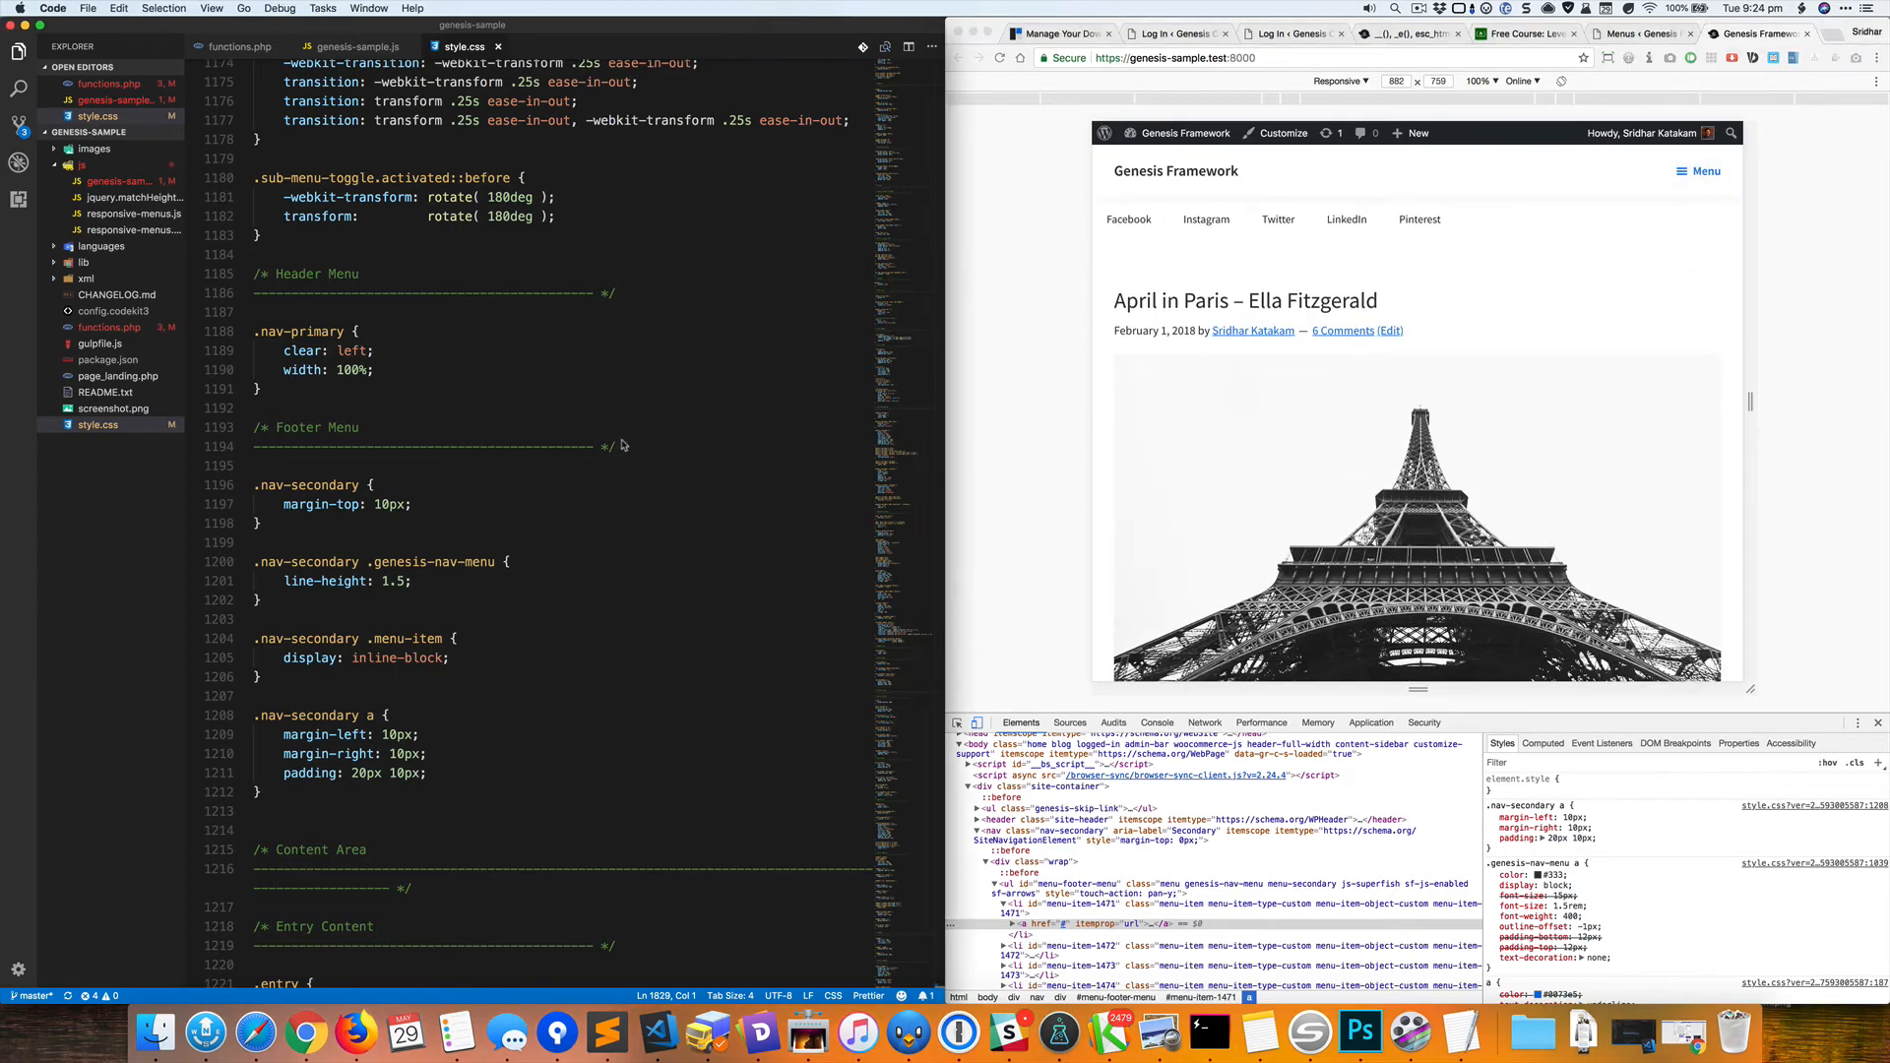
In genesis_sample_responsive_menu_settings, duplicate the '.nav-primary' combine entry to add '.nav-secondary'.
click(239, 45)
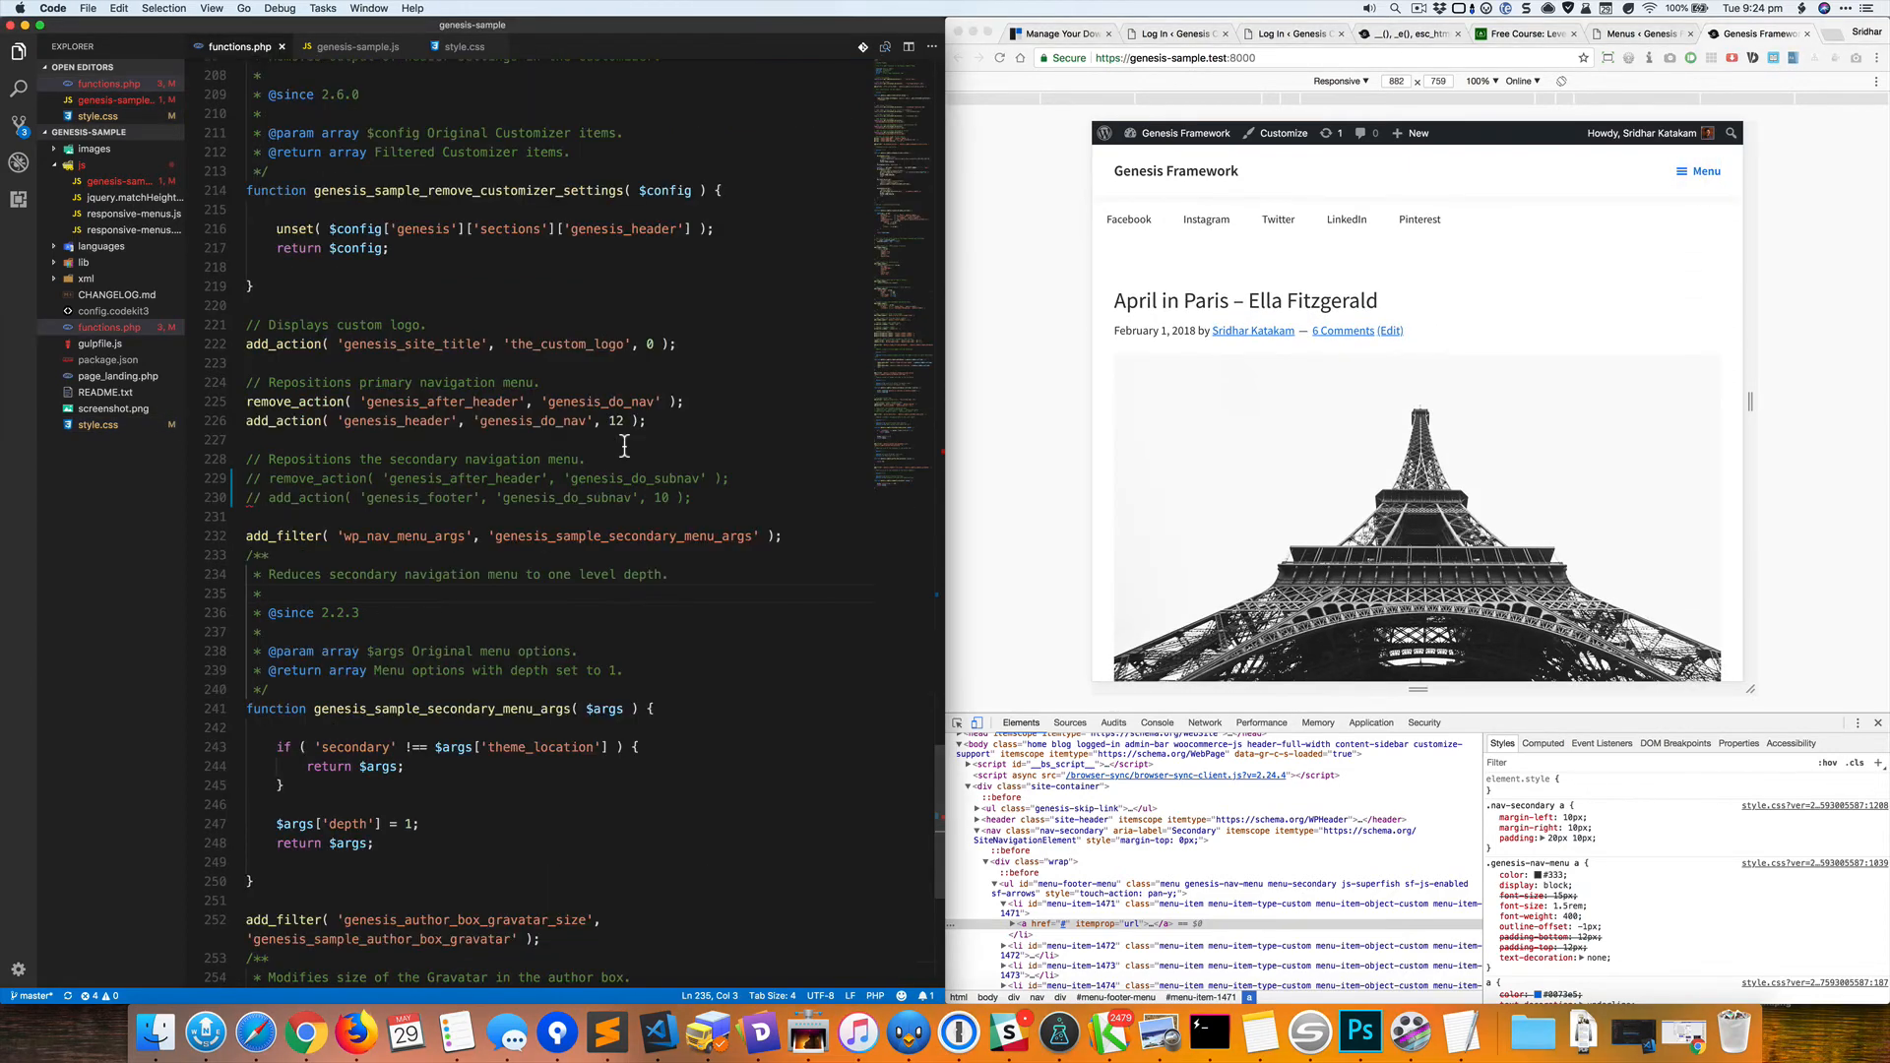
click(685, 402)
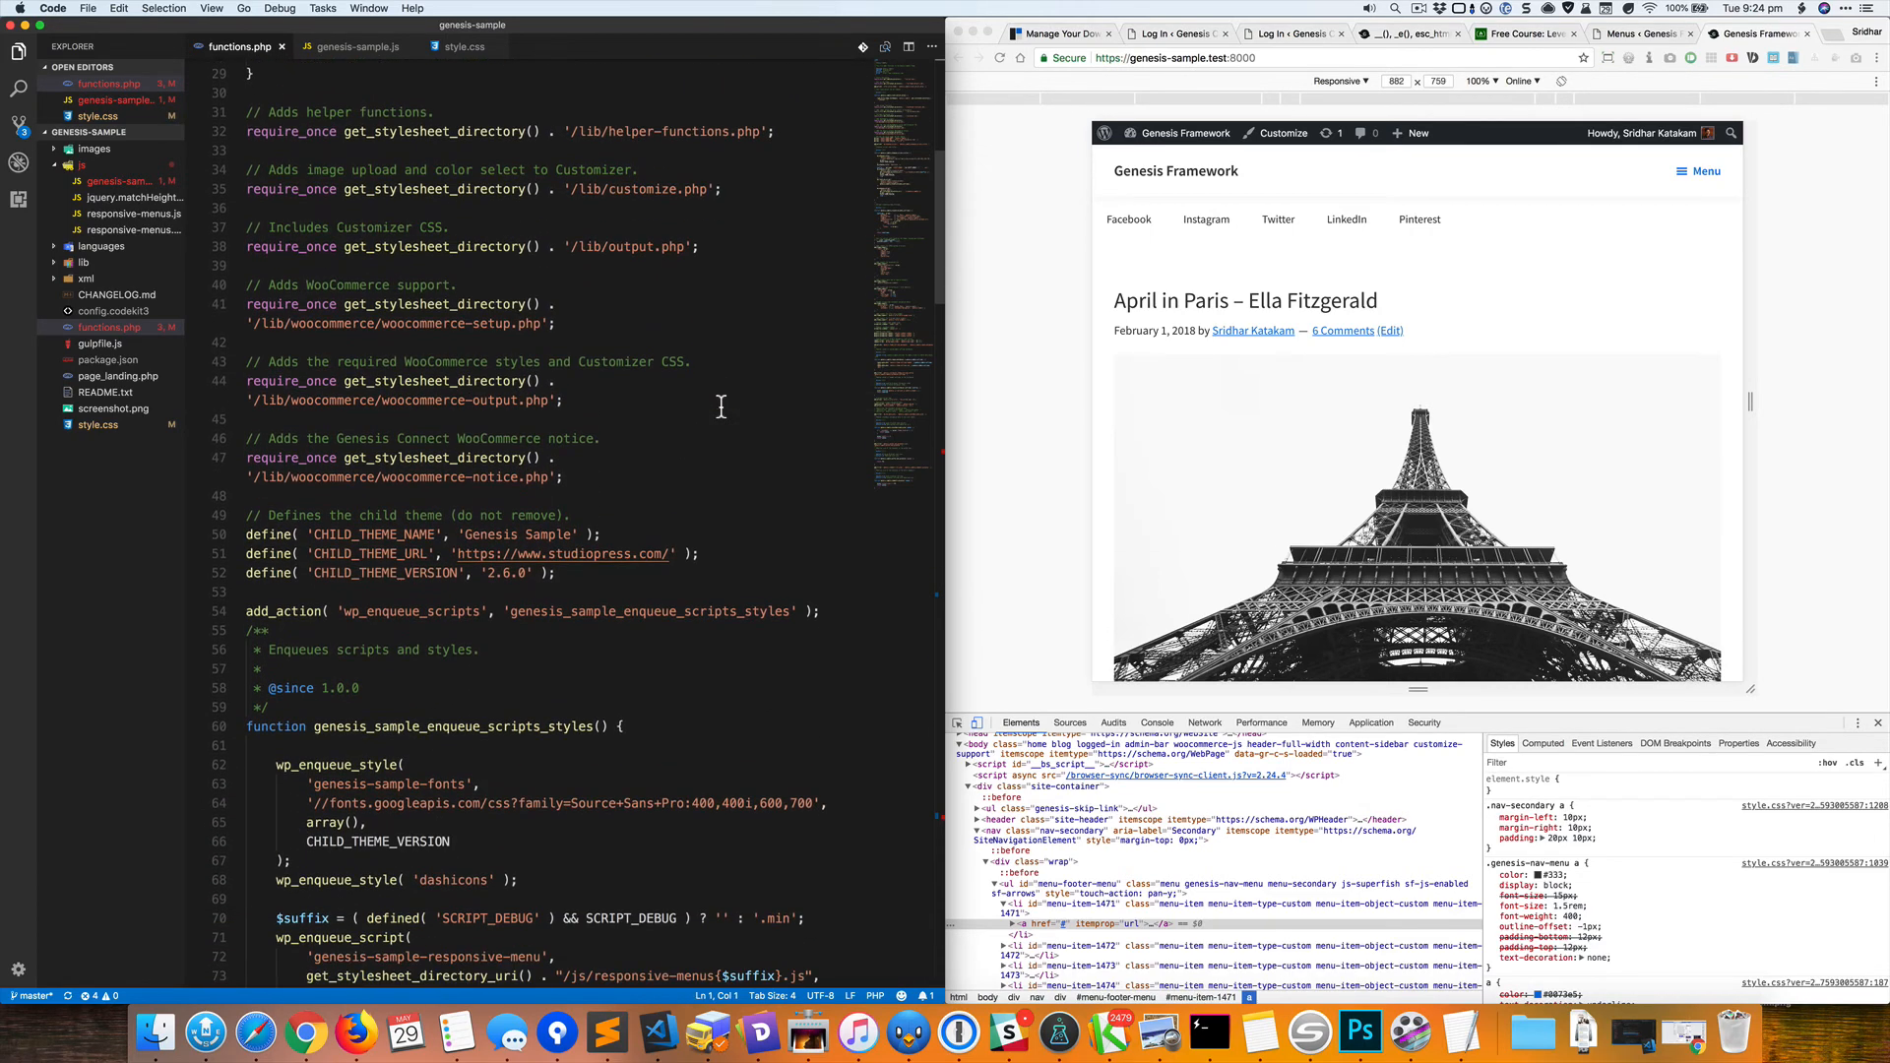
scroll(down, 3)
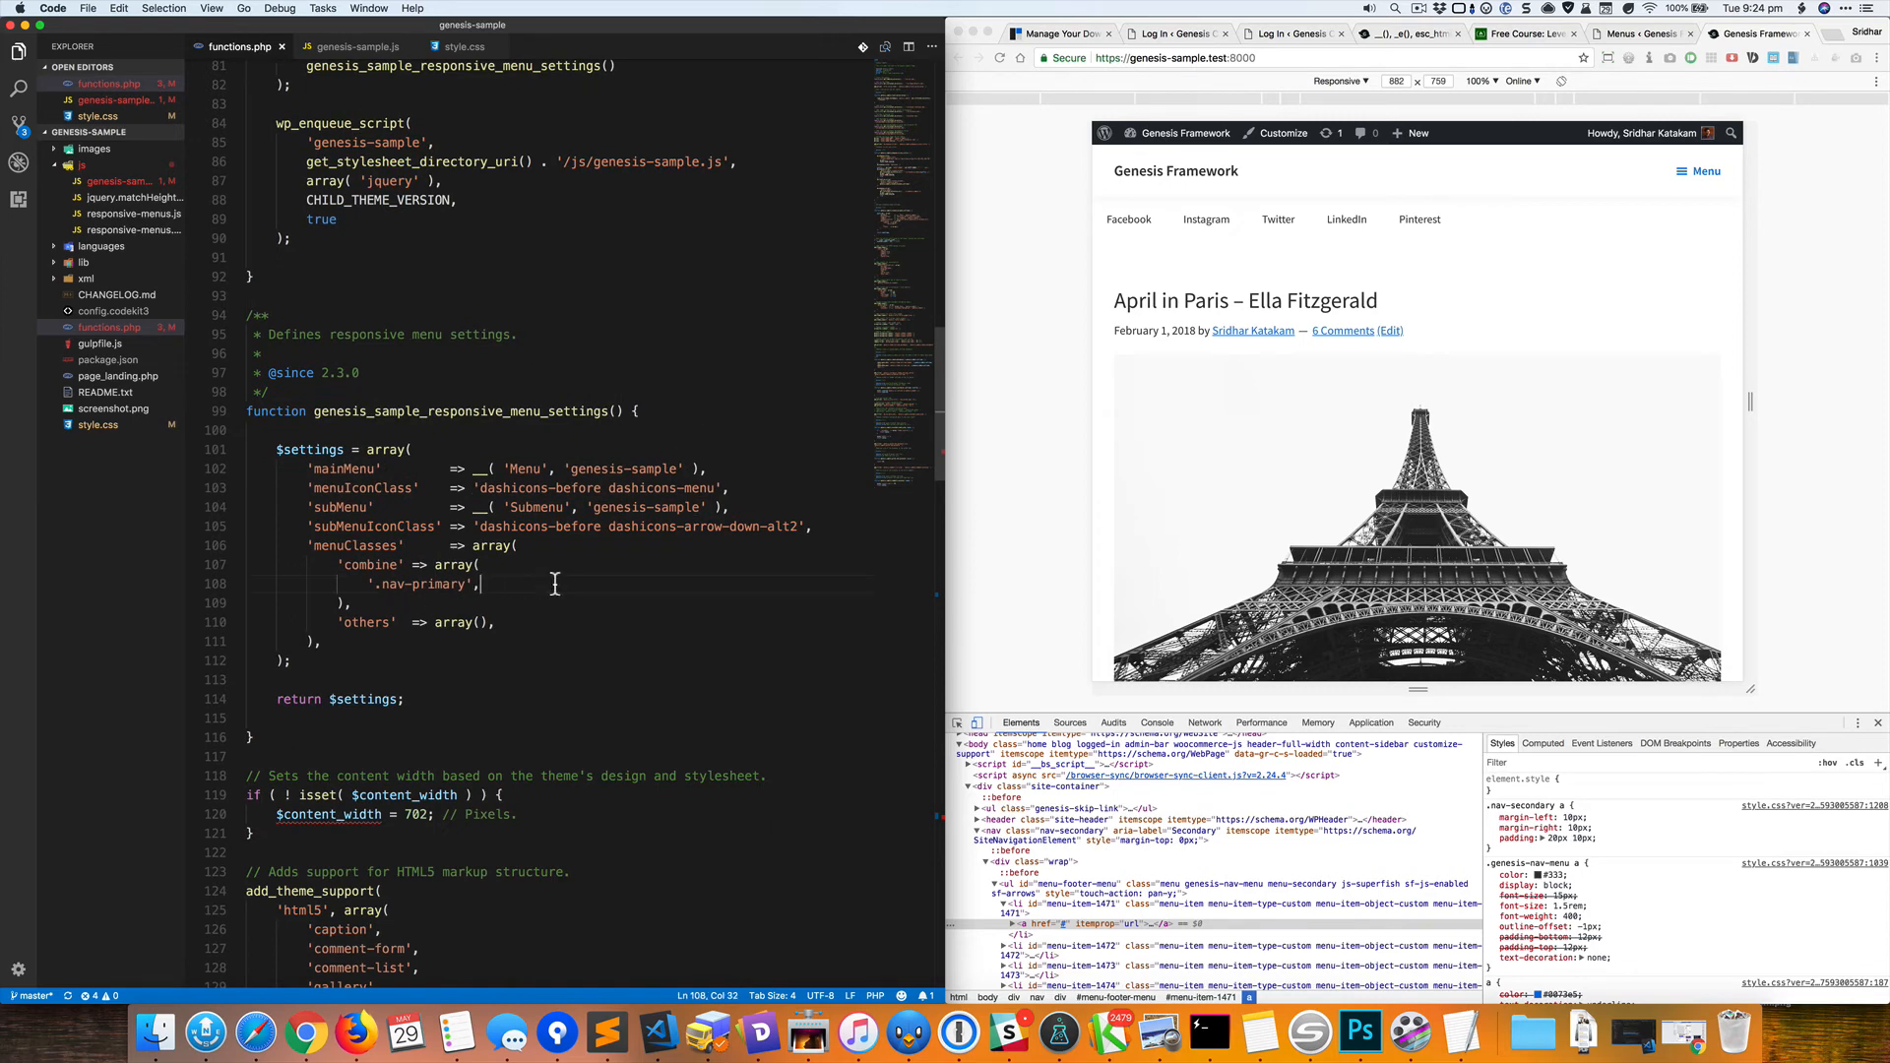
mouse_move(308, 348)
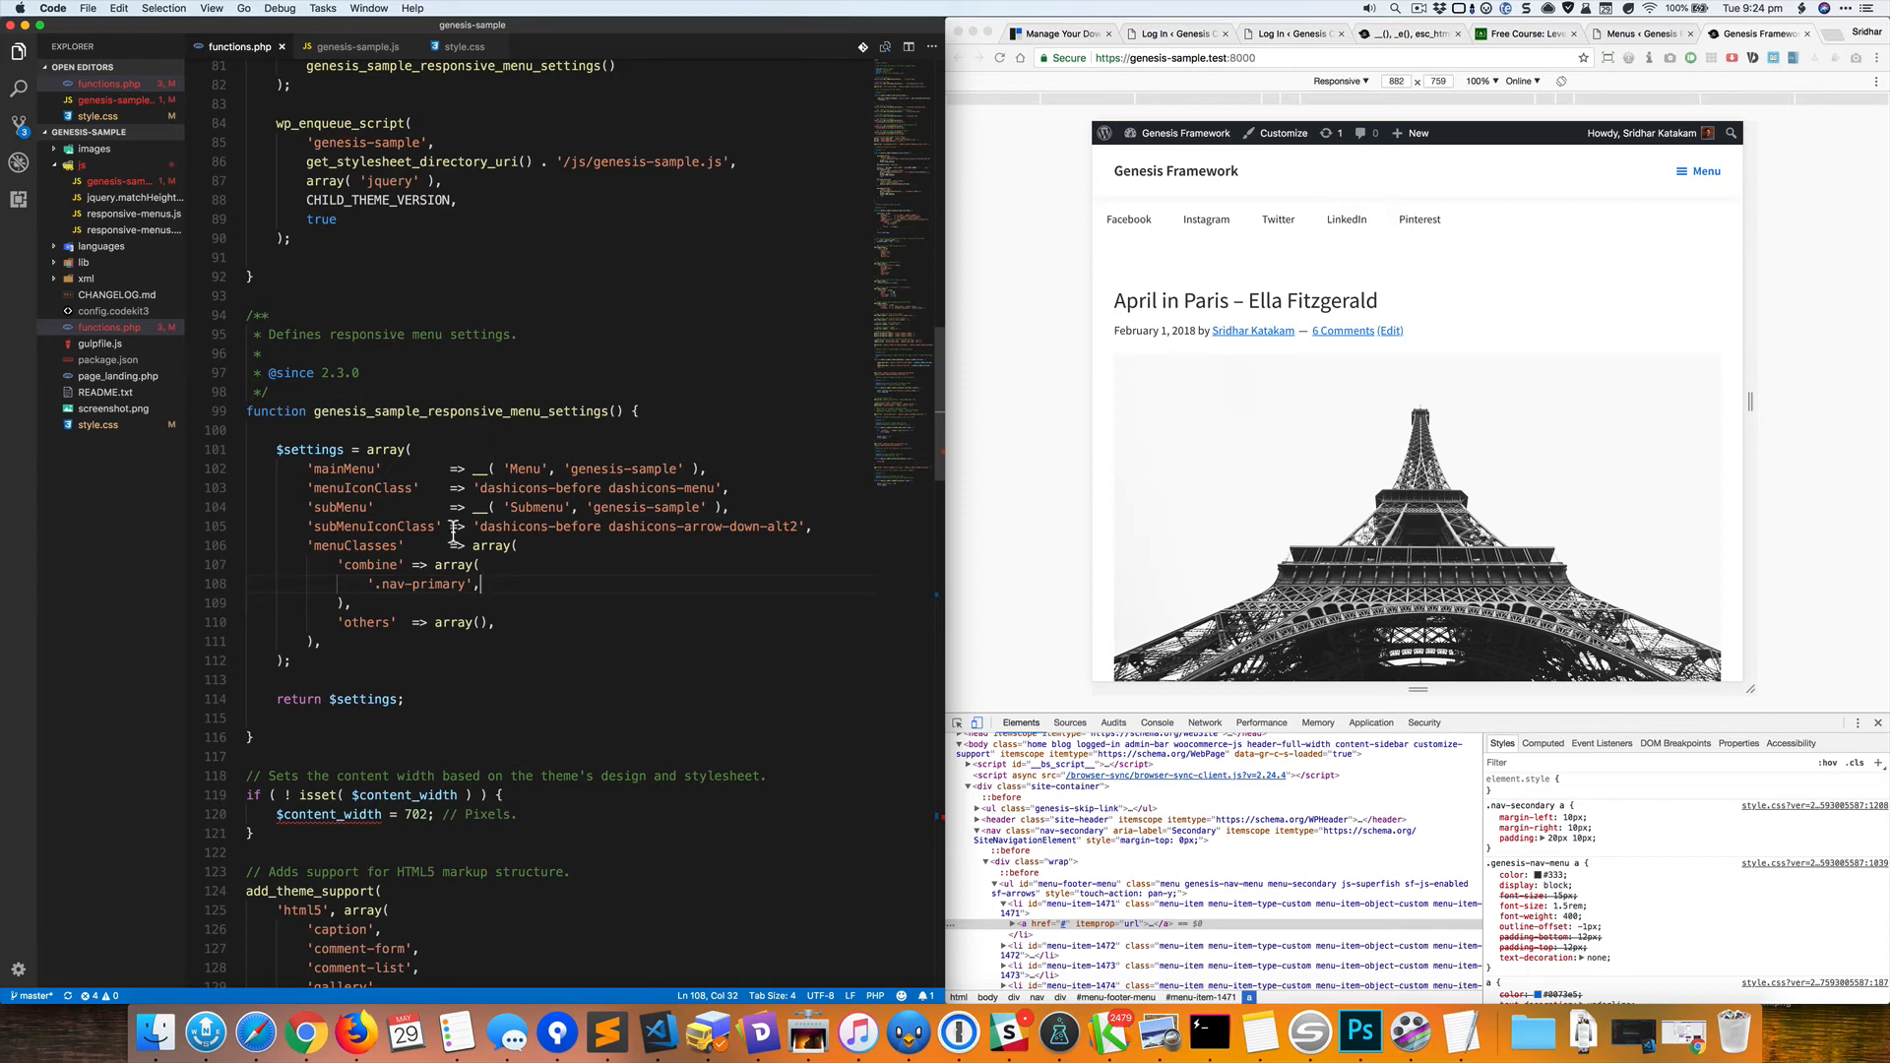
double_click(370, 565)
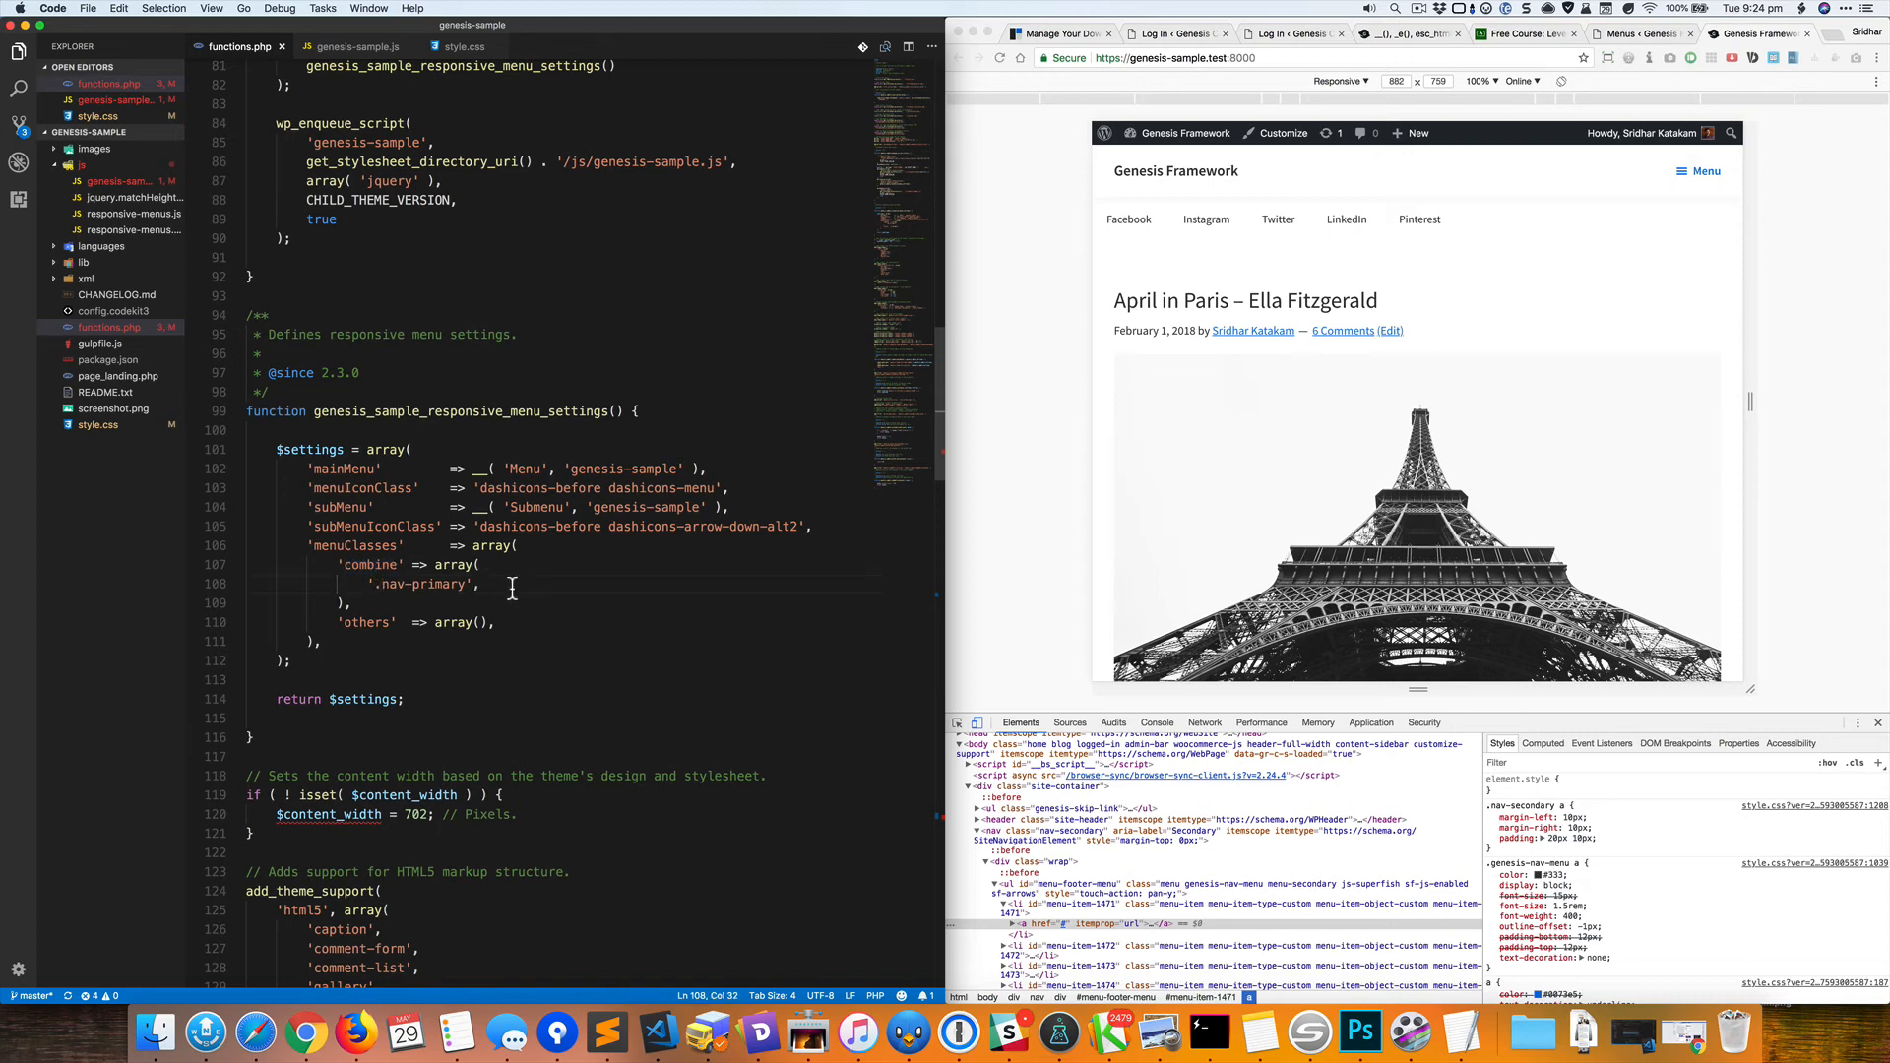
text('.nav-primary',)
text('.nav-secondary',)
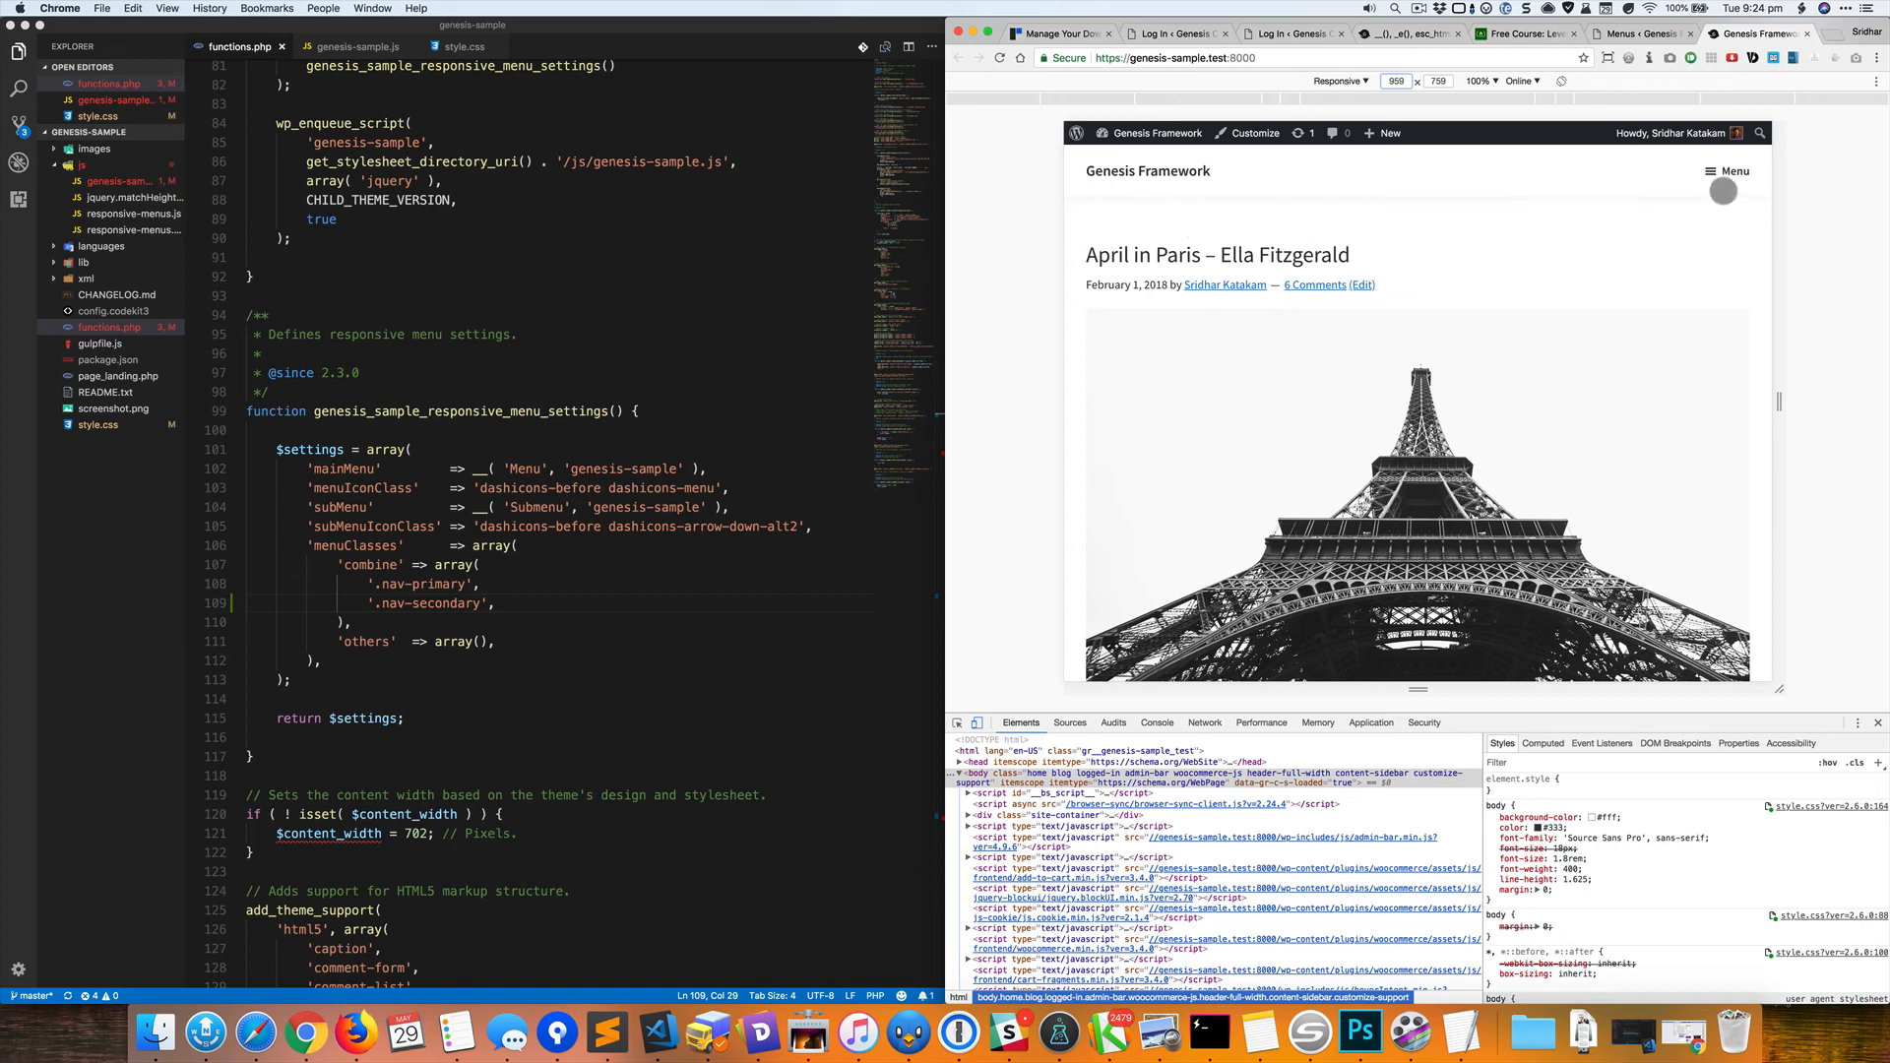
Open the mobile Menu, verify the merged secondary links and follow the Instagram link.
click(1727, 169)
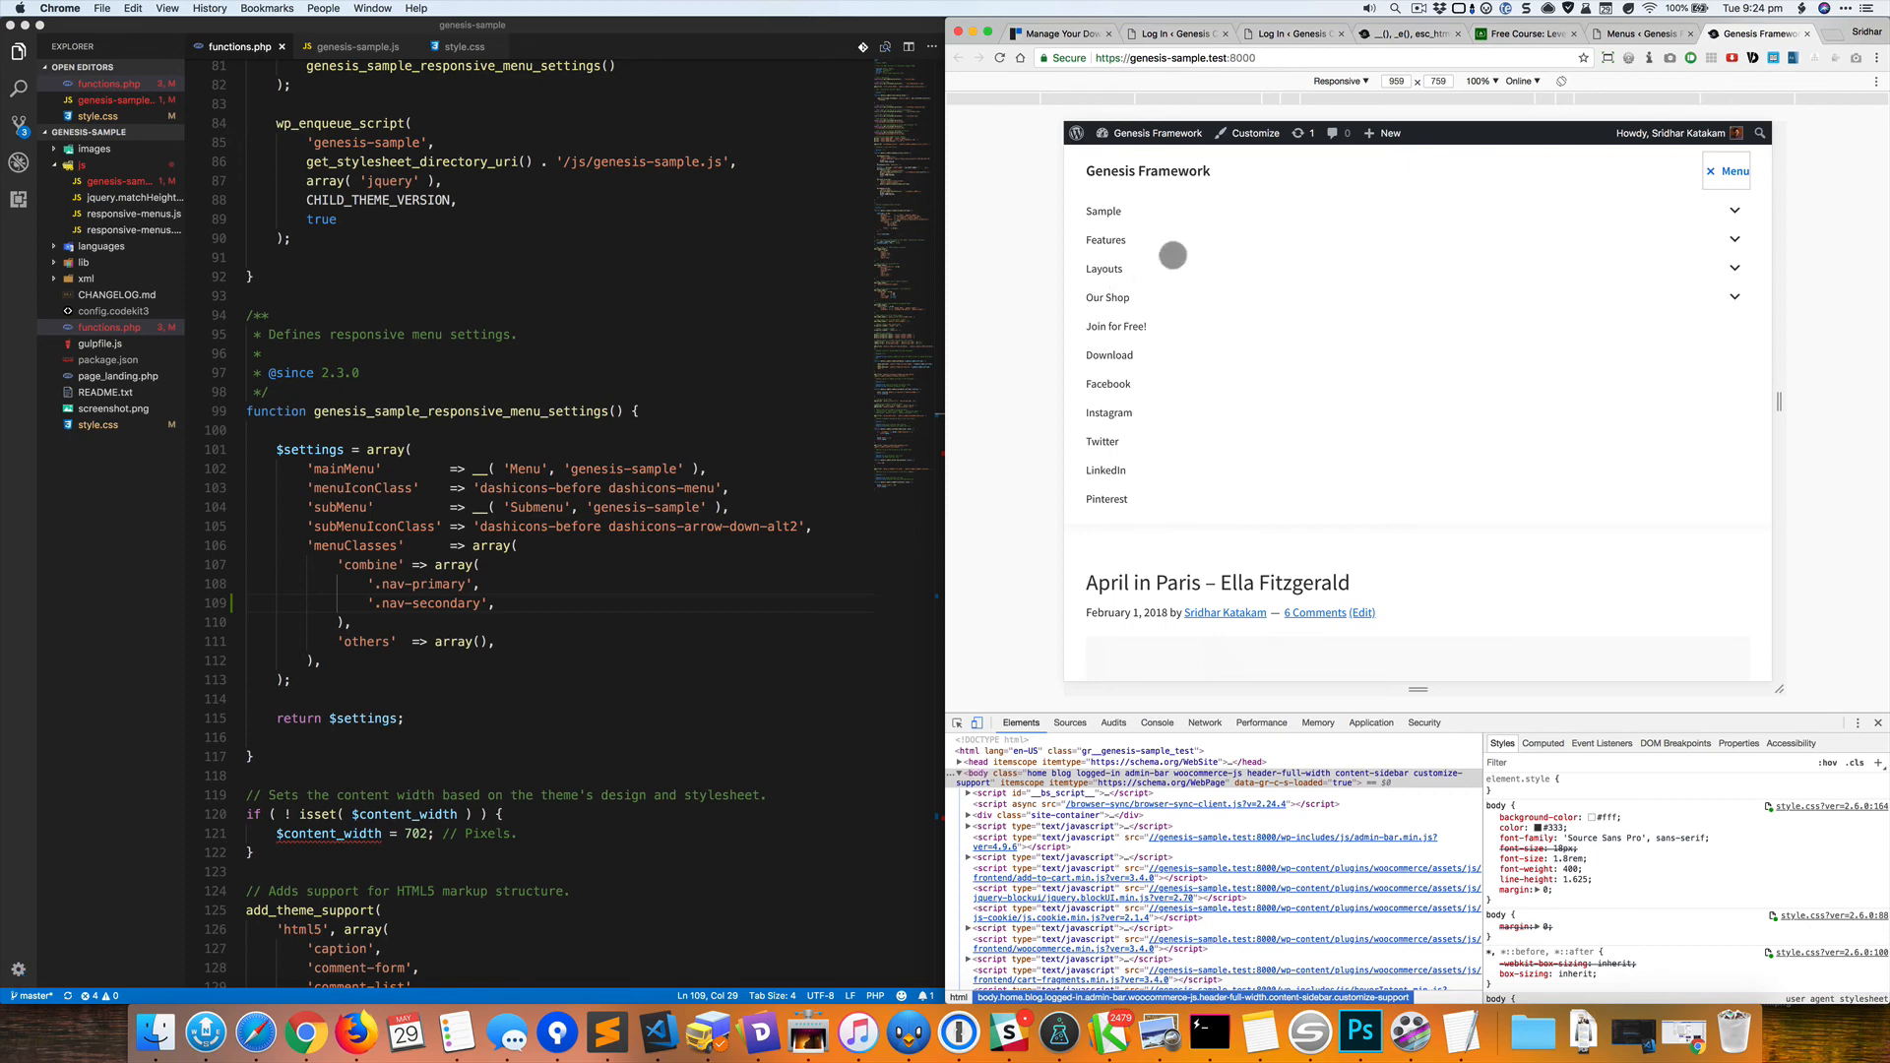
mouse_move(1043, 276)
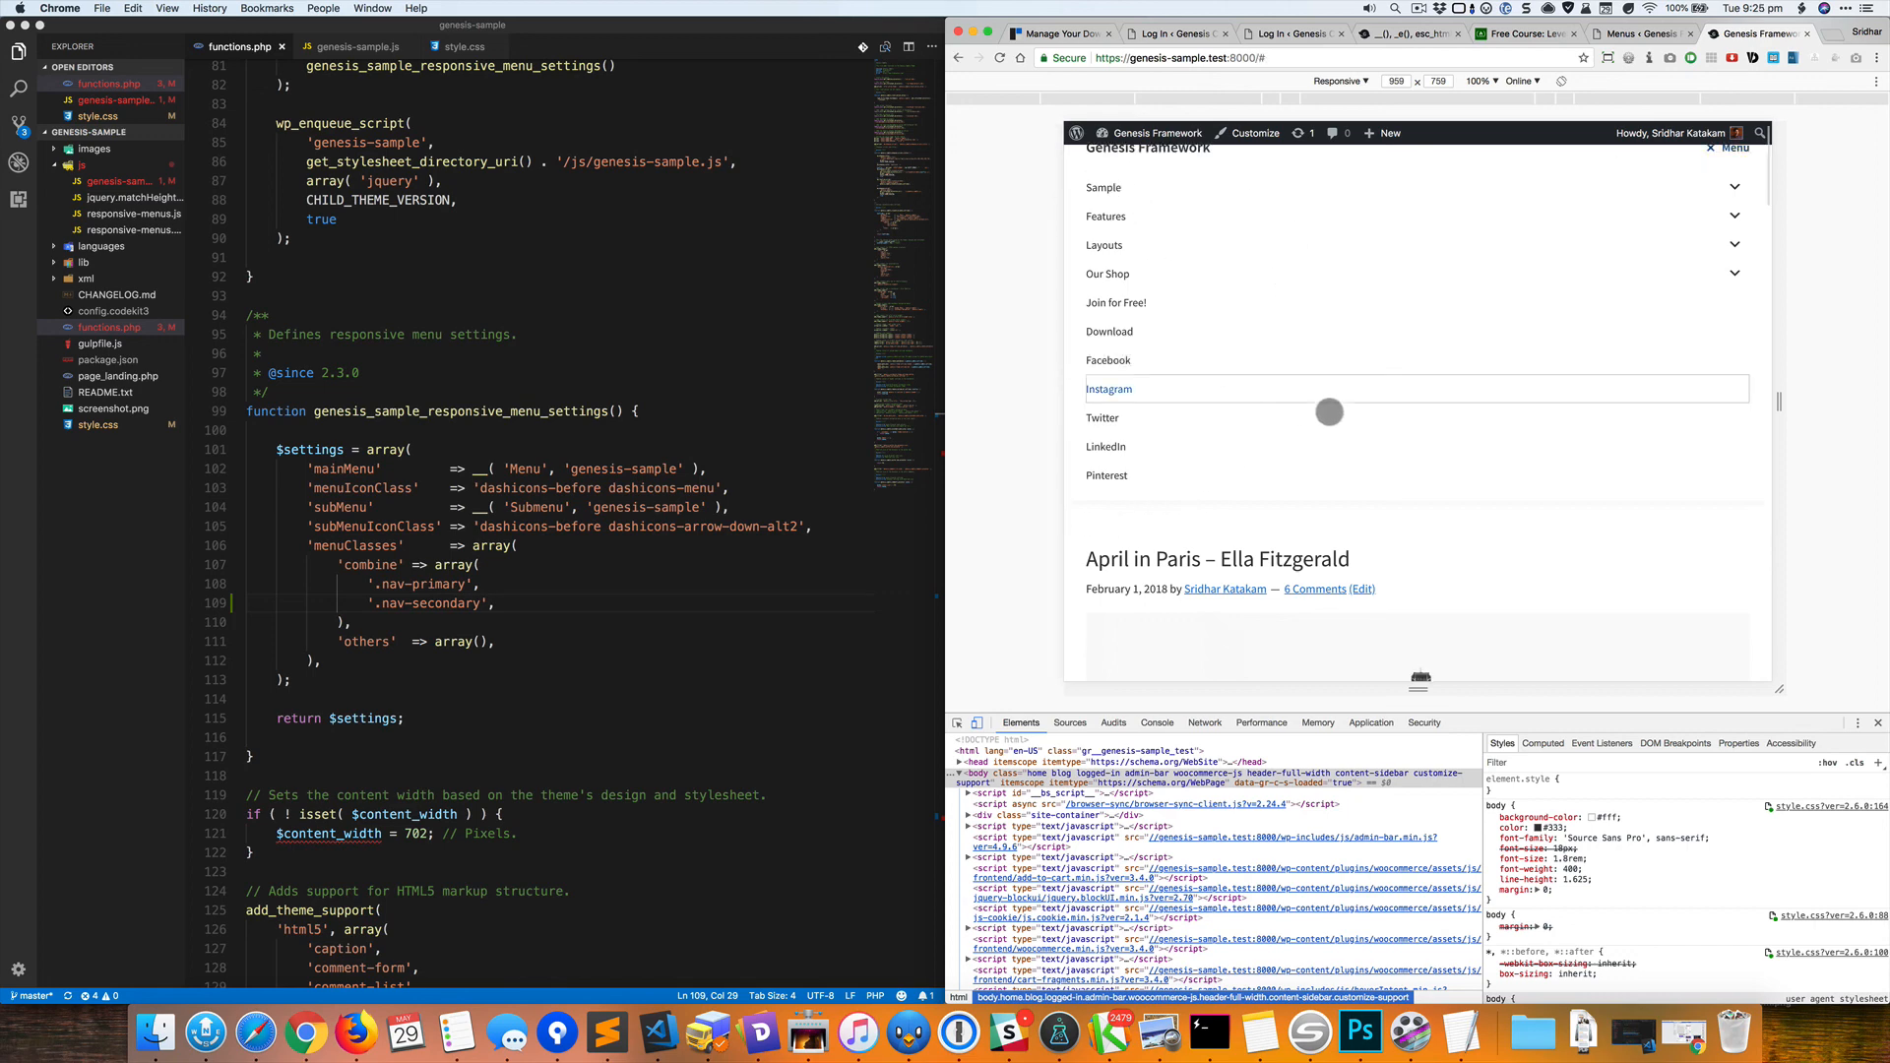
click(1726, 169)
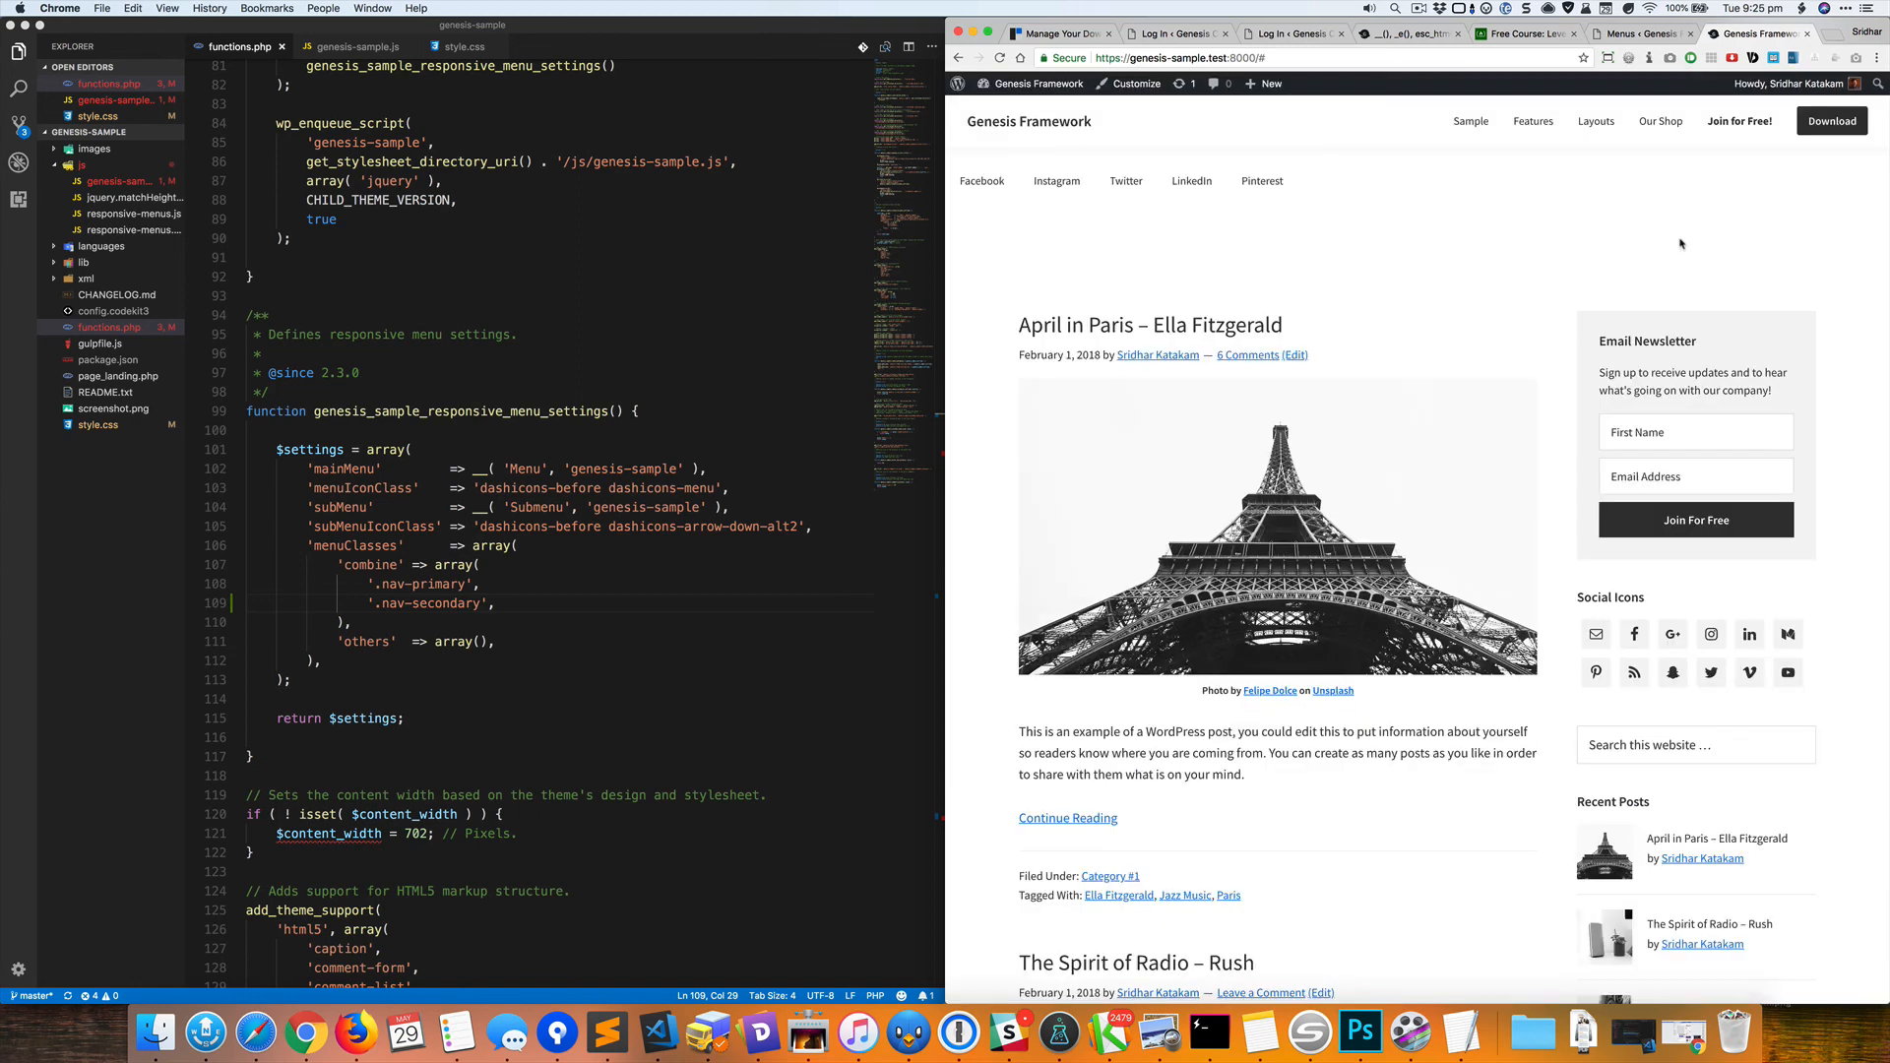
mouse_move(1545, 281)
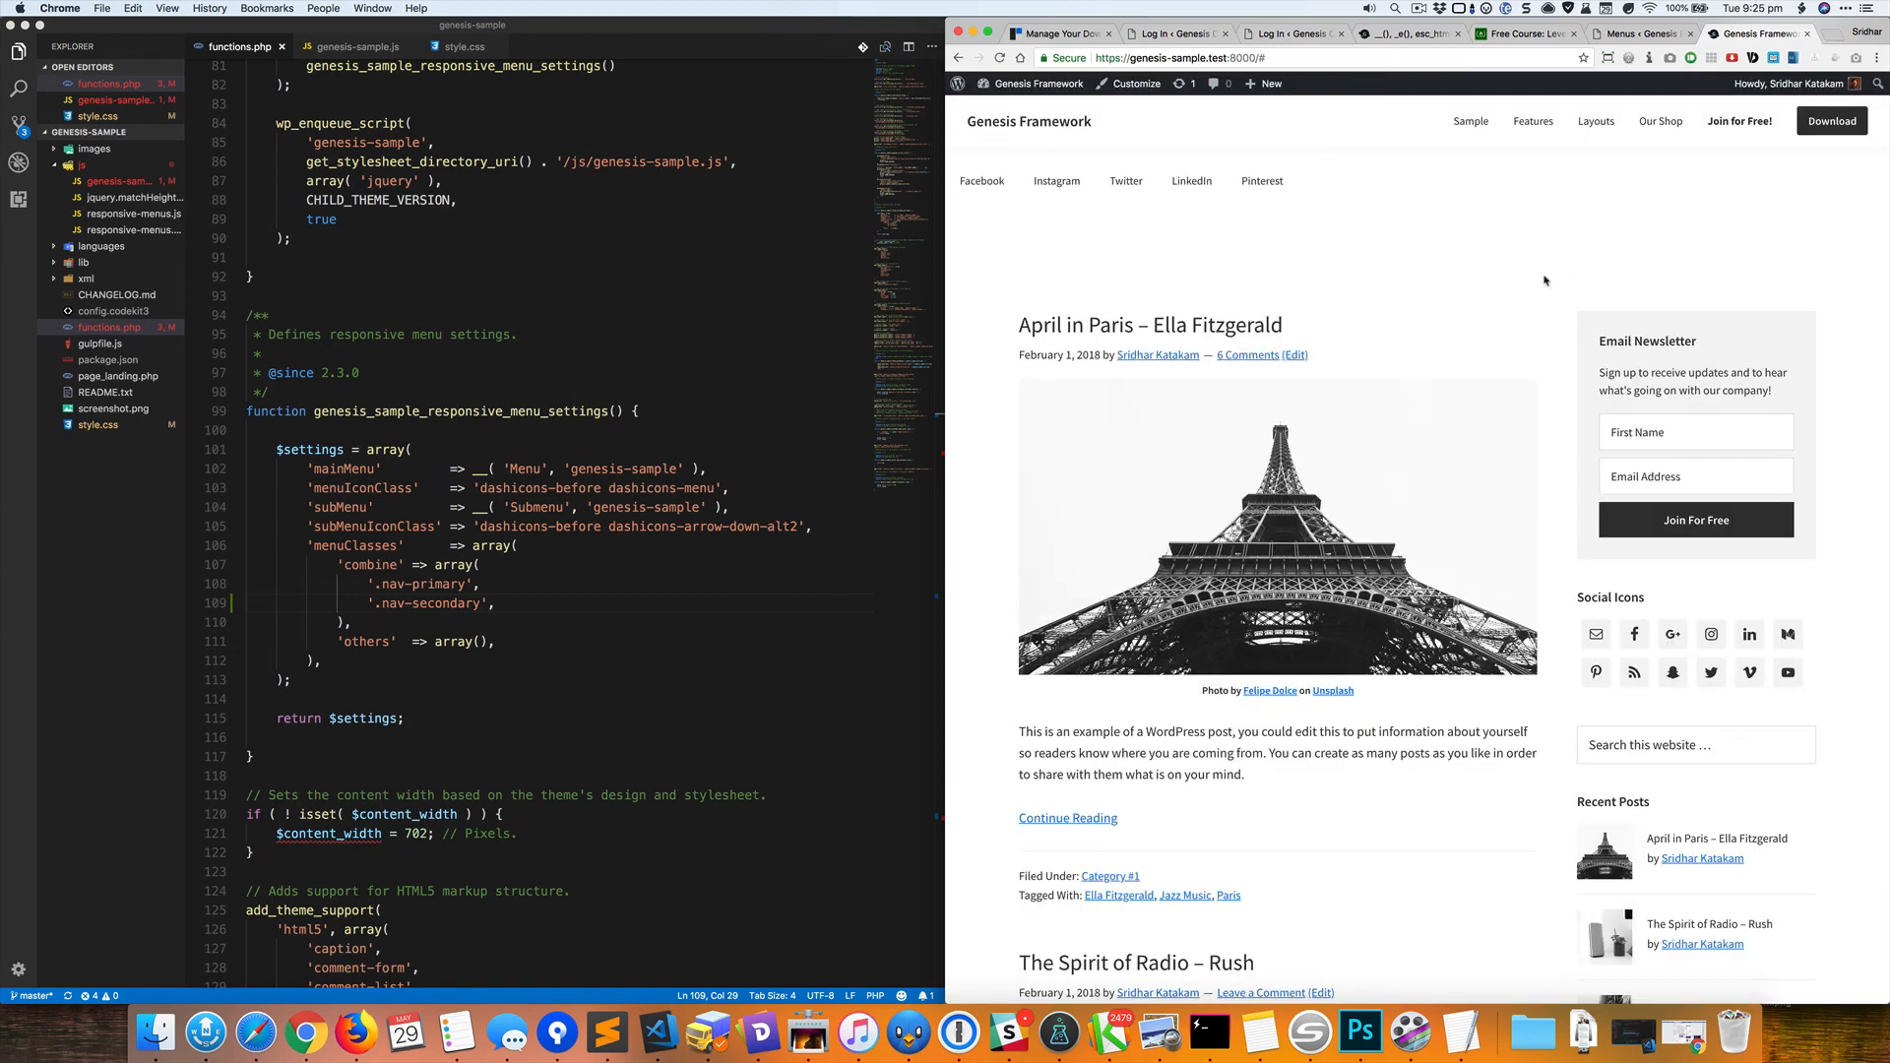